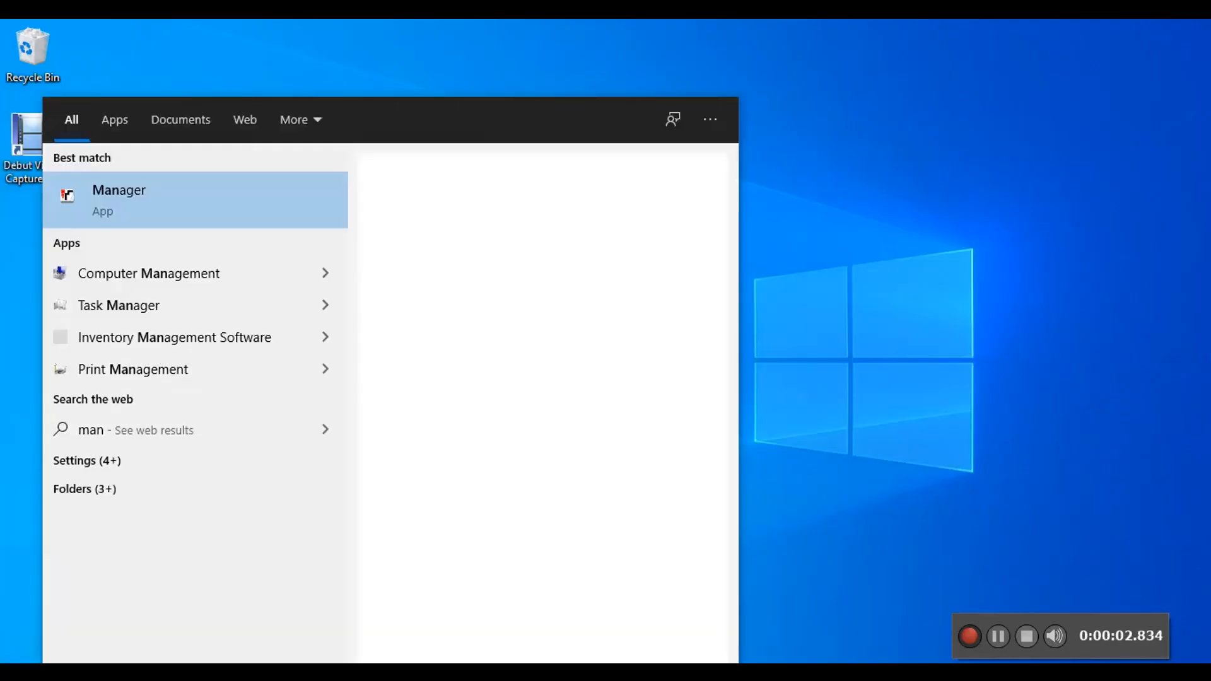
- Launch IP Office Manager and load the DEMO IP500 V2 configuration as the service user
left_click(119, 199)
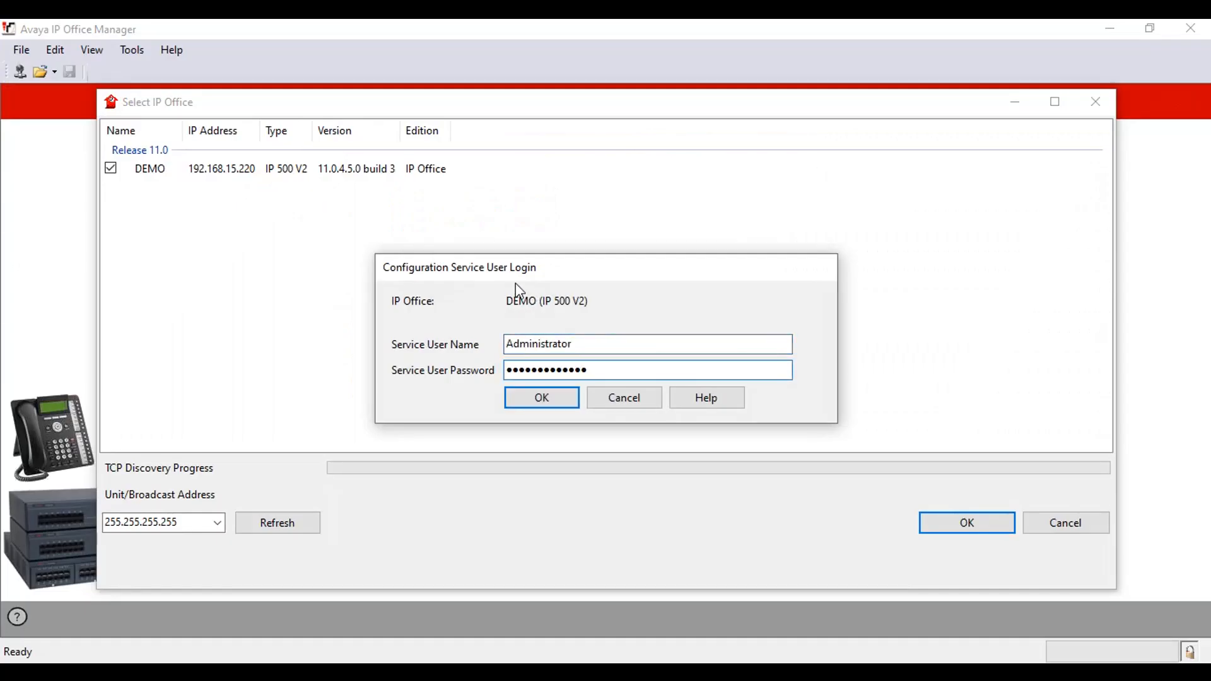
left_click(541, 398)
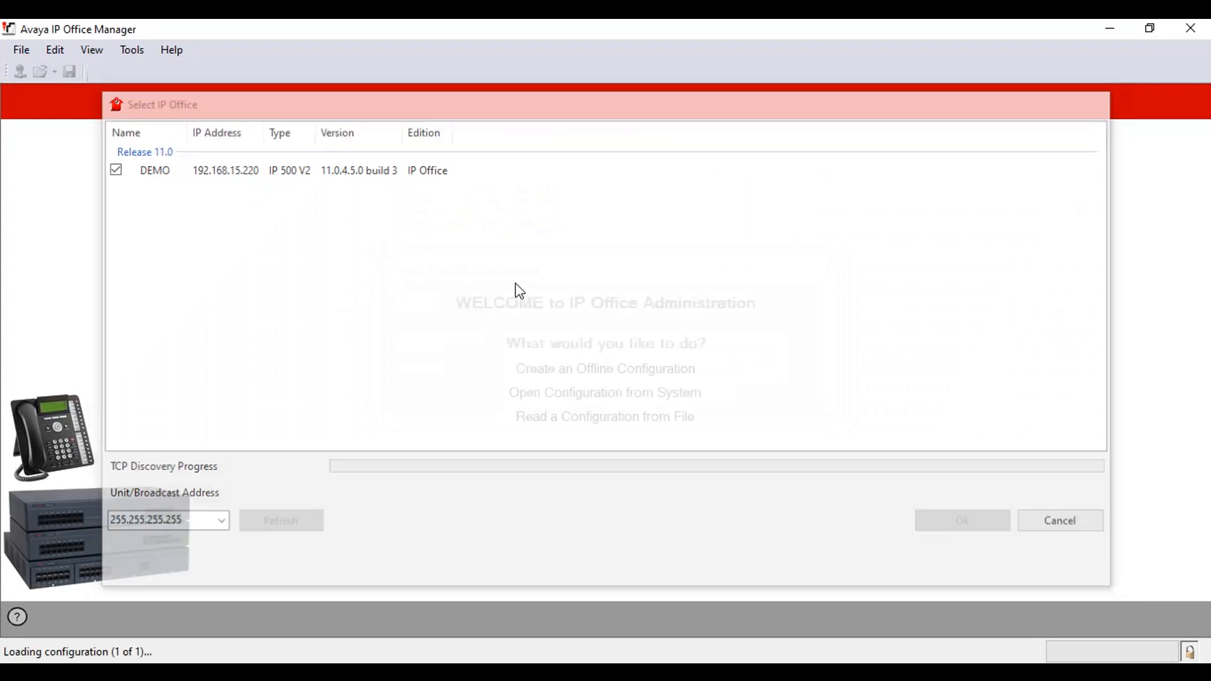
left_click(961, 520)
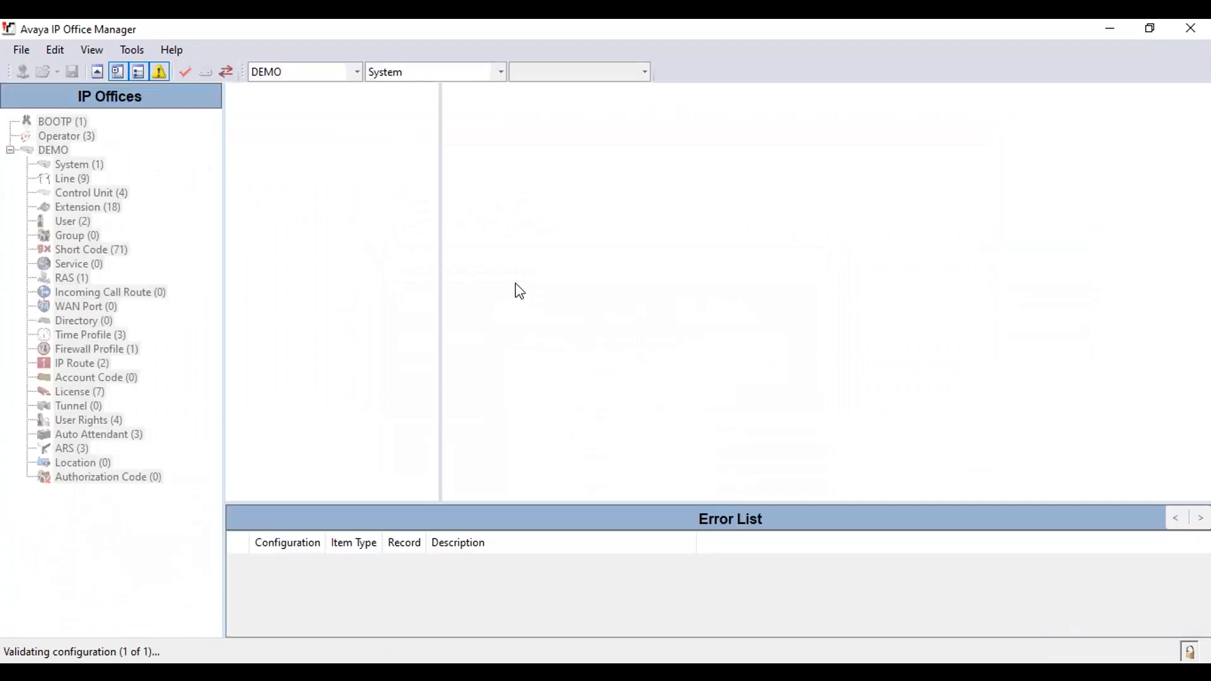
left_click(78, 164)
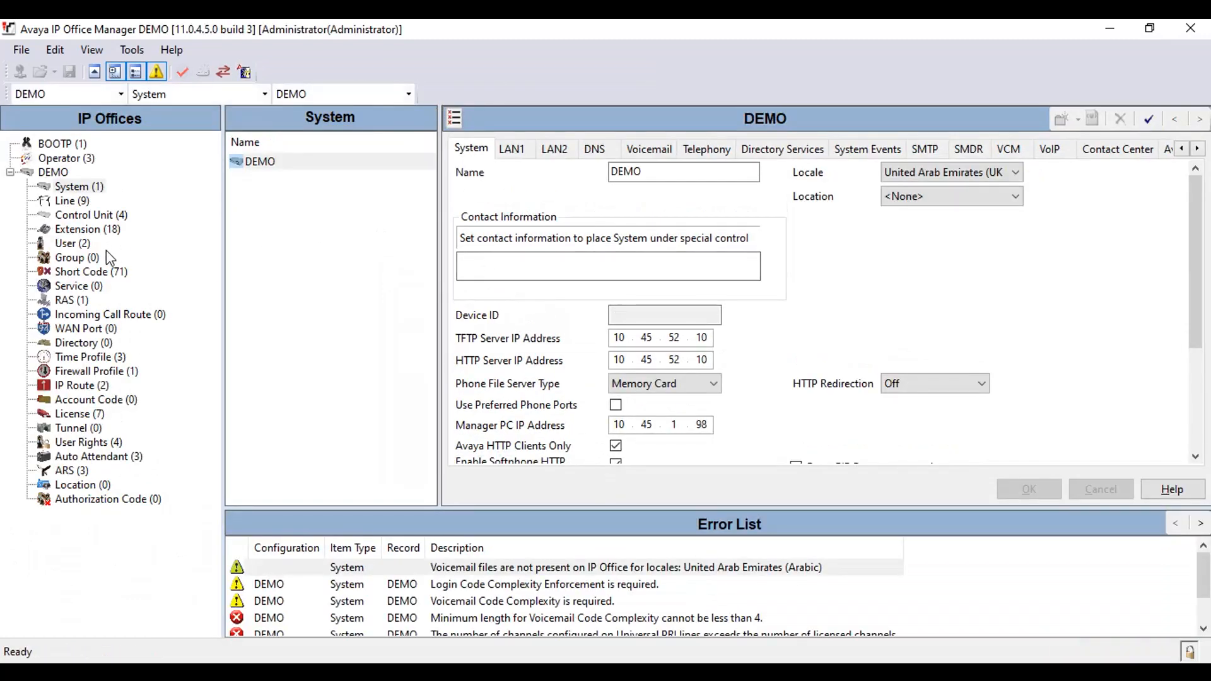
- Show DEMO's user list with NoUser and RemoteManager
left_click(65, 243)
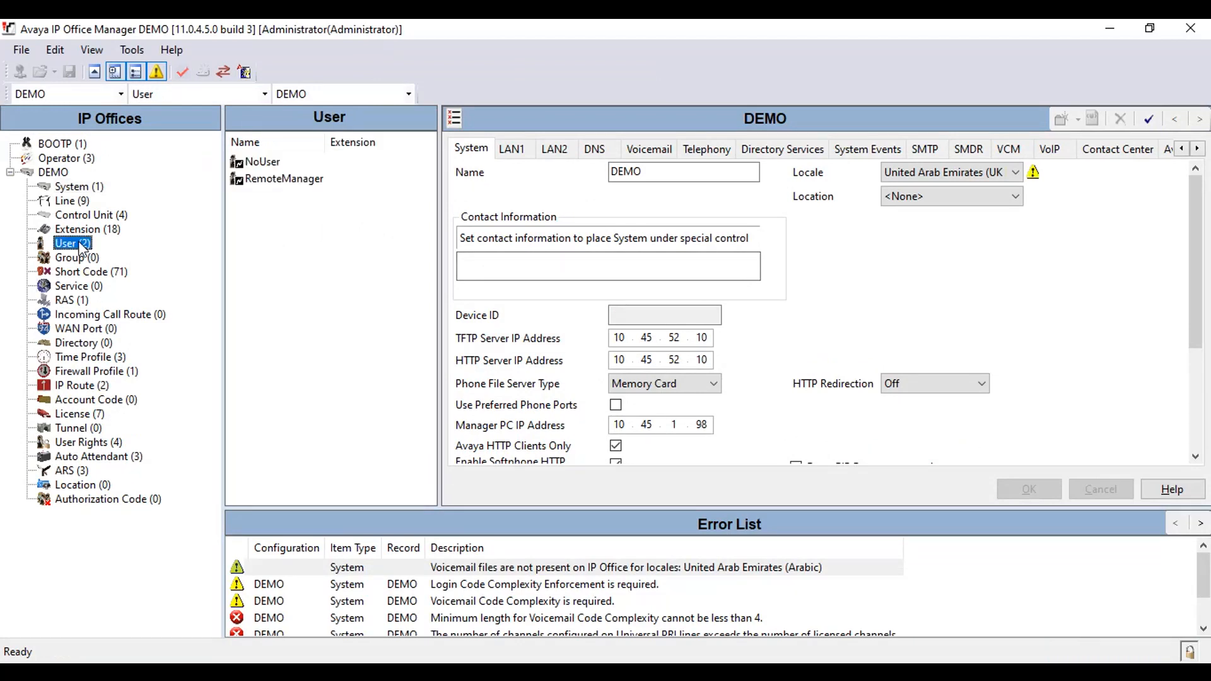
left_click(65, 243)
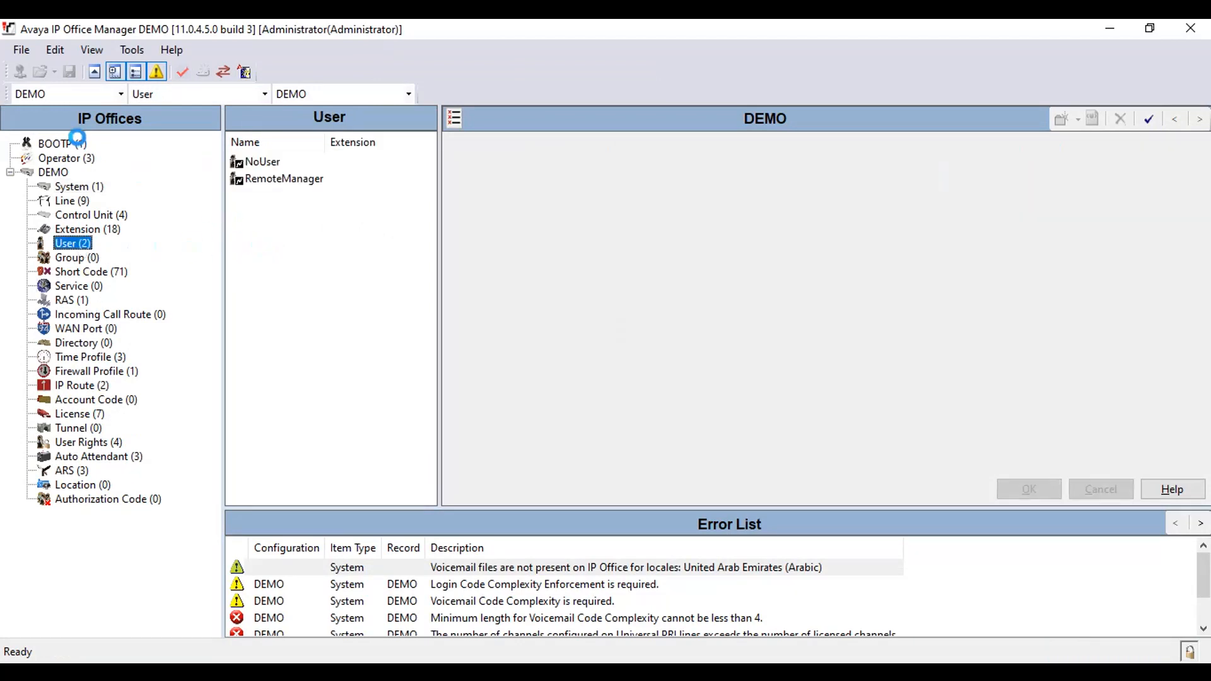
- Create a new user named h323 Extension with extension 100
double_click(262, 162)
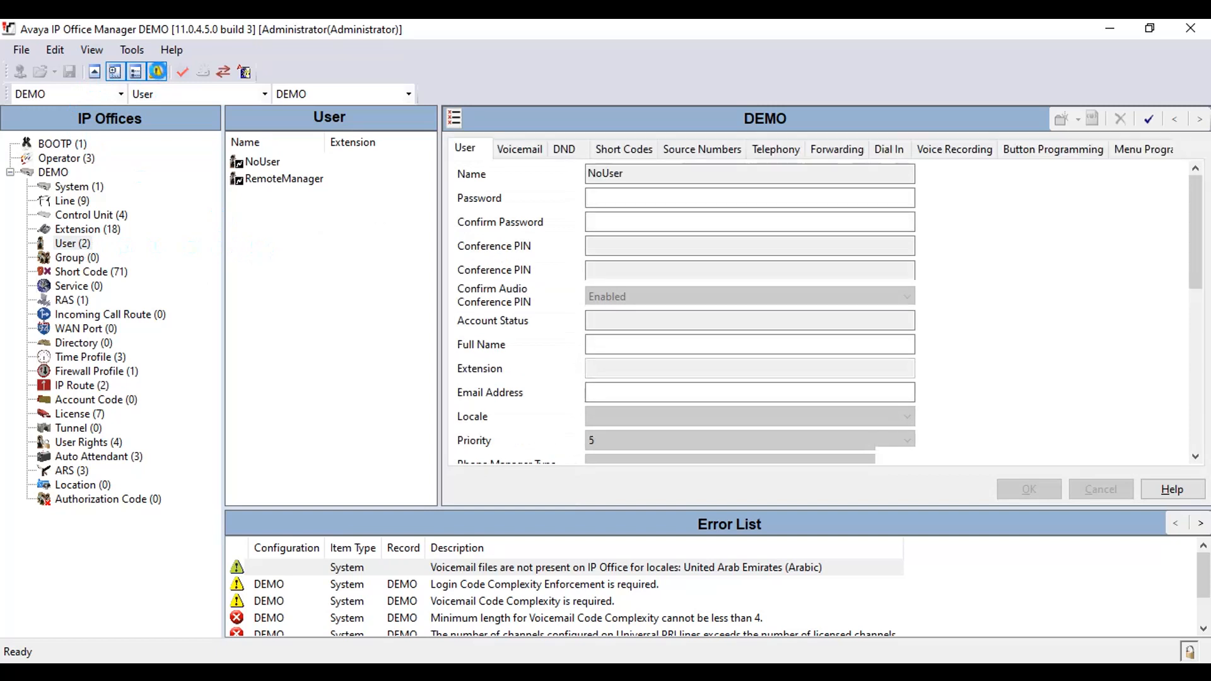
left_click(262, 161)
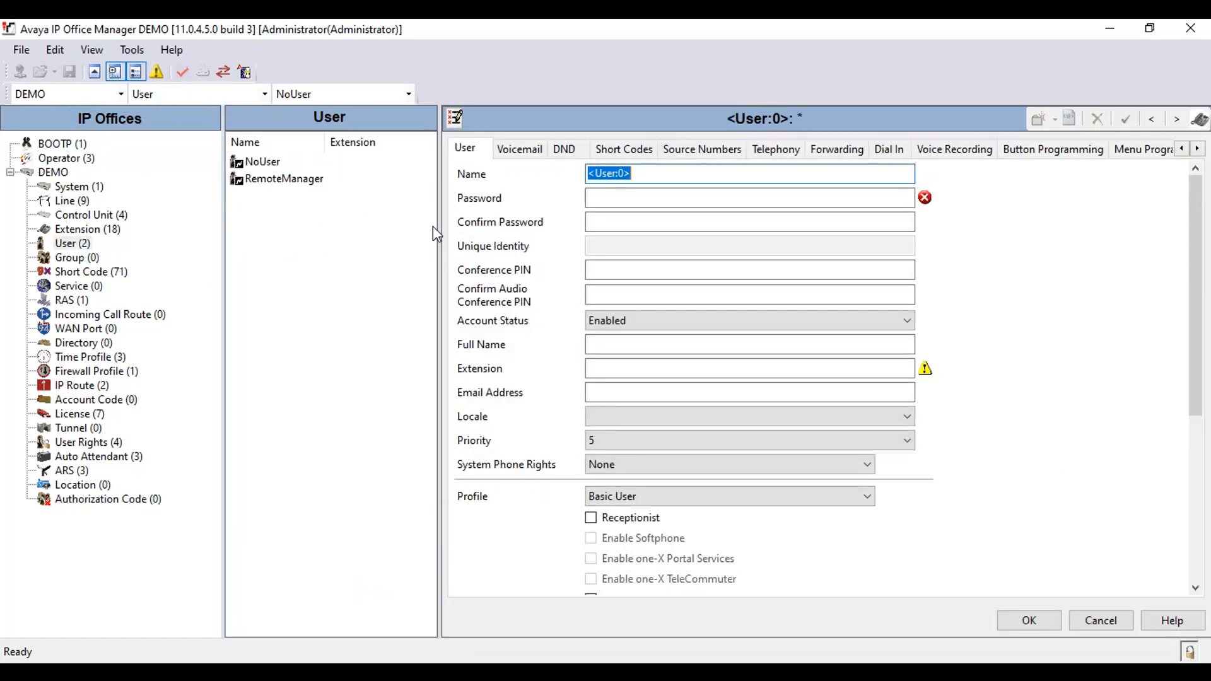
type("h")
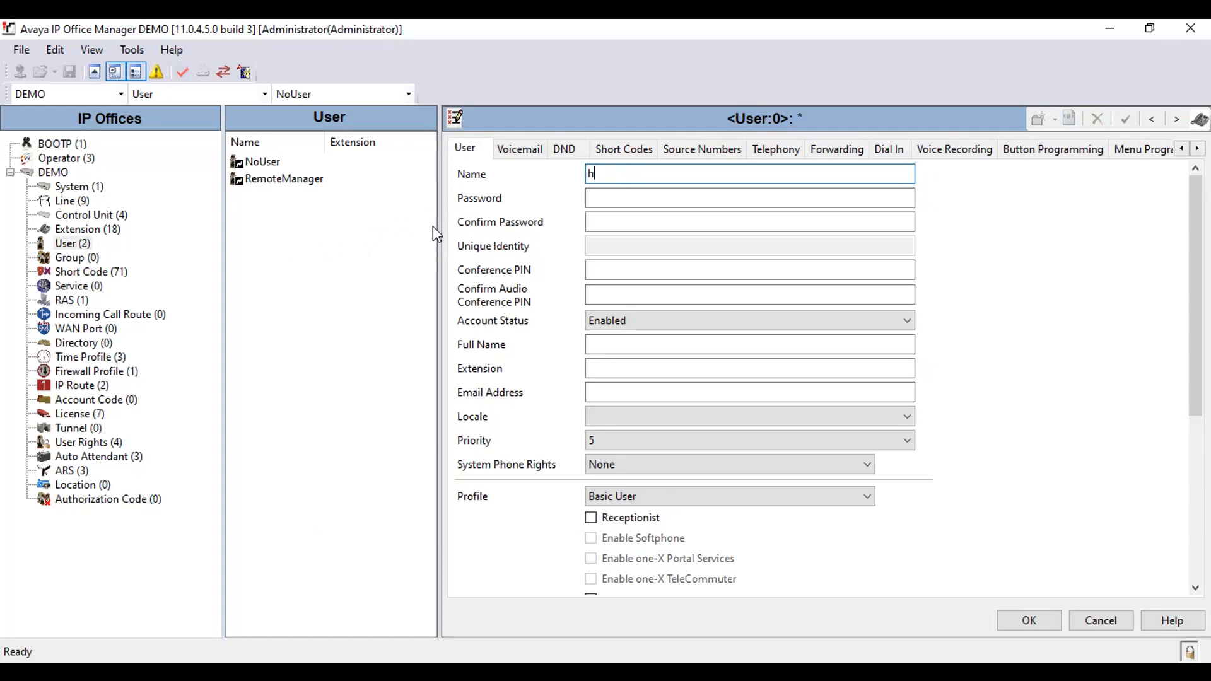
type("323 Extension")
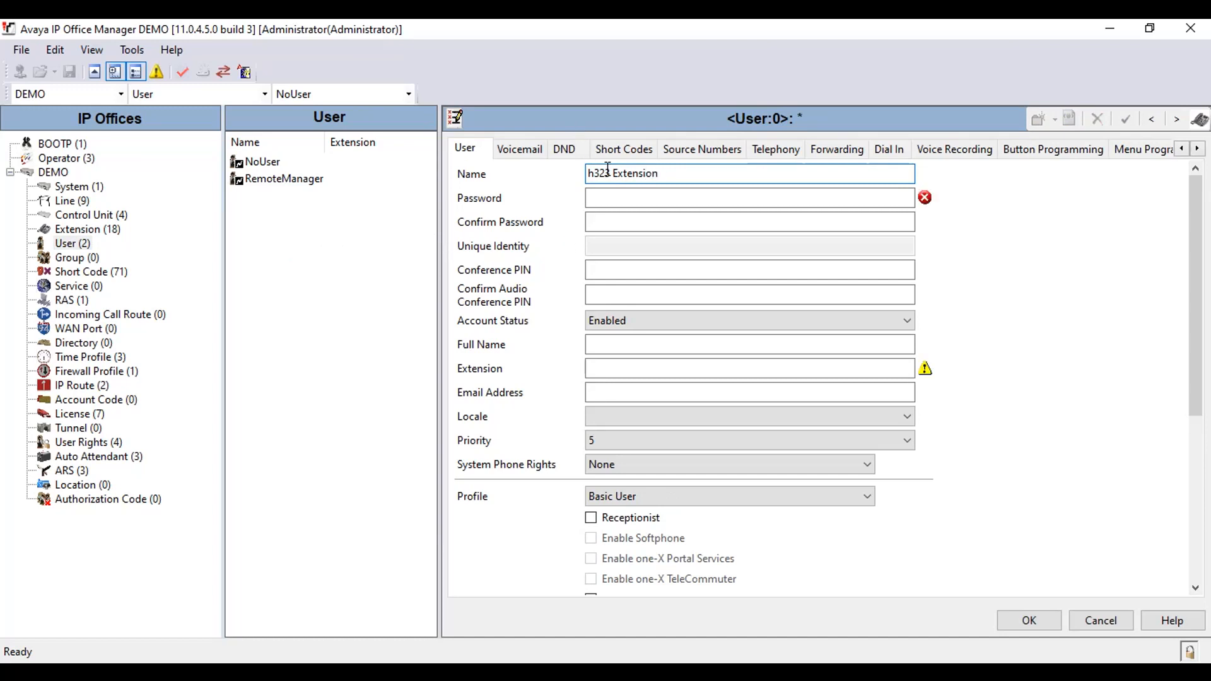
left_click(749, 367)
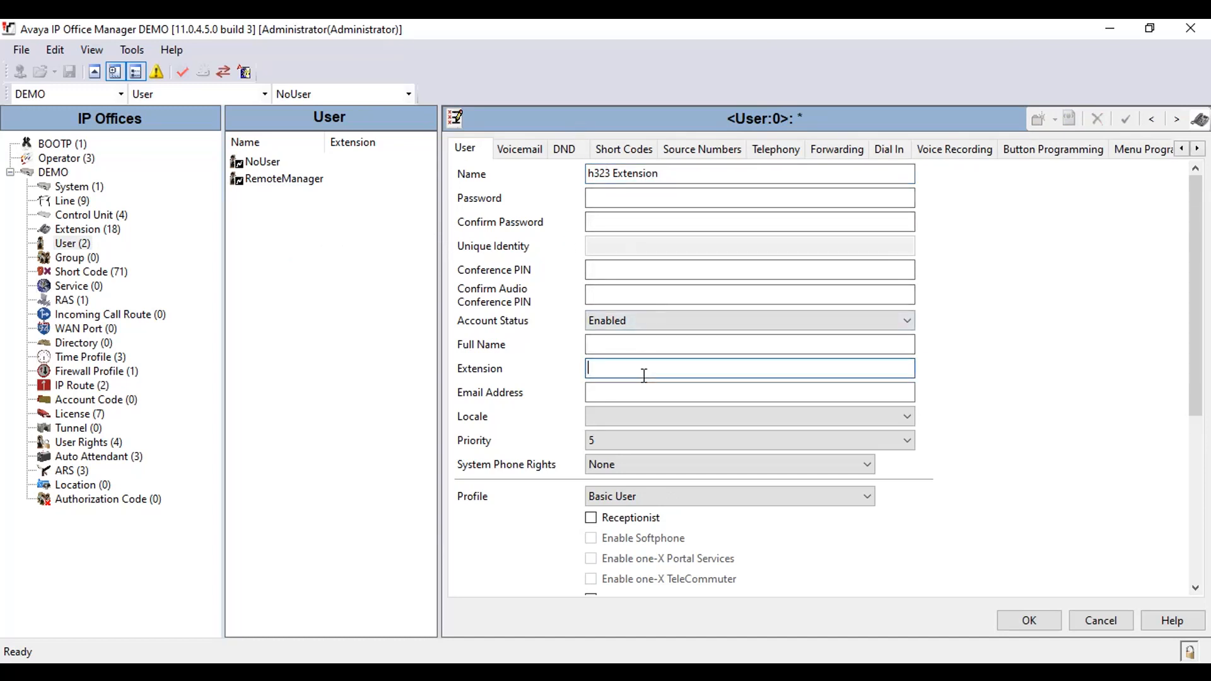
type("100")
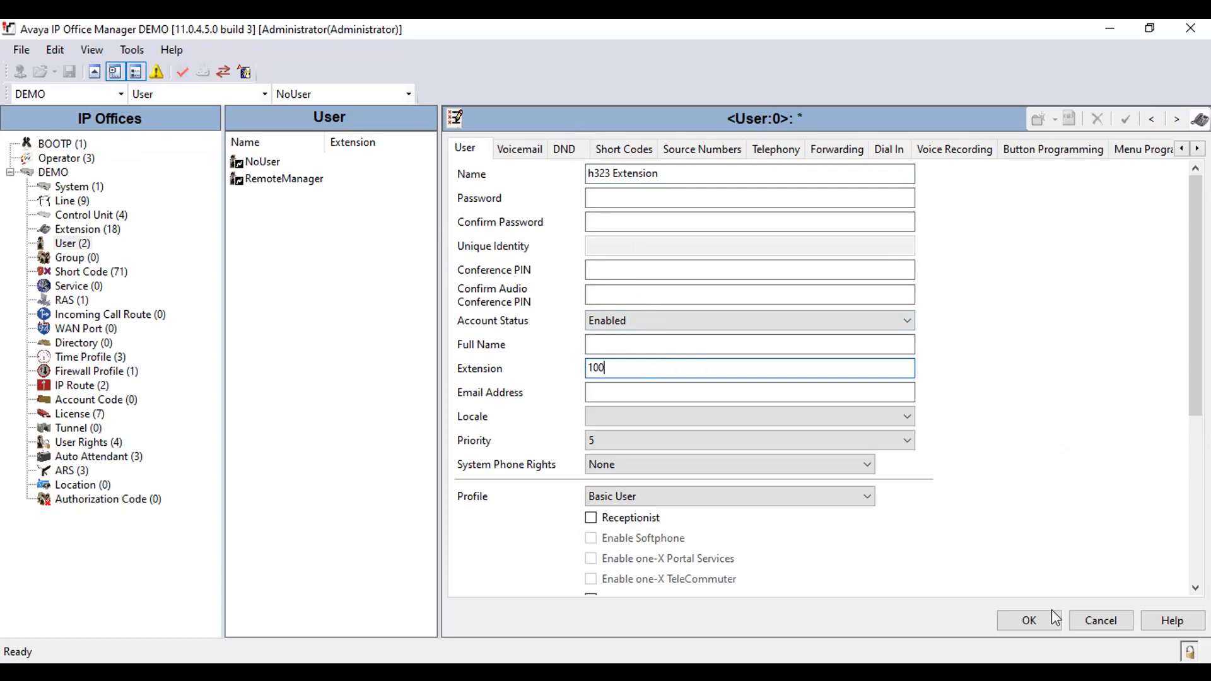
left_click(1029, 620)
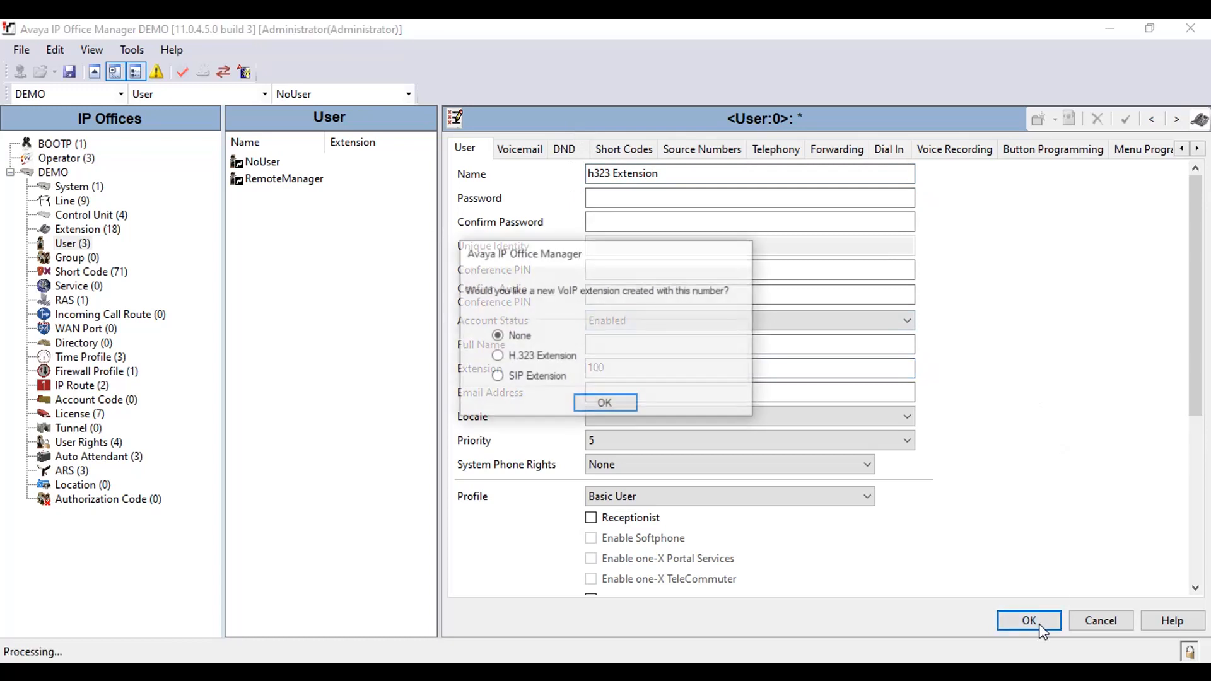
- Create a matching H.323 VoIP extension for 100 with its phone password
left_click(497, 356)
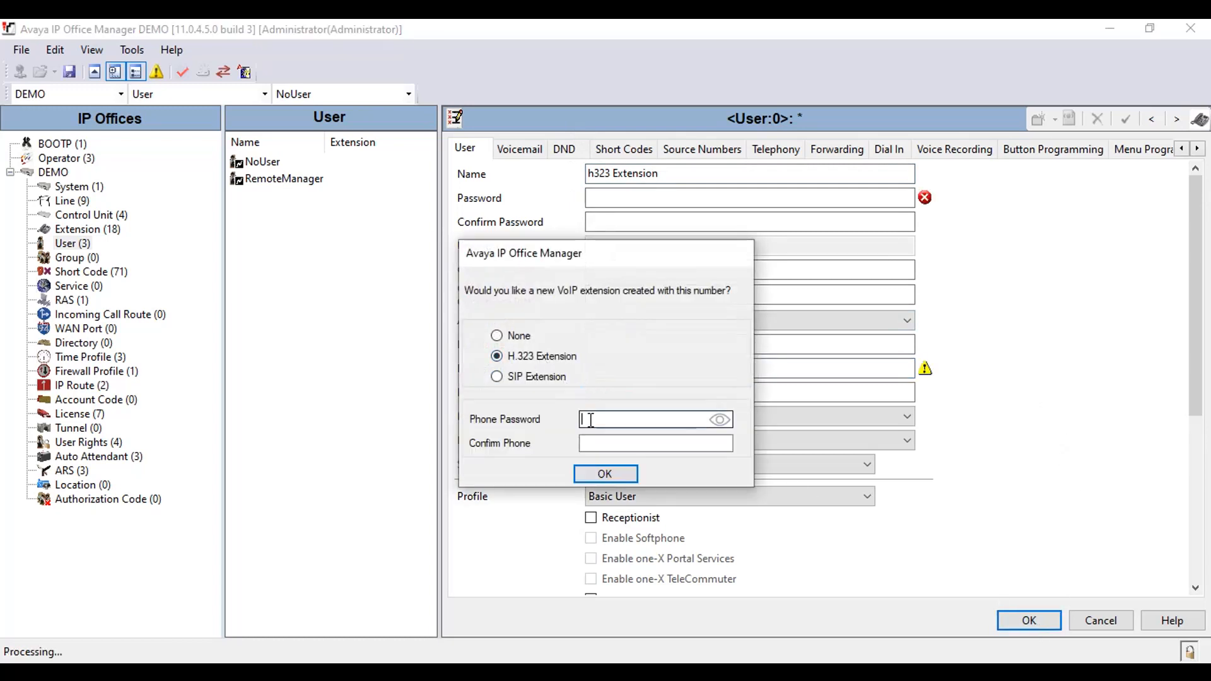
type("••")
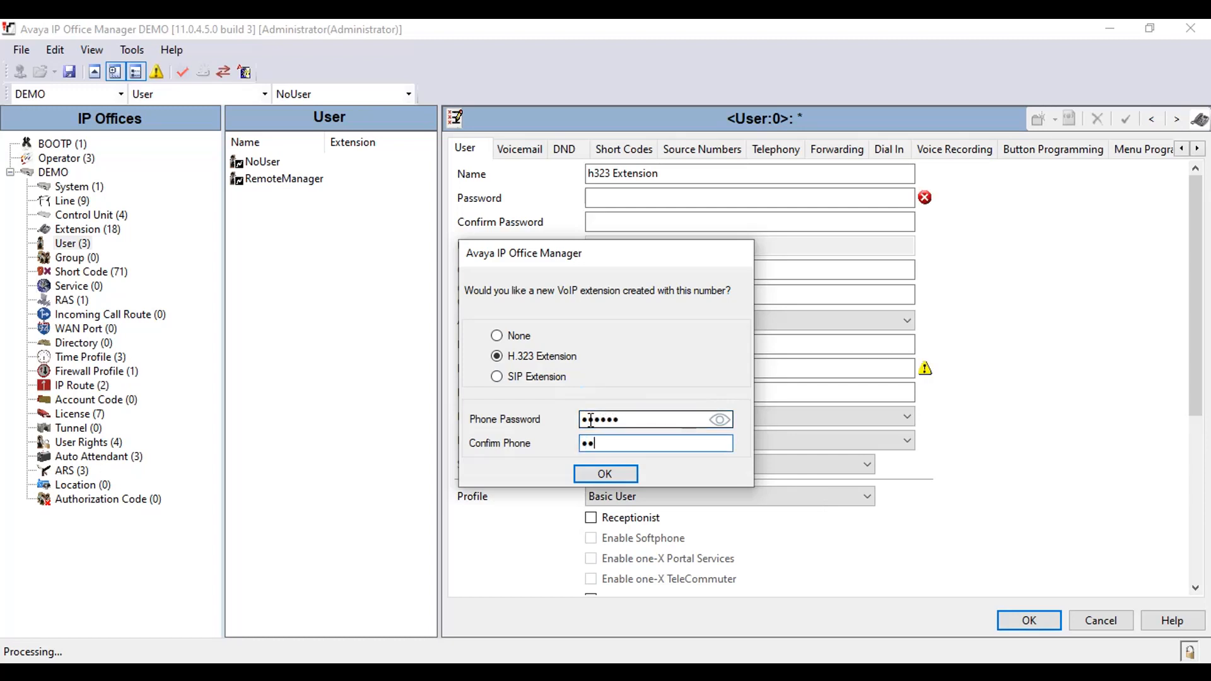
type("••••")
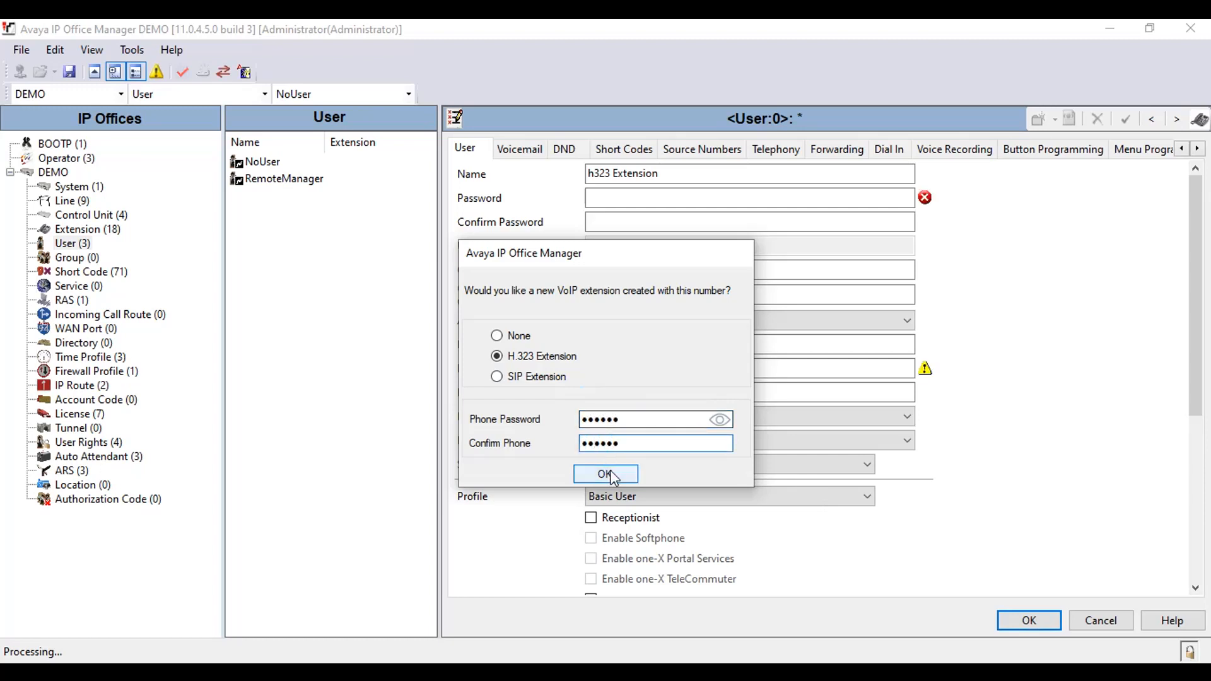
left_click(606, 473)
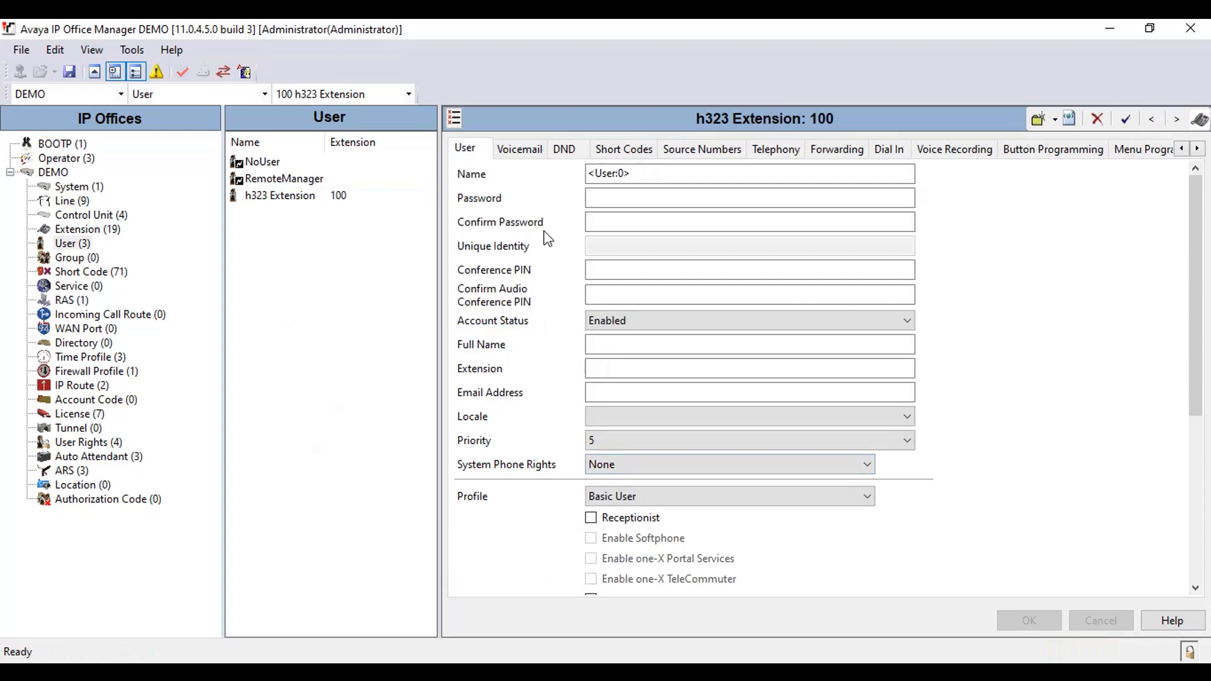
- Create a second user named SIP Extension with extension 101
type("Sl")
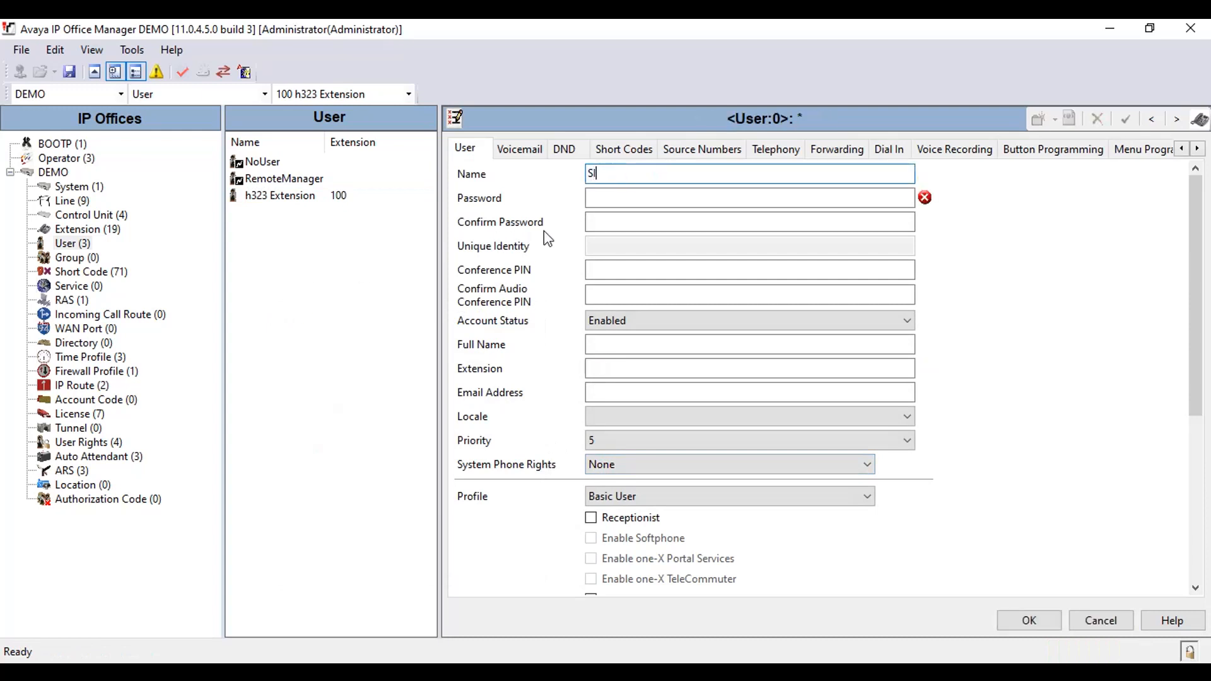
type("IP Extension")
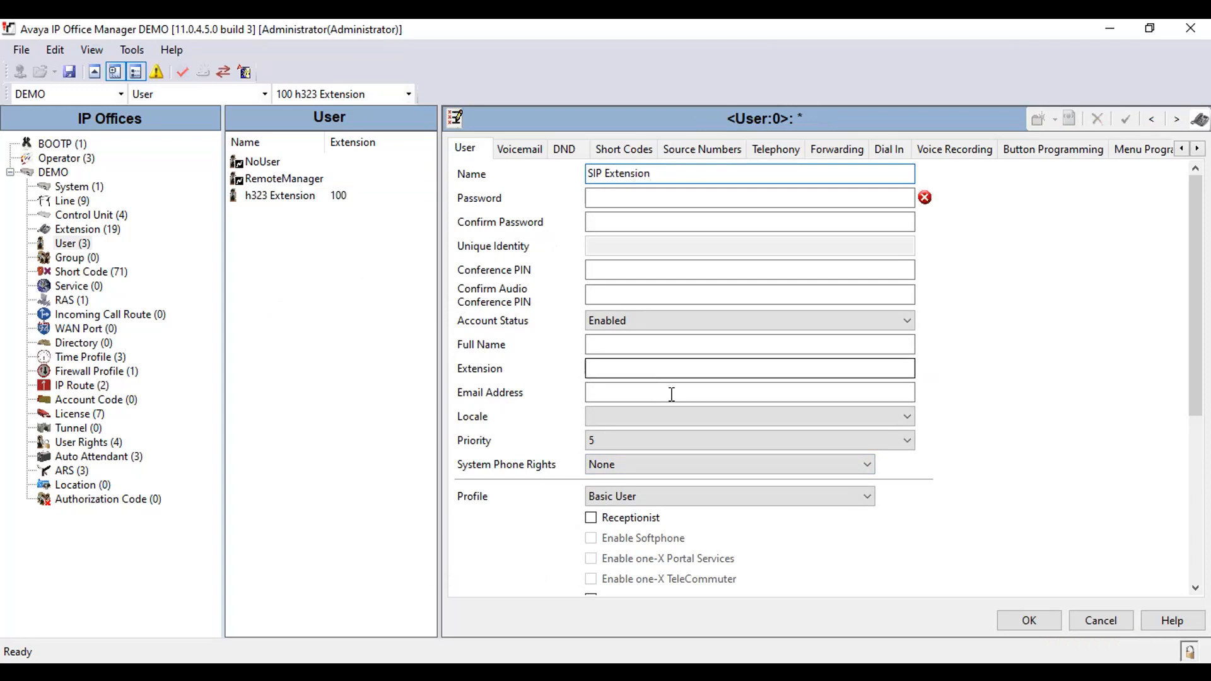
type("101")
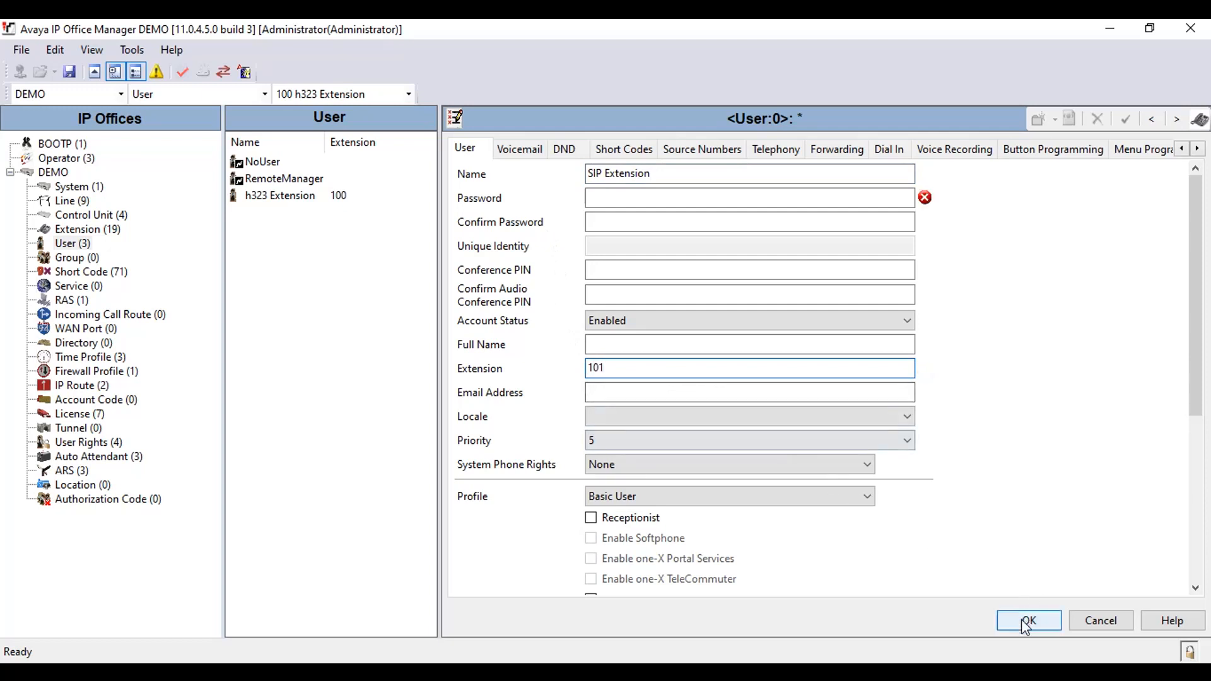
left_click(1028, 621)
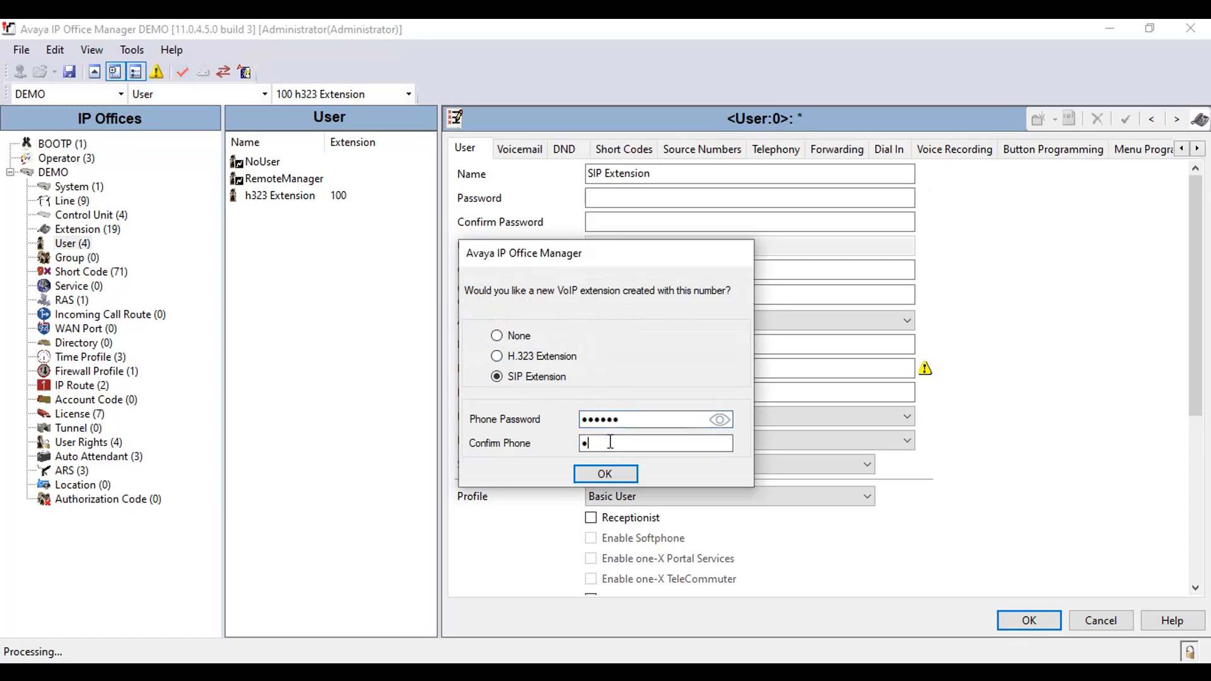
- Create a matching SIP VoIP extension for 101 with its phone password
type("•••••")
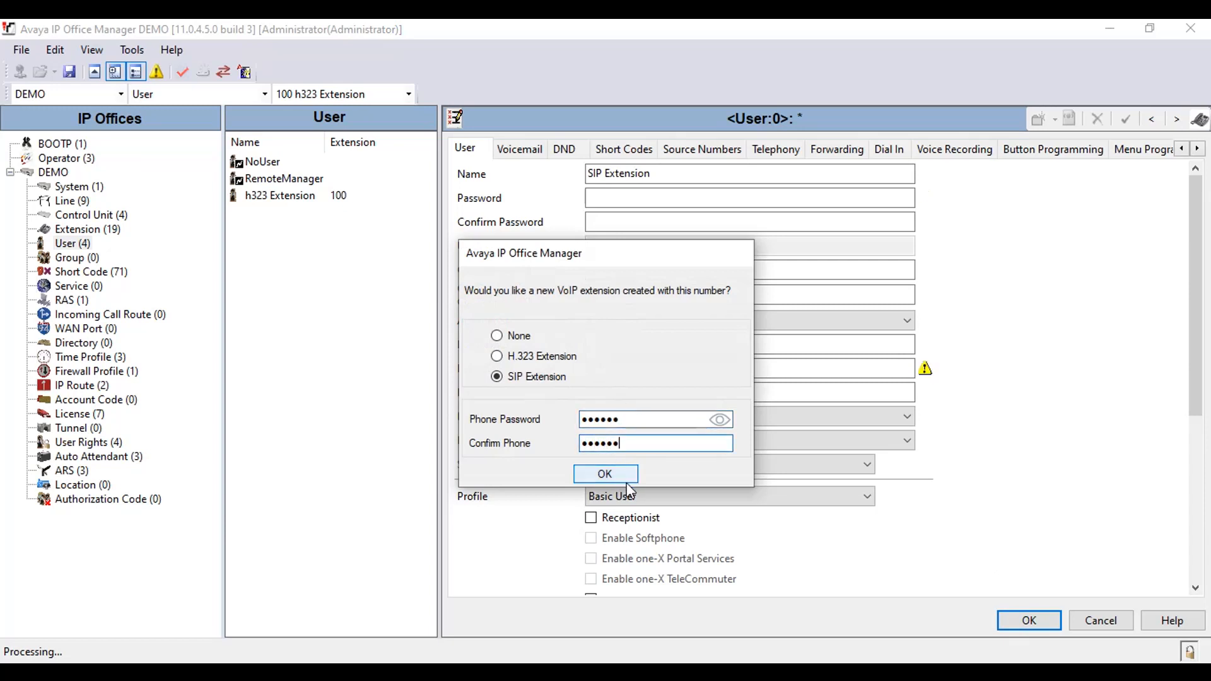
left_click(605, 473)
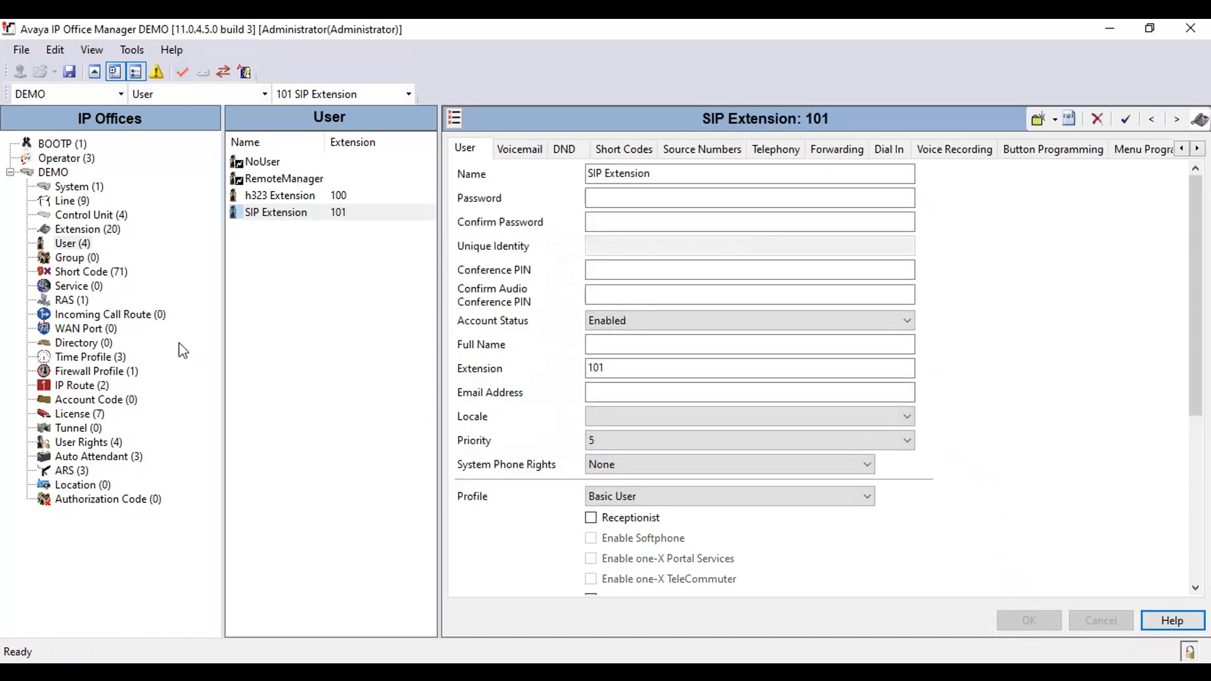
mouse_move(92, 242)
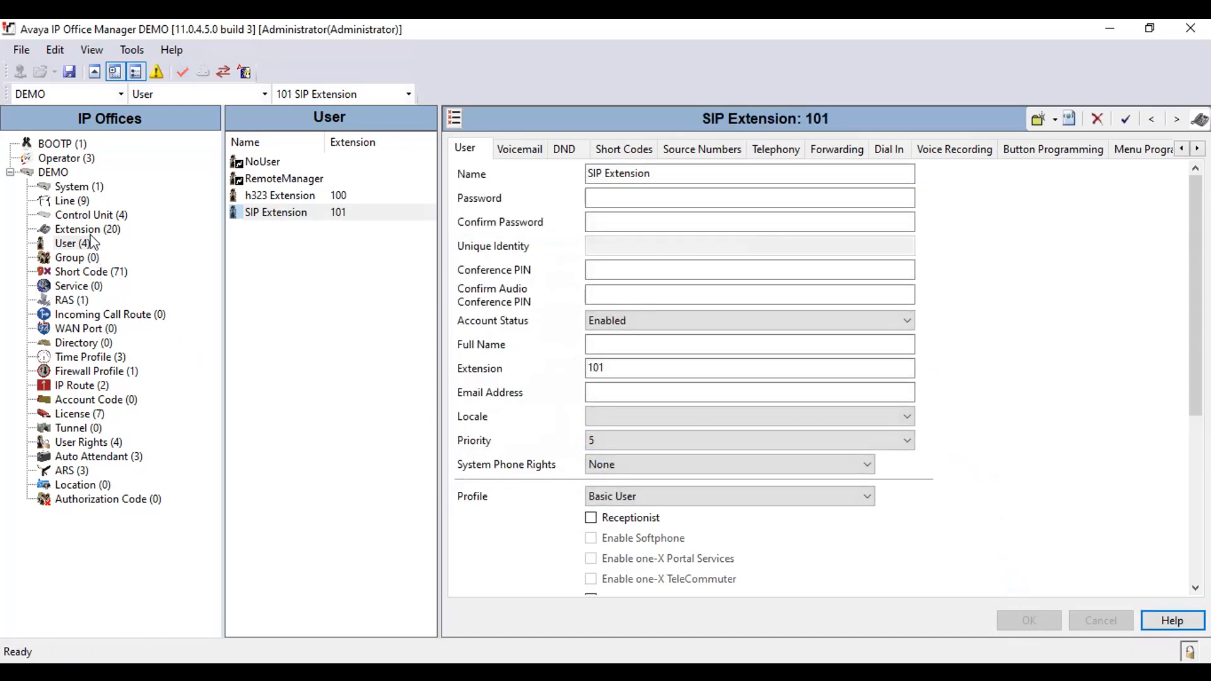
left_click(77, 229)
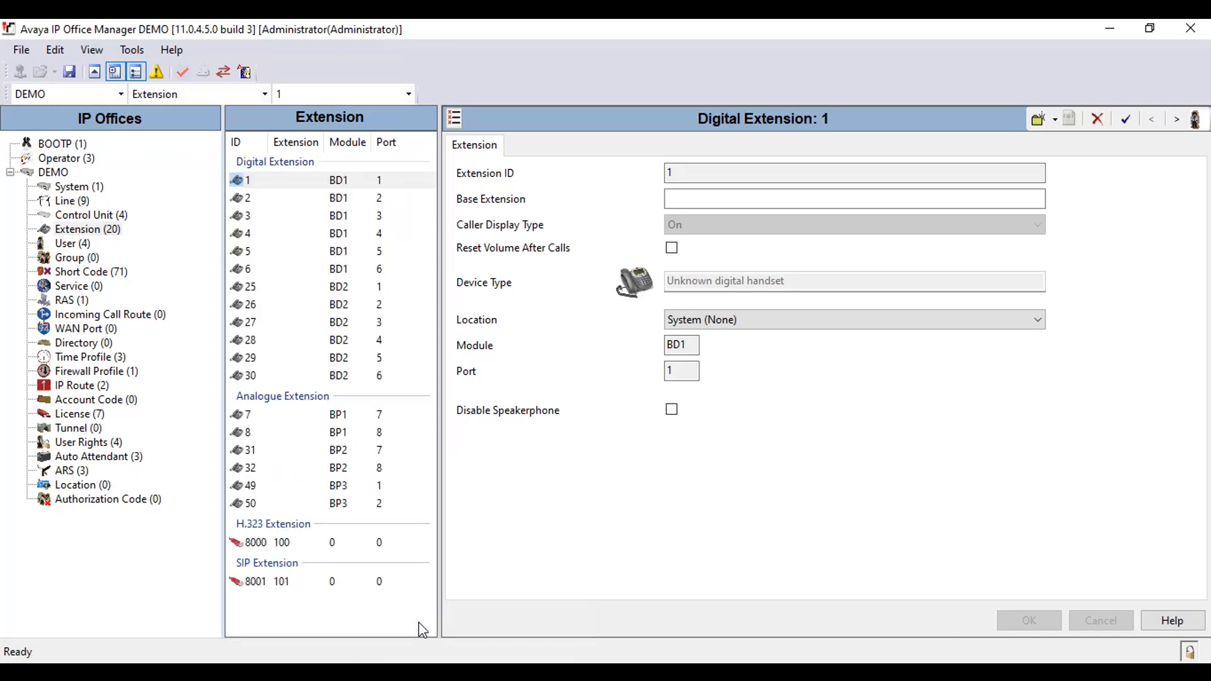
mouse_move(280, 589)
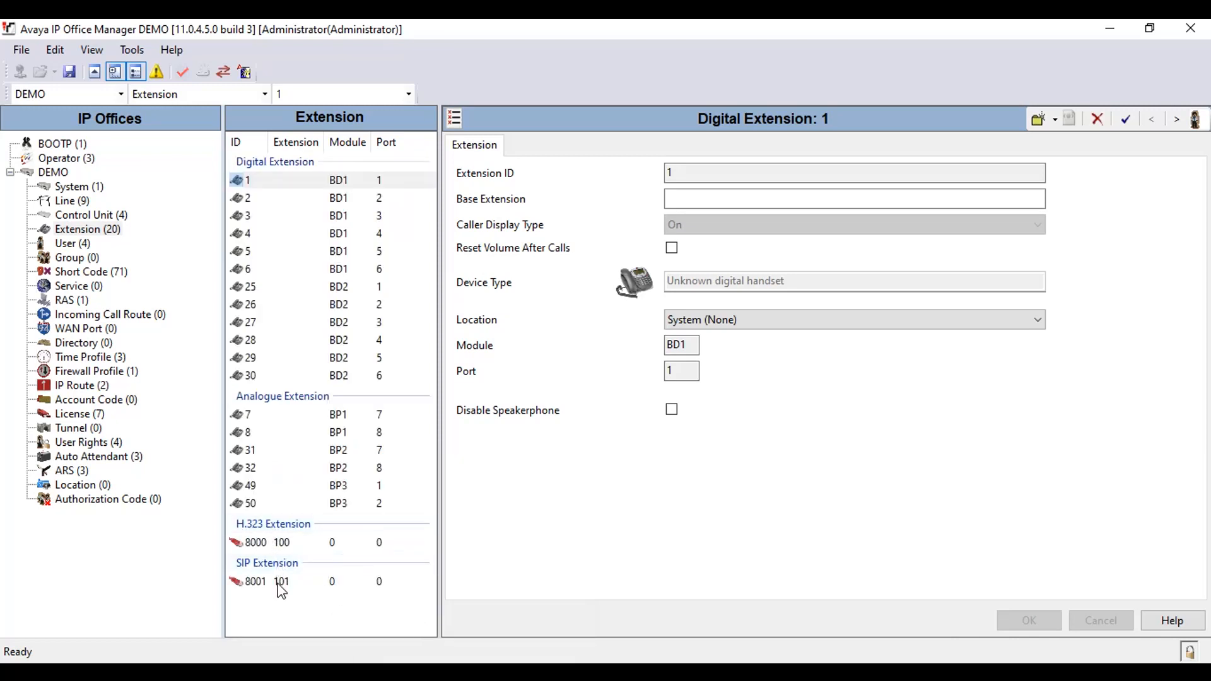
mouse_move(290, 549)
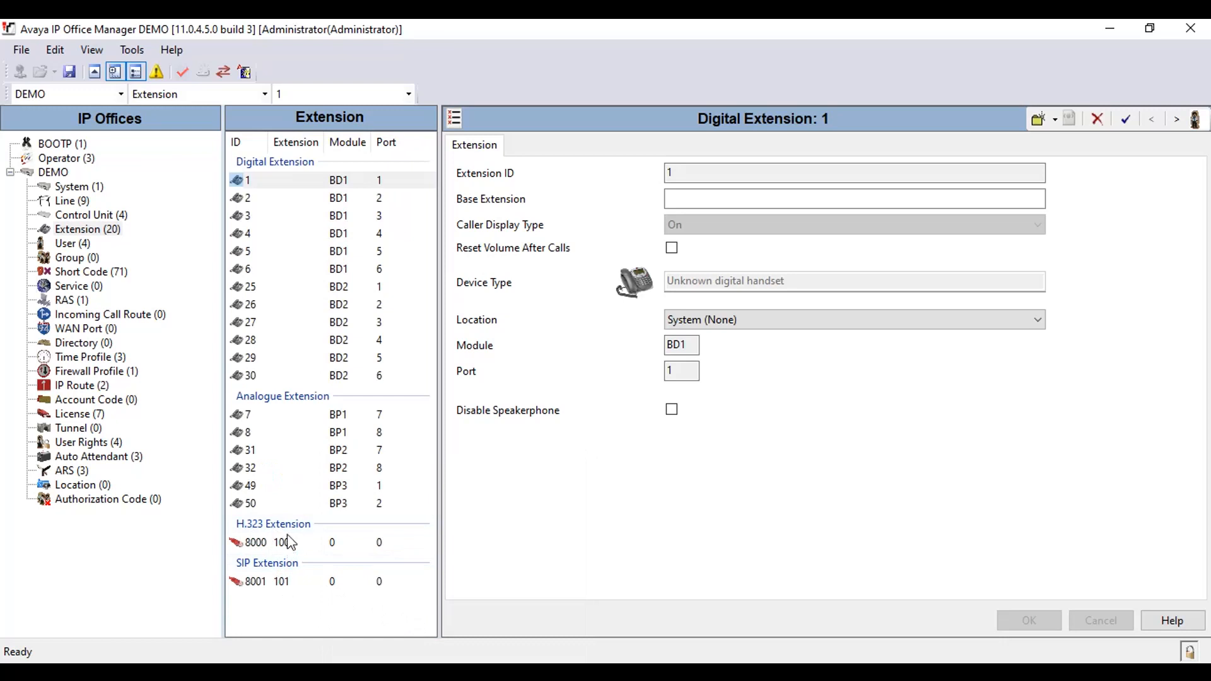
mouse_move(138, 225)
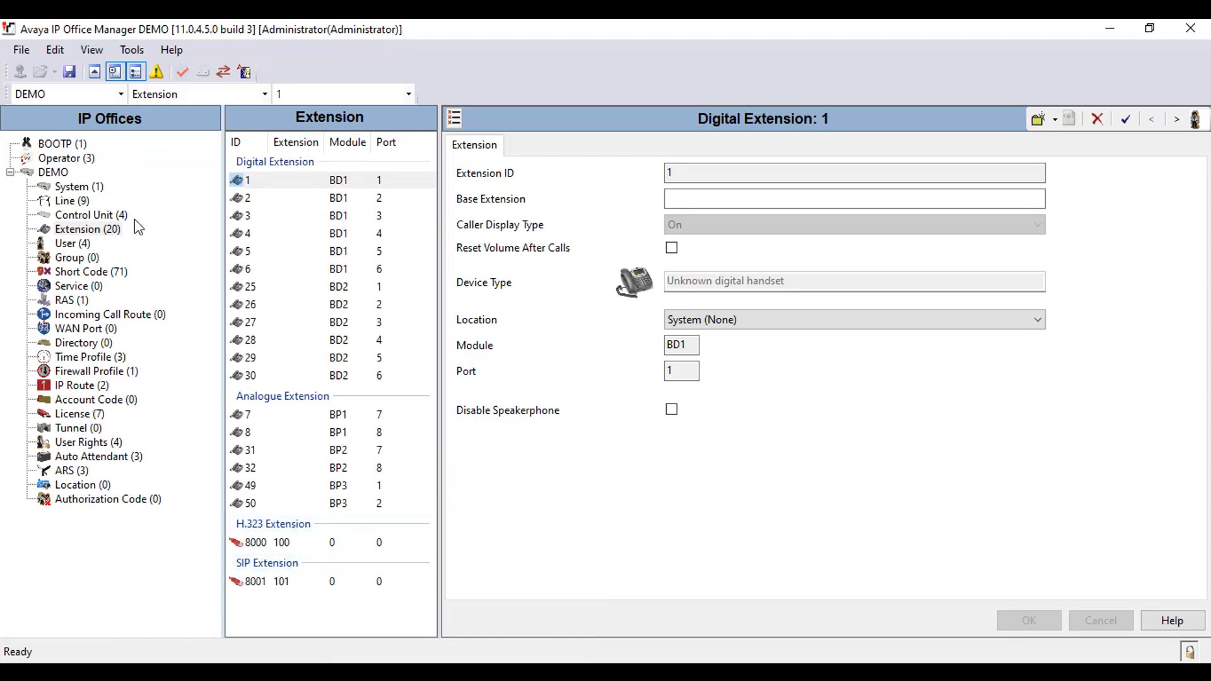
left_click(73, 242)
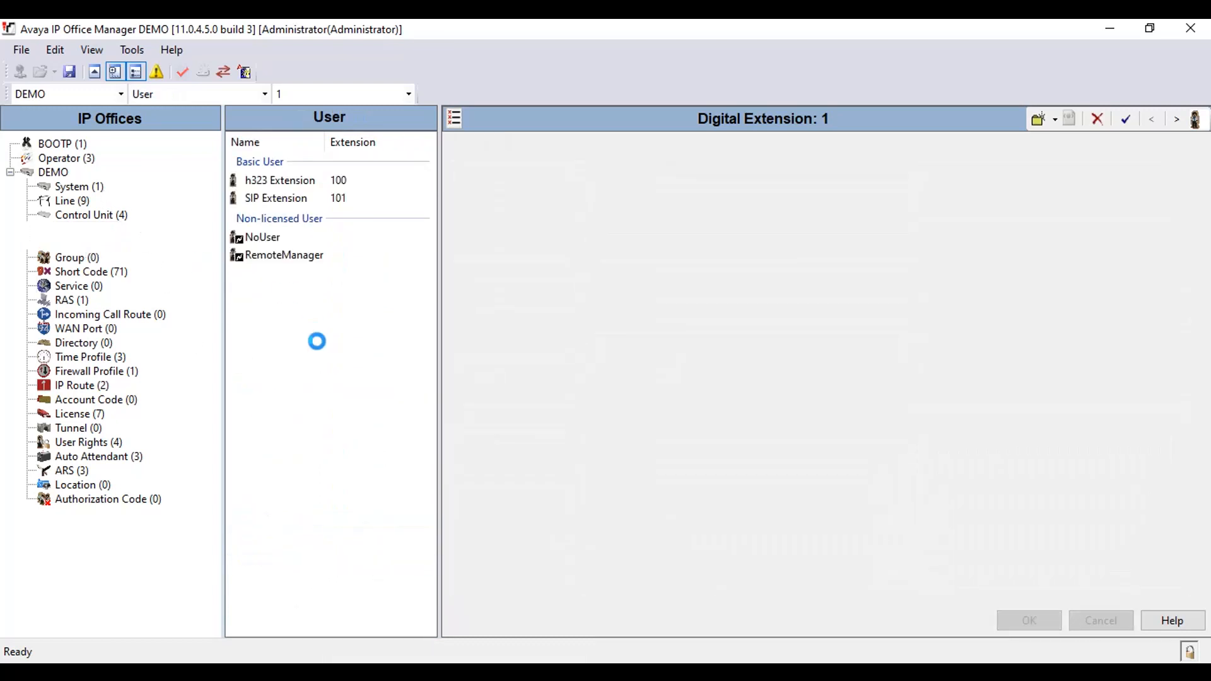
left_click(276, 198)
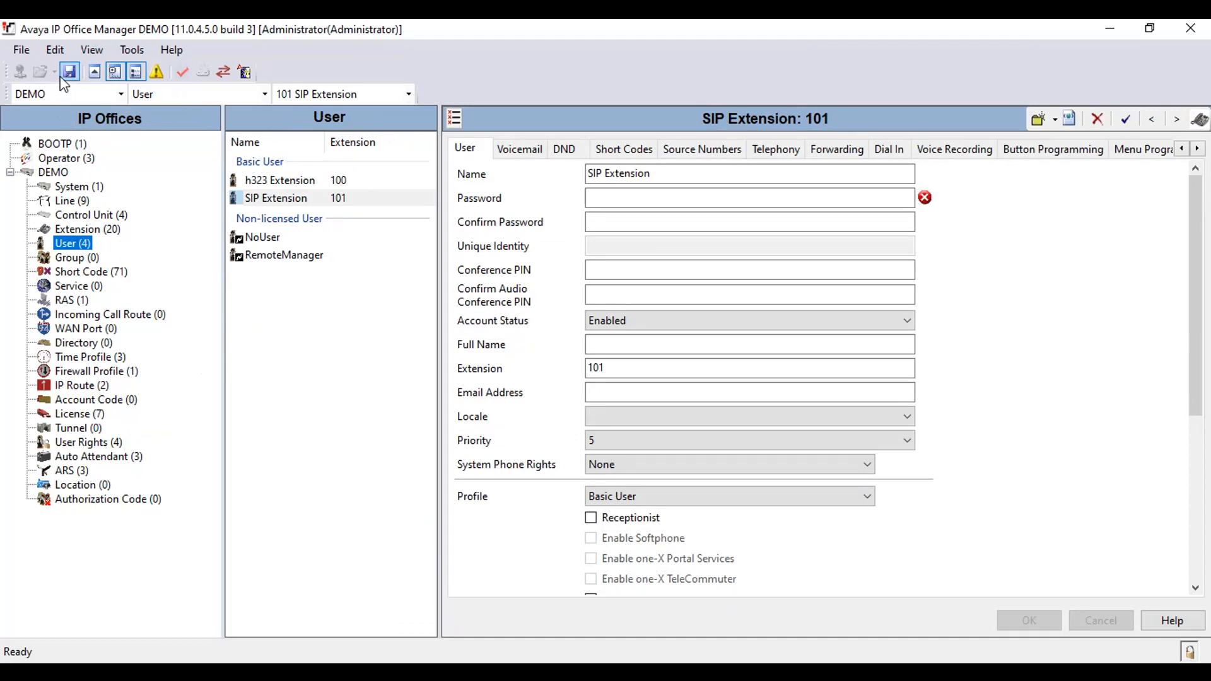
mouse_move(68, 71)
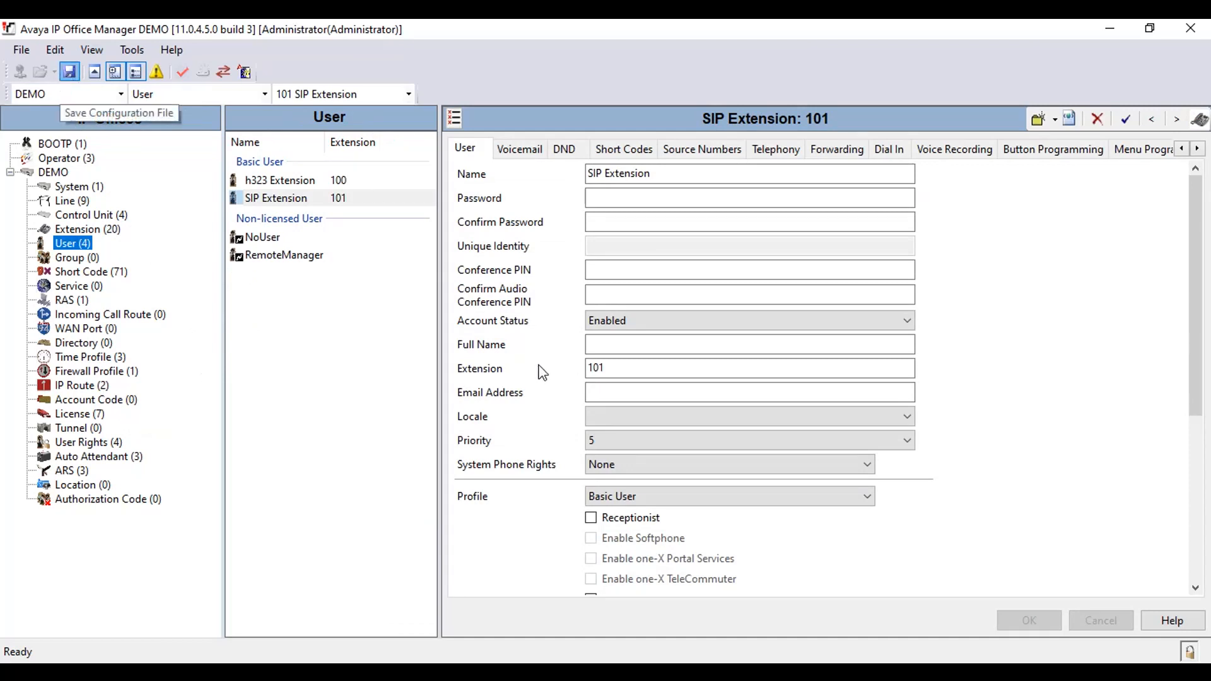
- Save the configuration back to the DEMO unit with the Administrator login
left_click(68, 70)
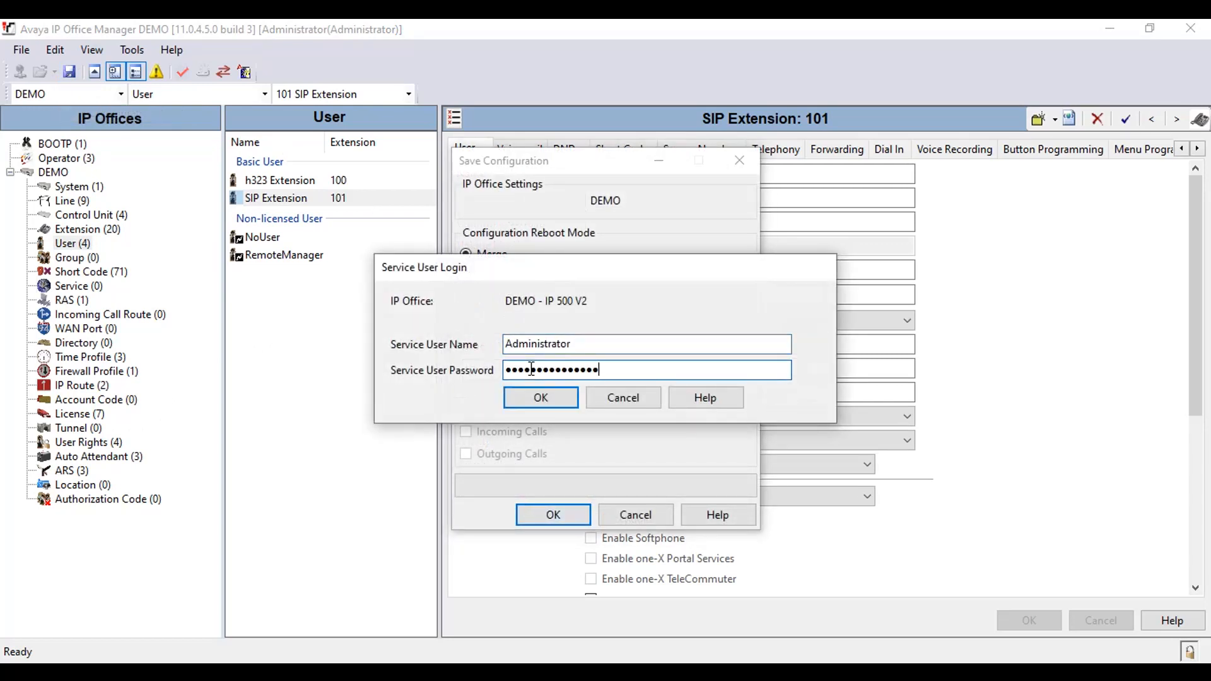
left_click(540, 398)
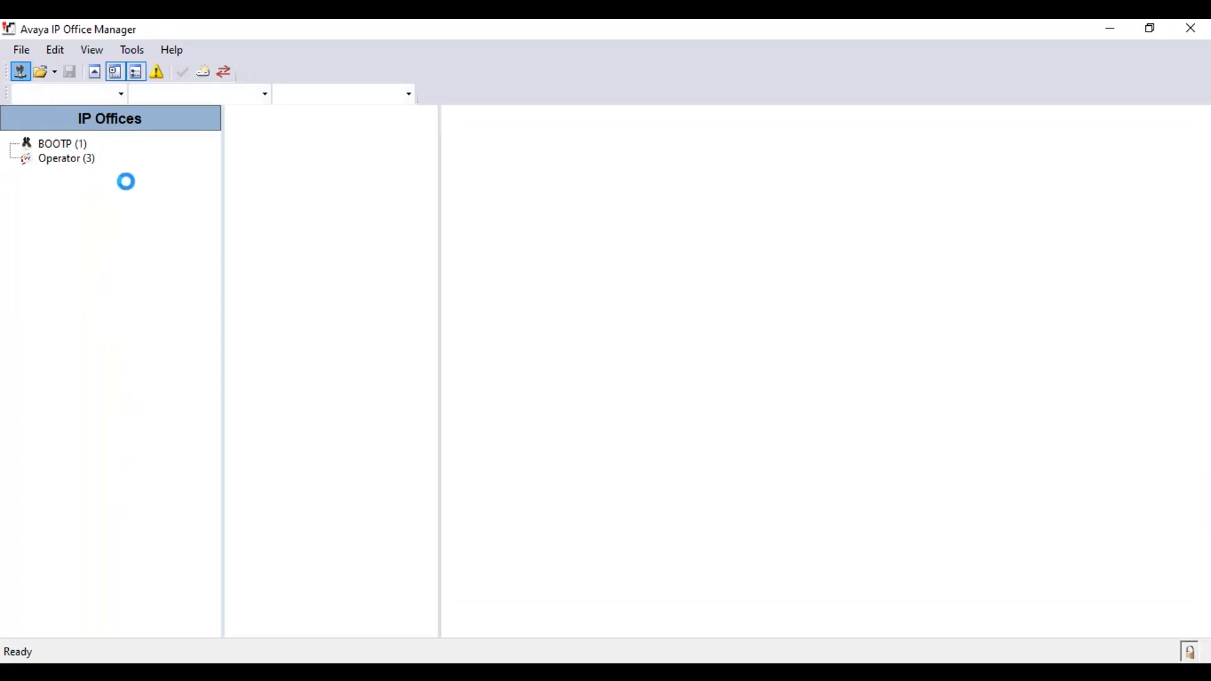
- Reload the DEMO unit's configuration as Administrator and list its User Rights entries
left_click(40, 70)
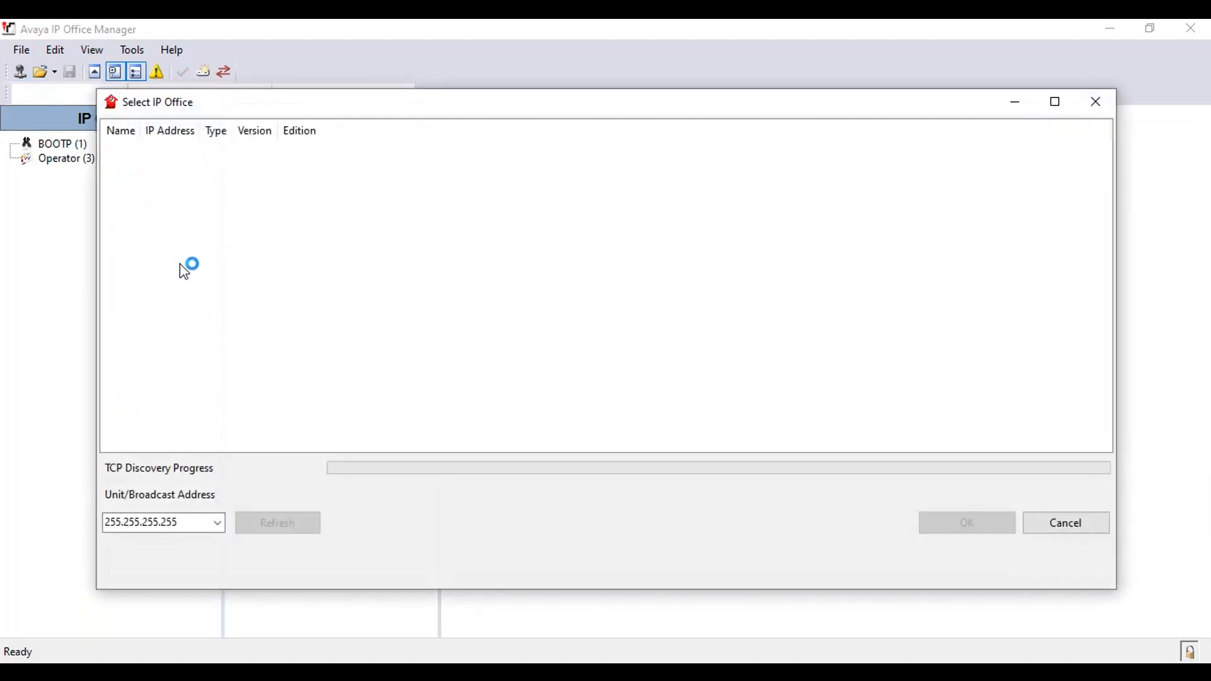
mouse_move(192, 263)
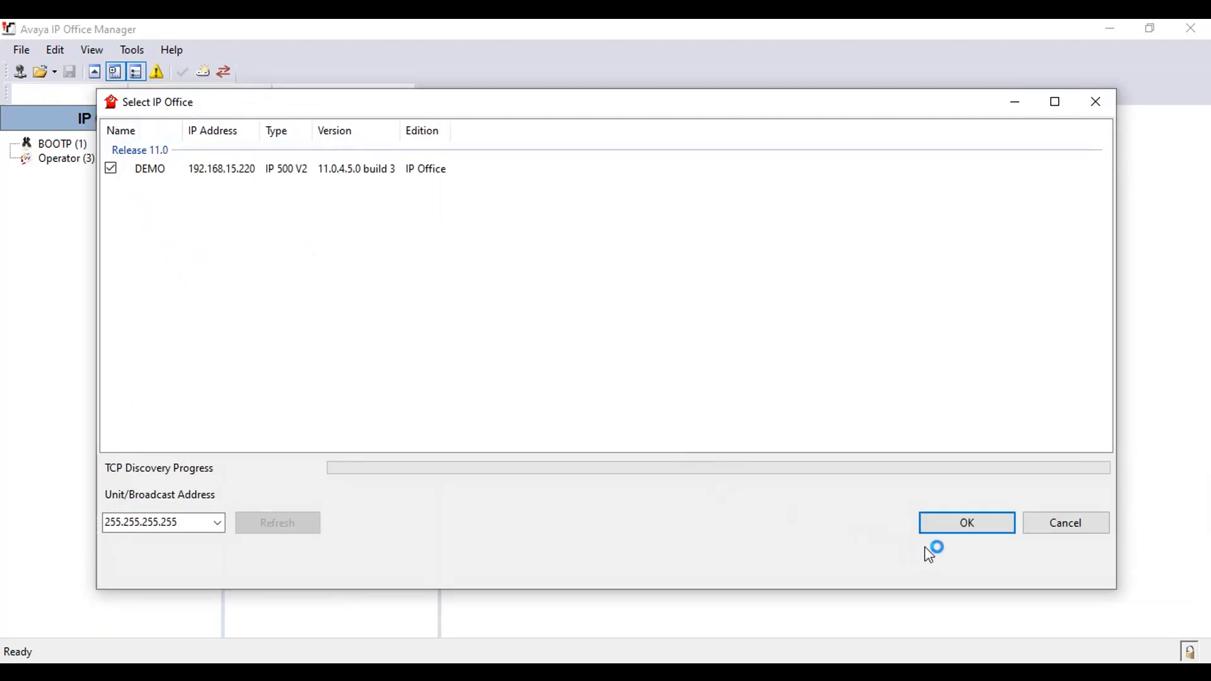
left_click(966, 522)
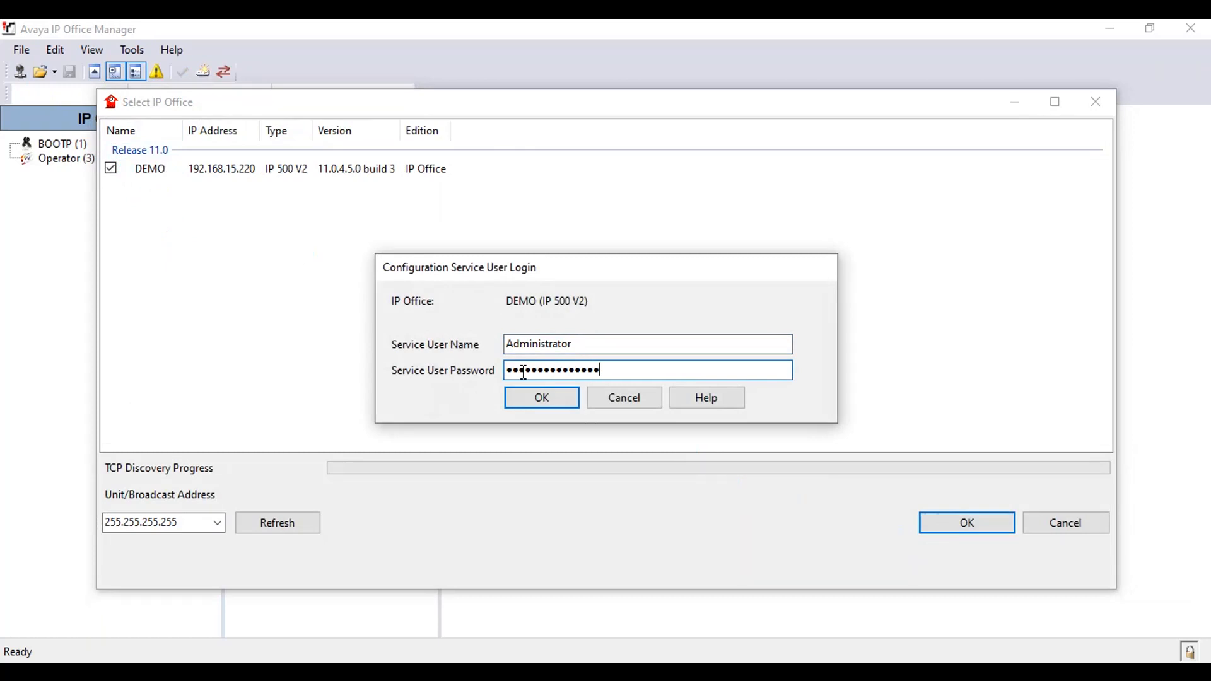
left_click(541, 397)
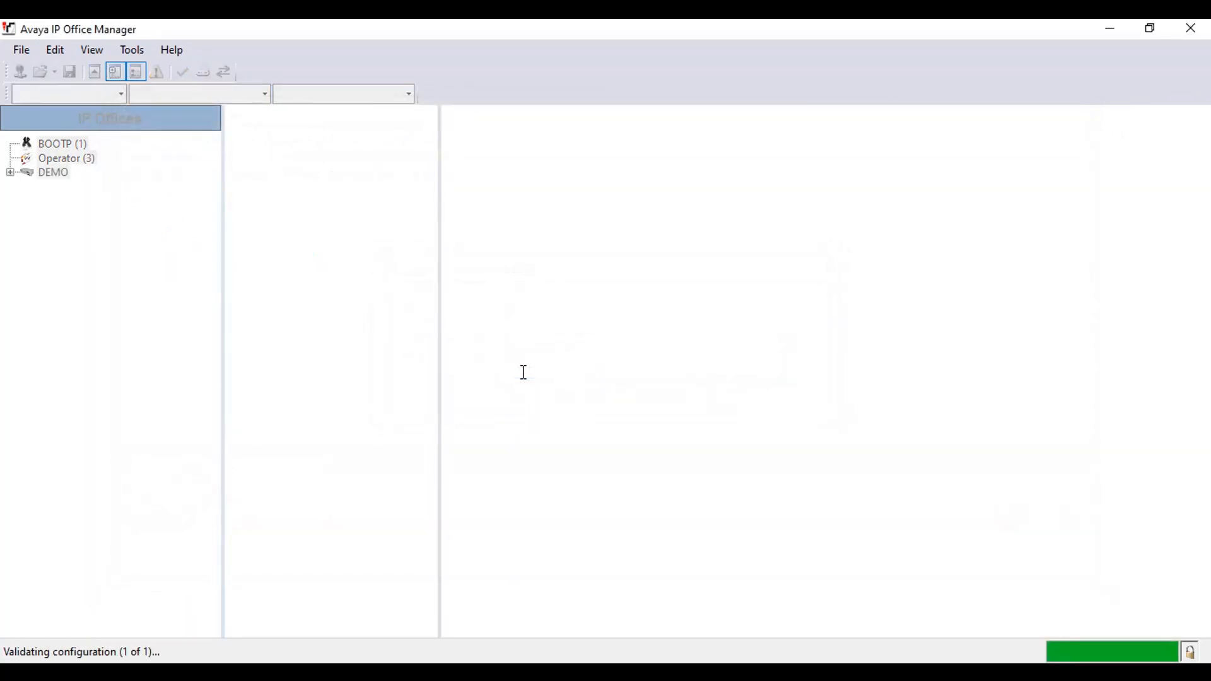
left_click(156, 71)
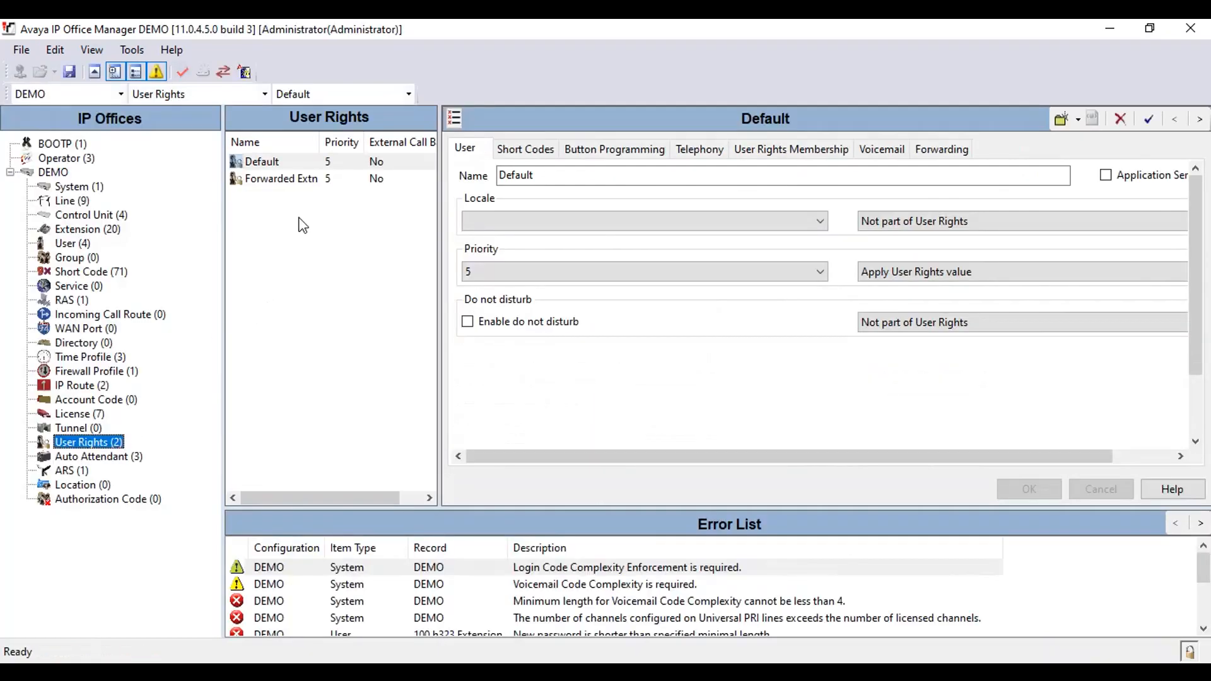
- Create user rights International applying short code 9N / N / Dial on line group 0
left_click(1058, 119)
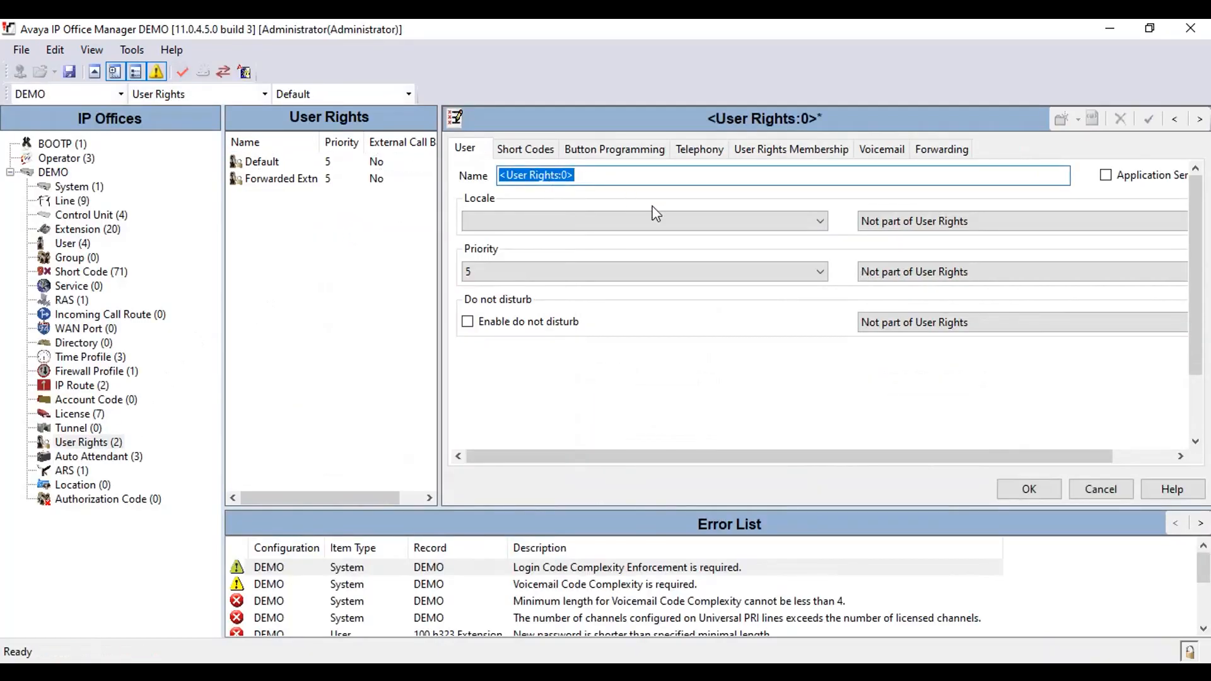
type("International")
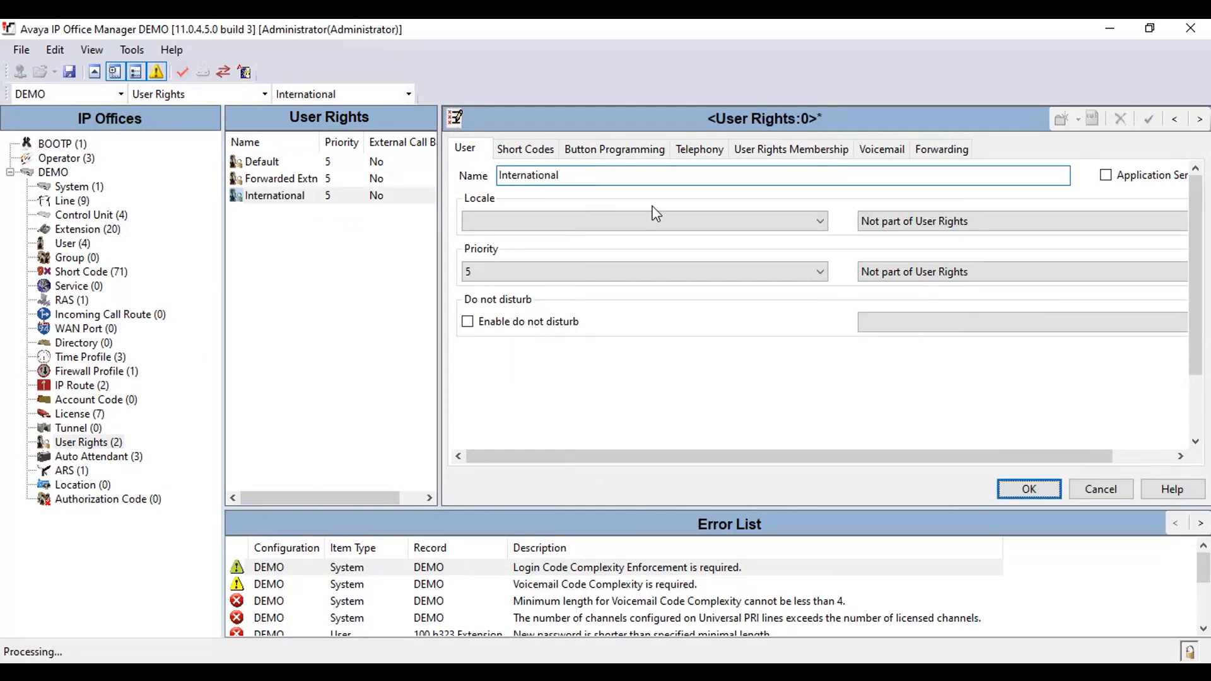
left_click(524, 148)
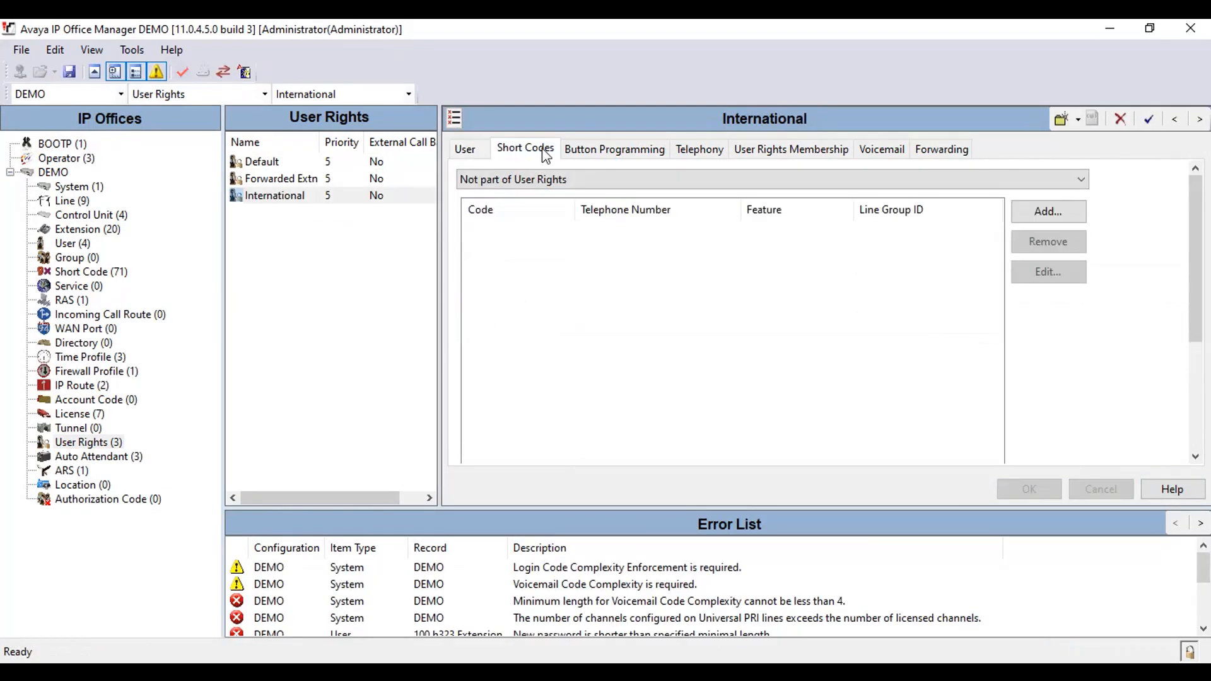
left_click(769, 180)
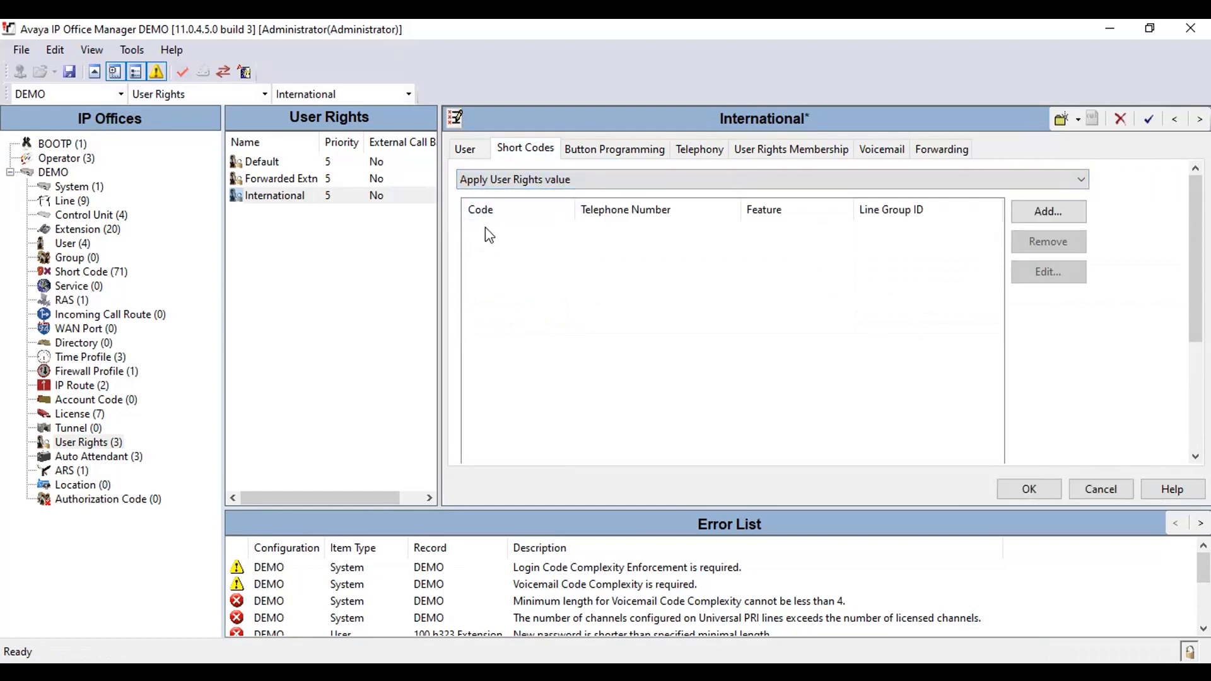
type("9N")
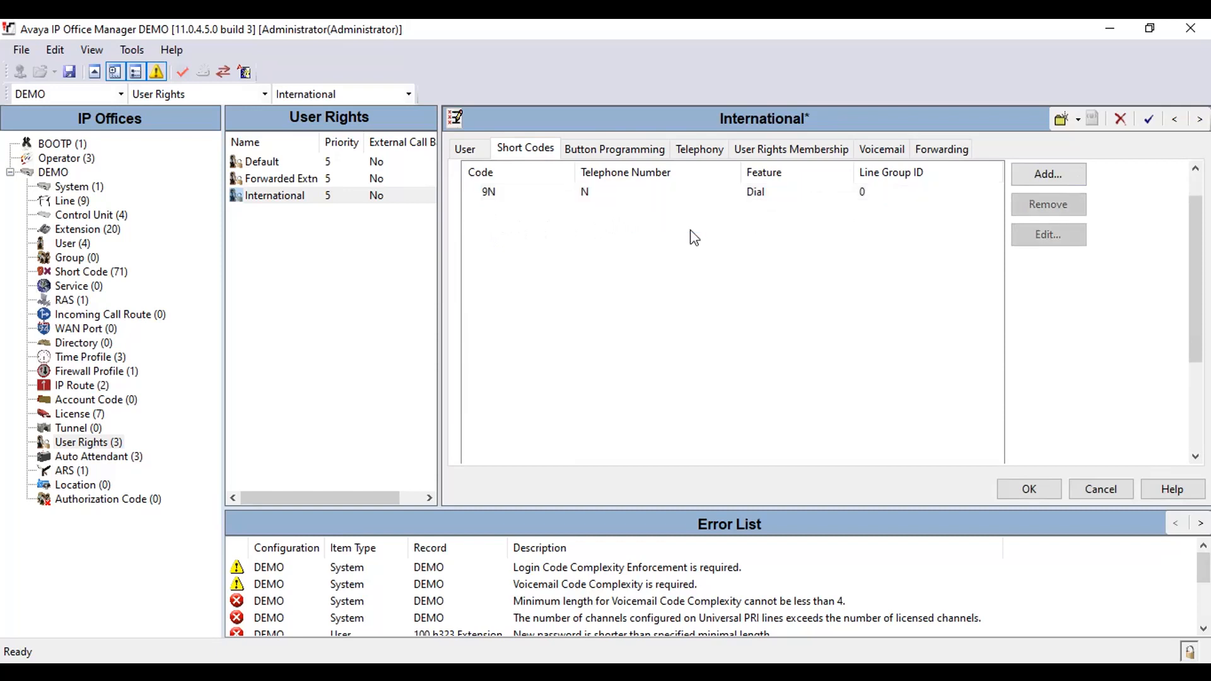
- Apply button programming with buttons 1 and 2 set as Appearance (a=, b=)
left_click(615, 149)
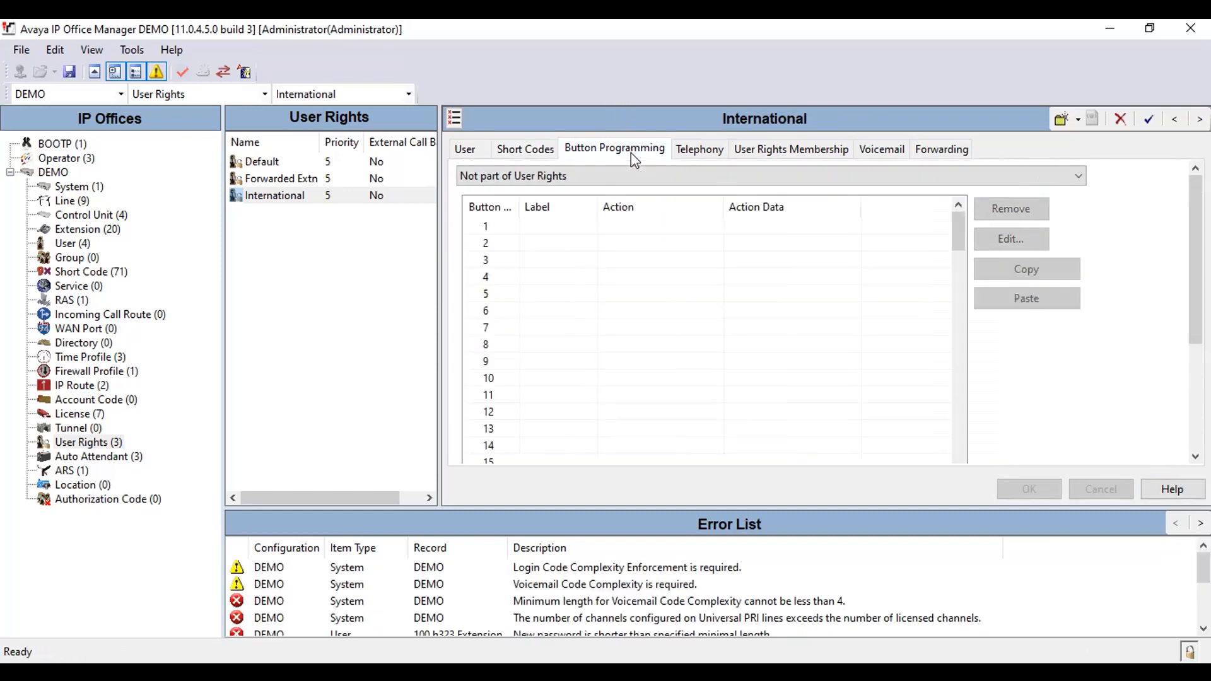
left_click(768, 175)
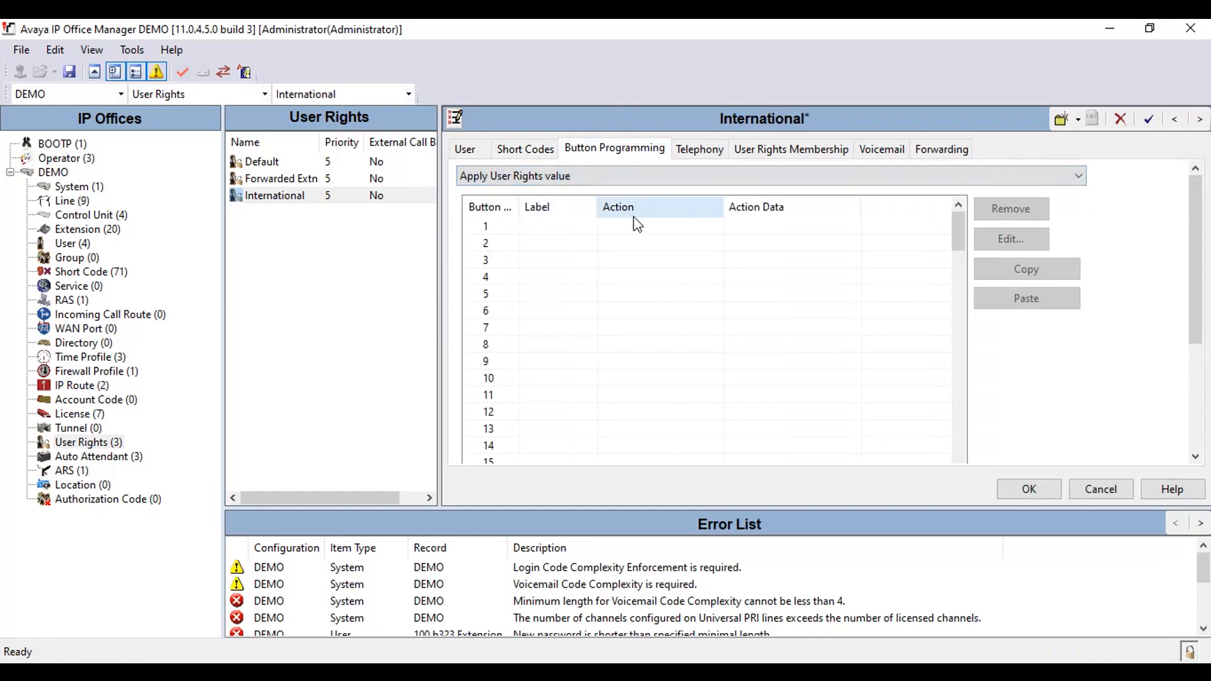
left_click(659, 190)
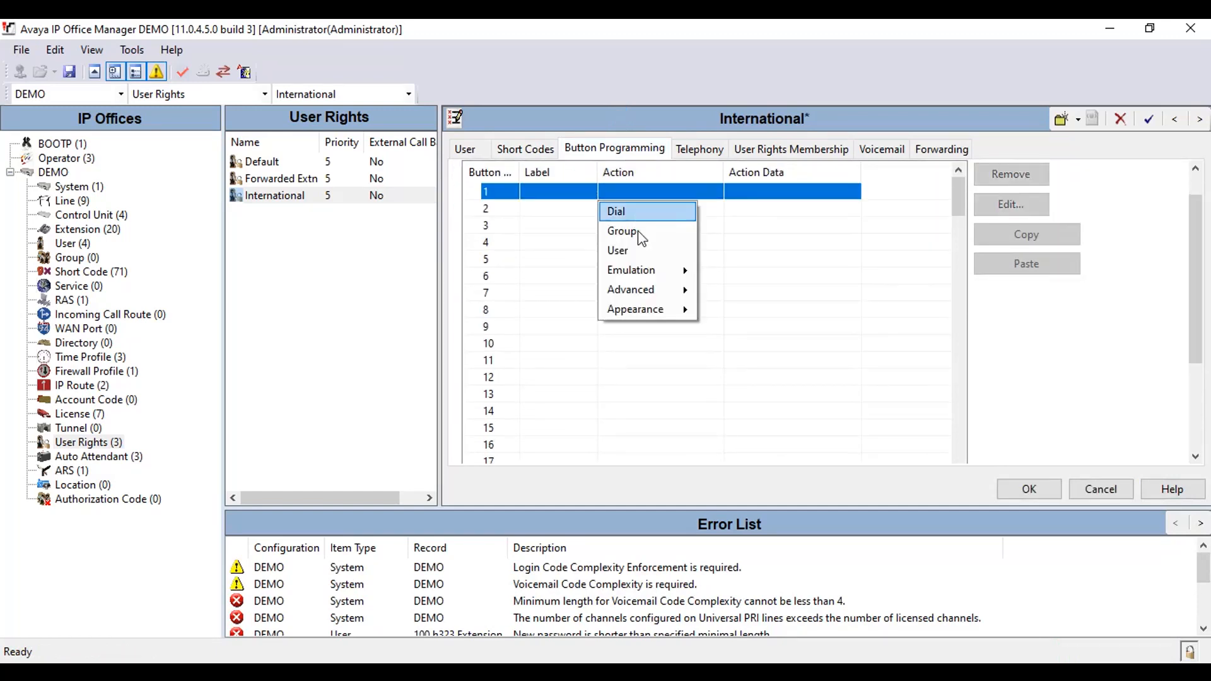
left_click(615, 211)
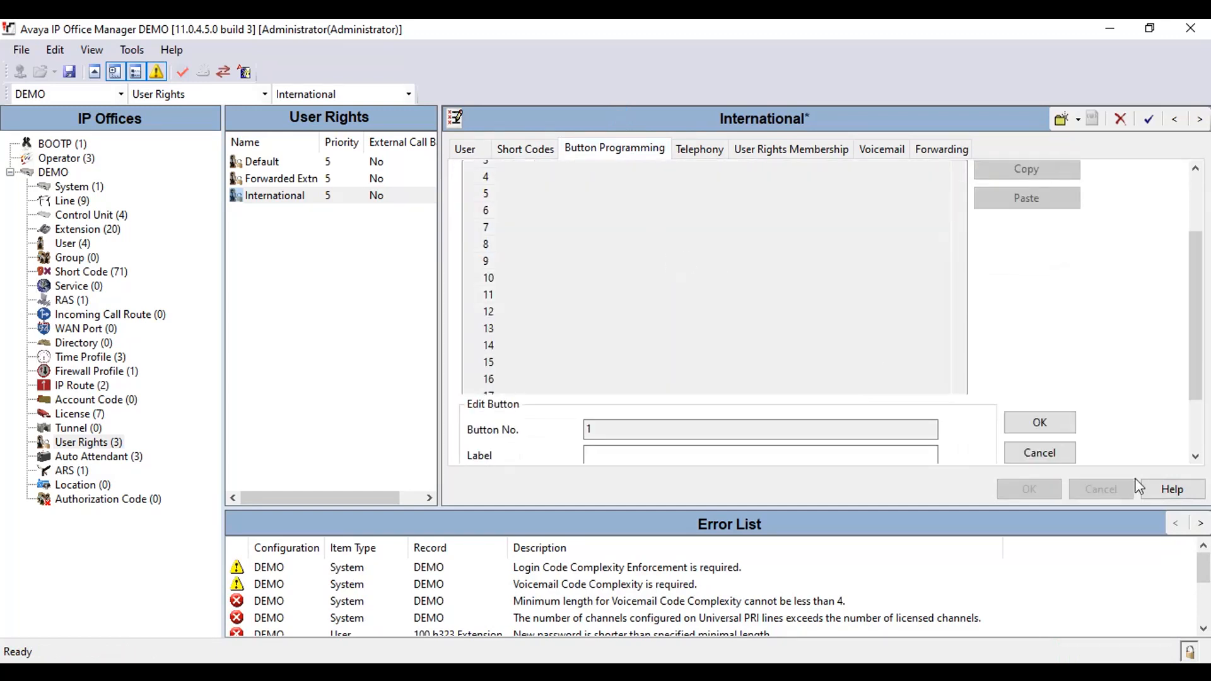
left_click(1038, 453)
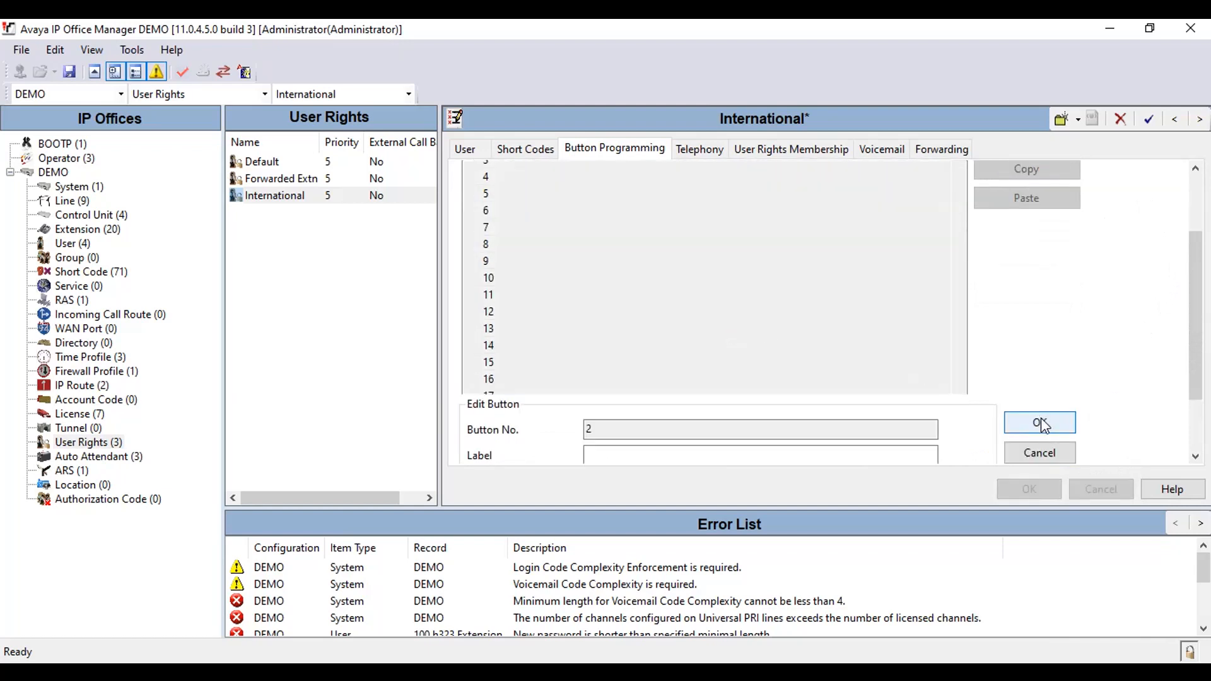
left_click(1039, 423)
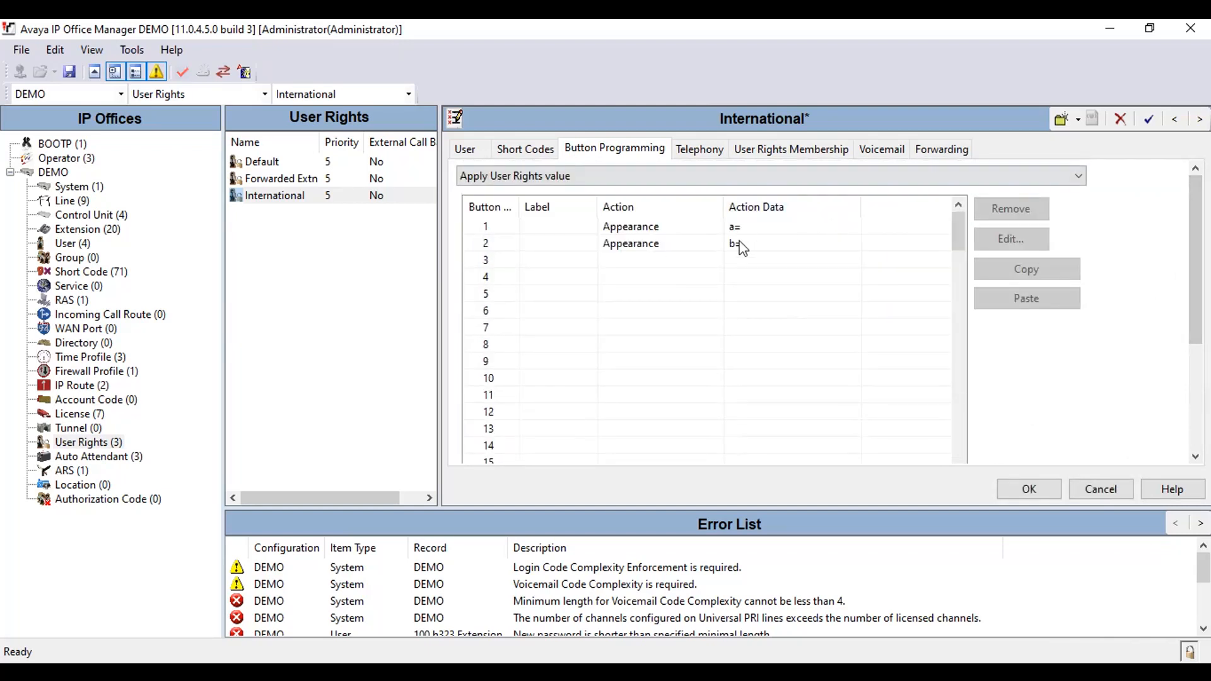
- Add h323 Extension 100 as a member and save the International rights
left_click(790, 149)
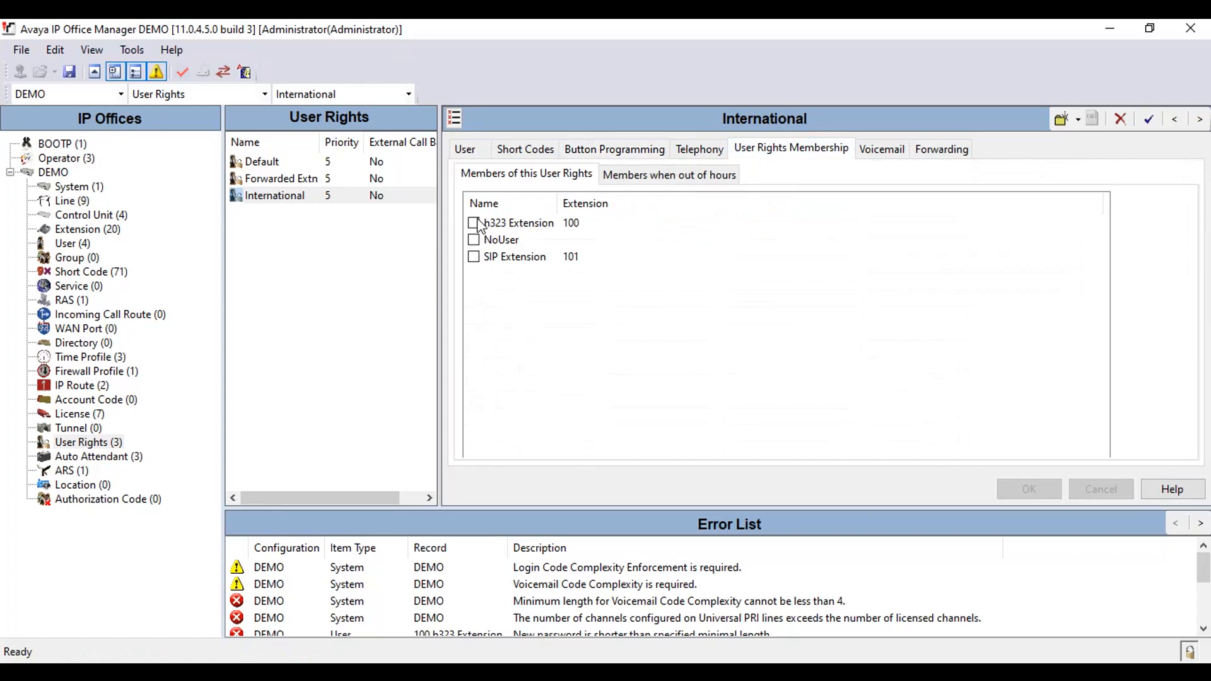
left_click(474, 223)
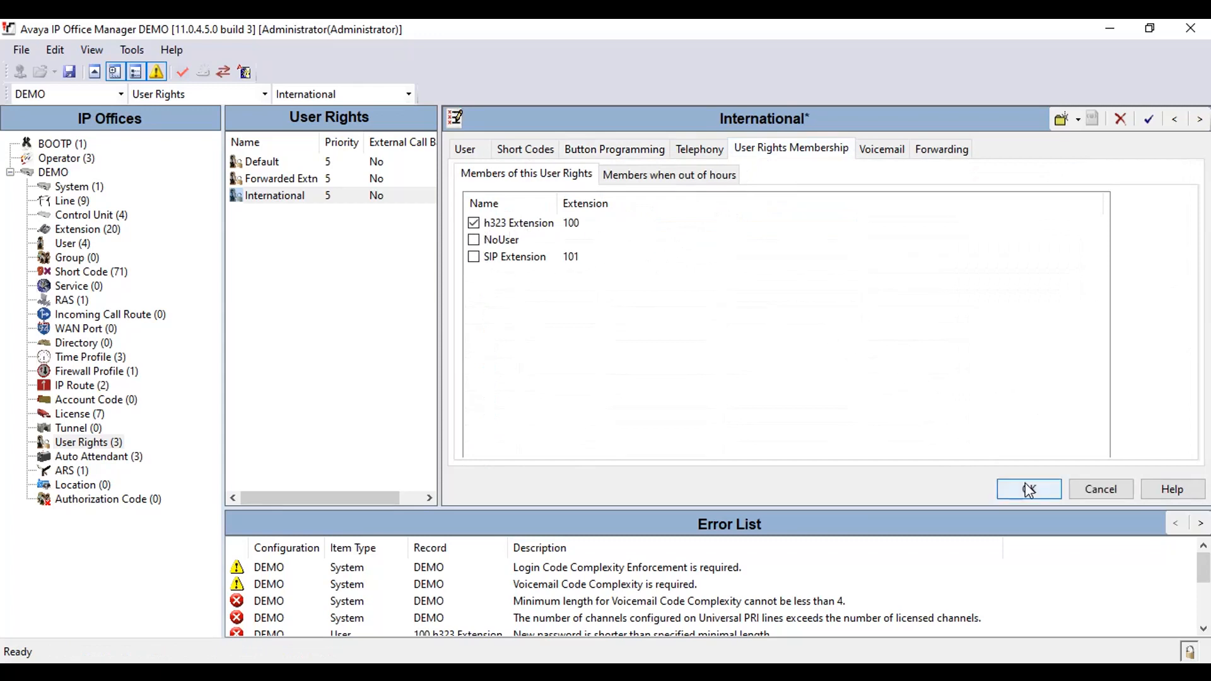
left_click(1027, 489)
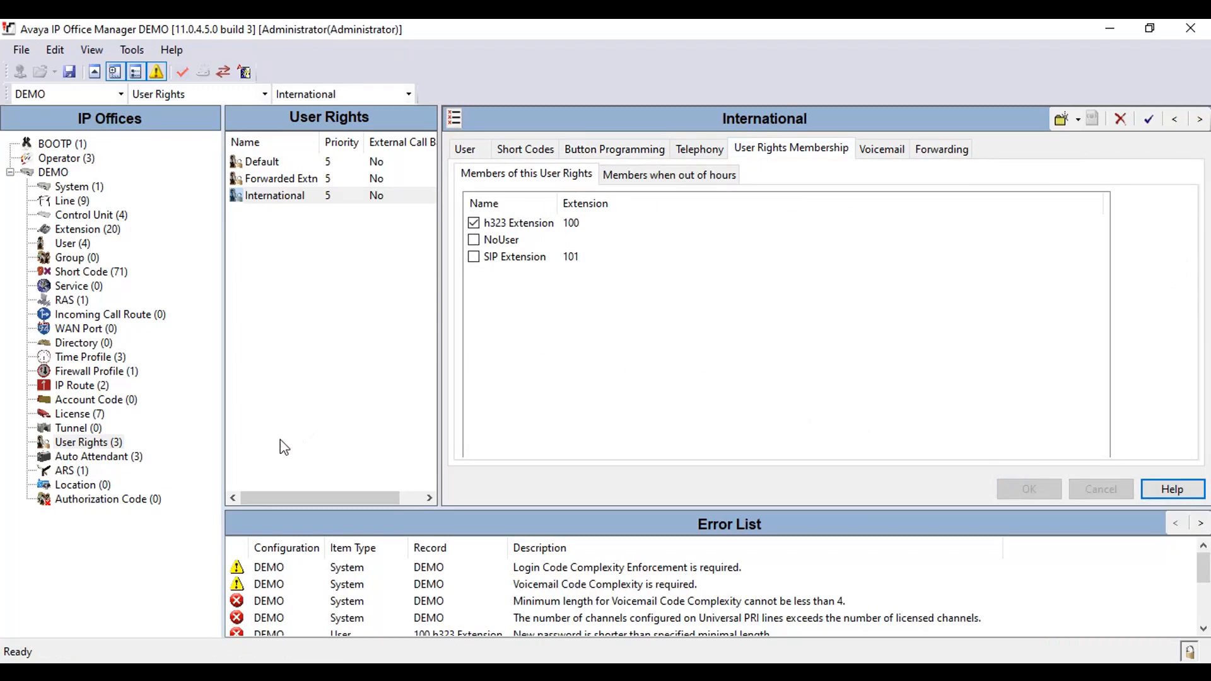
- Create ARS route International with dial delay 4 and secondary dial tone
left_click(64, 470)
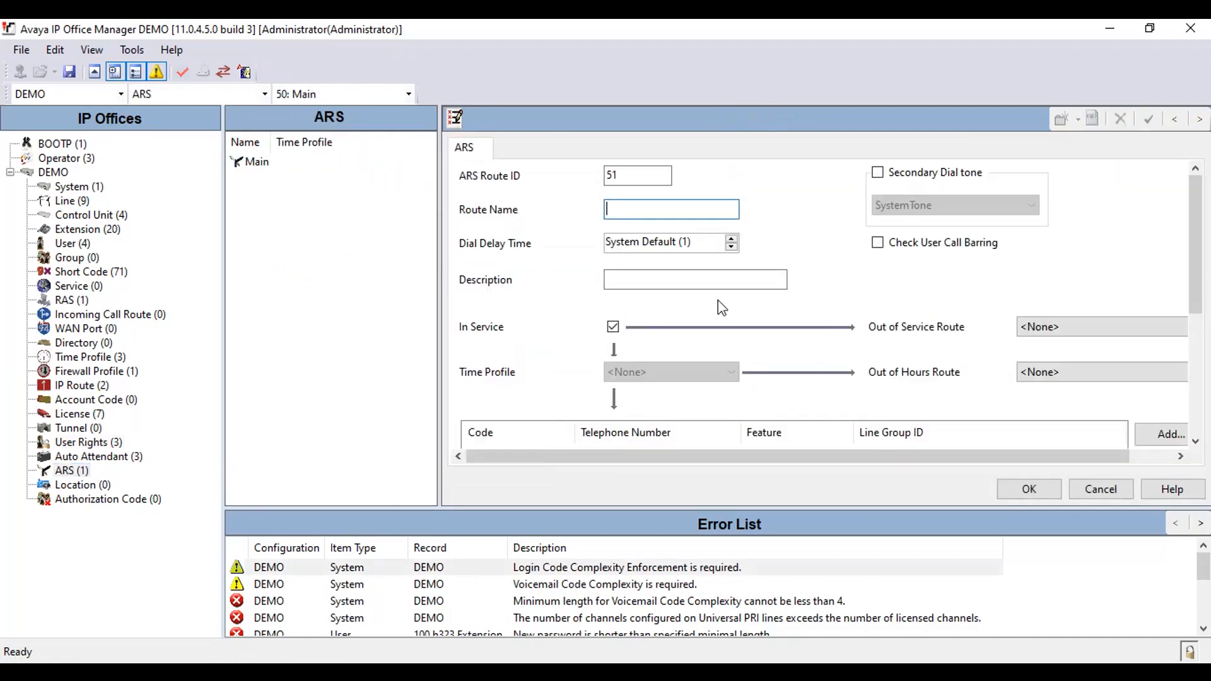
type("International")
left_click(671, 242)
type("4")
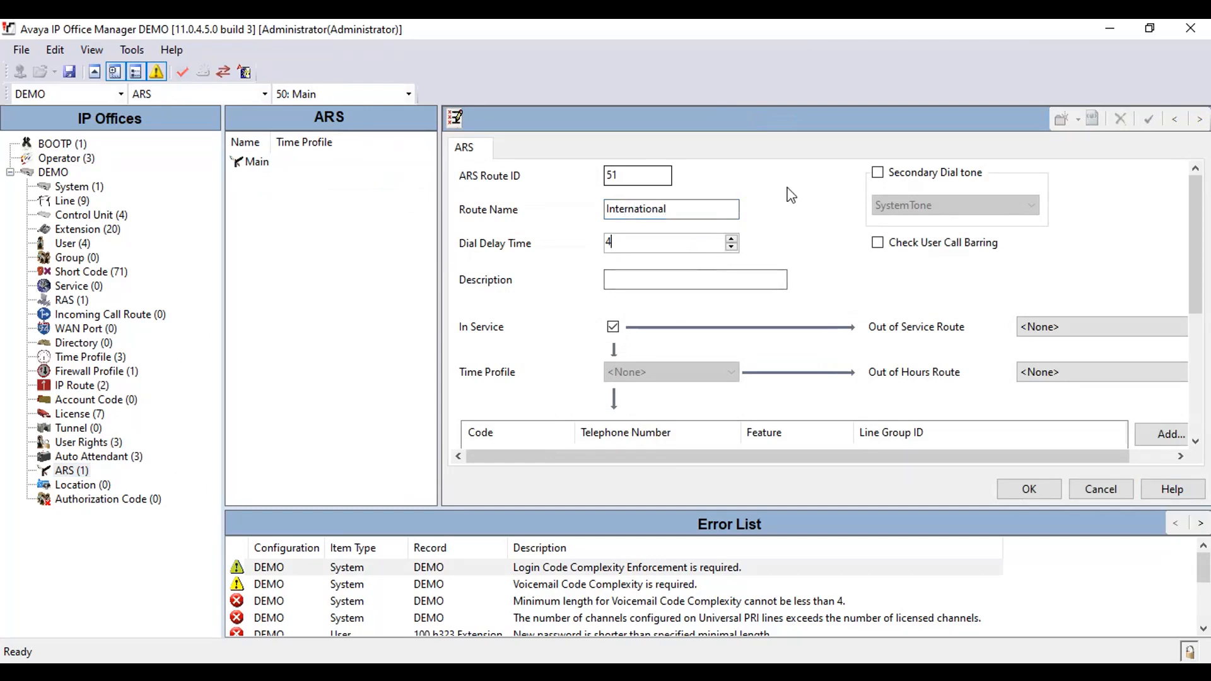
left_click(878, 173)
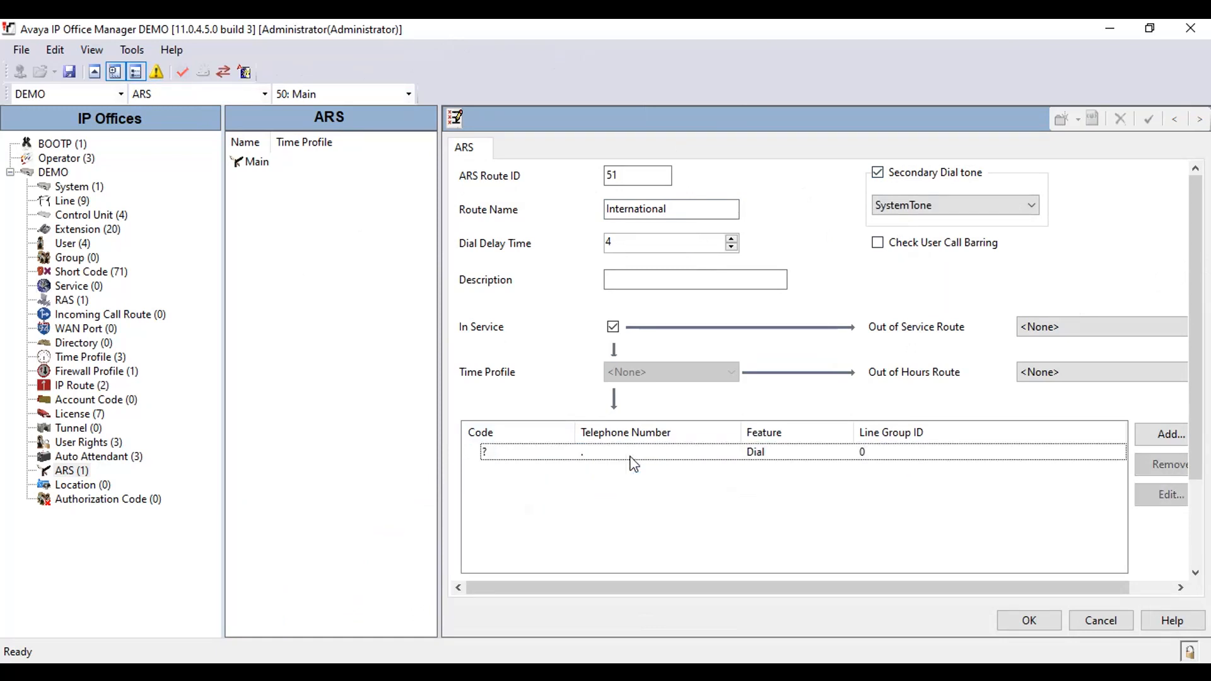
- Set the ? dial code to line group 1 and save the route
left_click(891, 451)
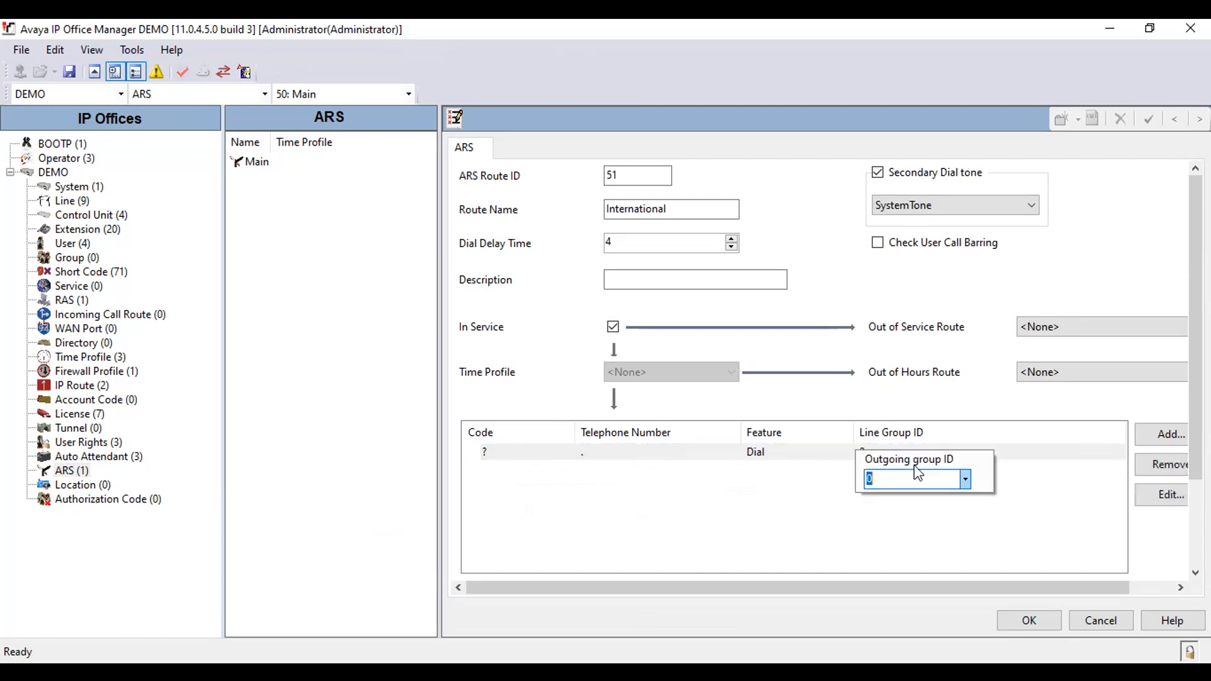
left_click(965, 479)
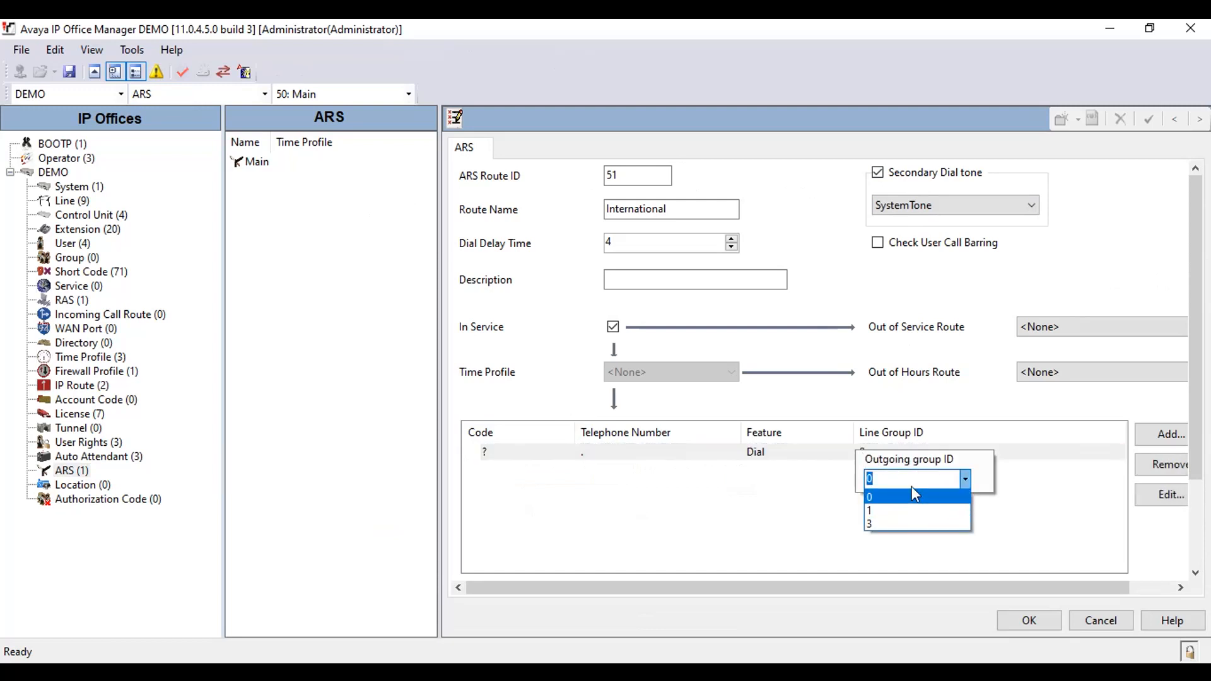
left_click(869, 510)
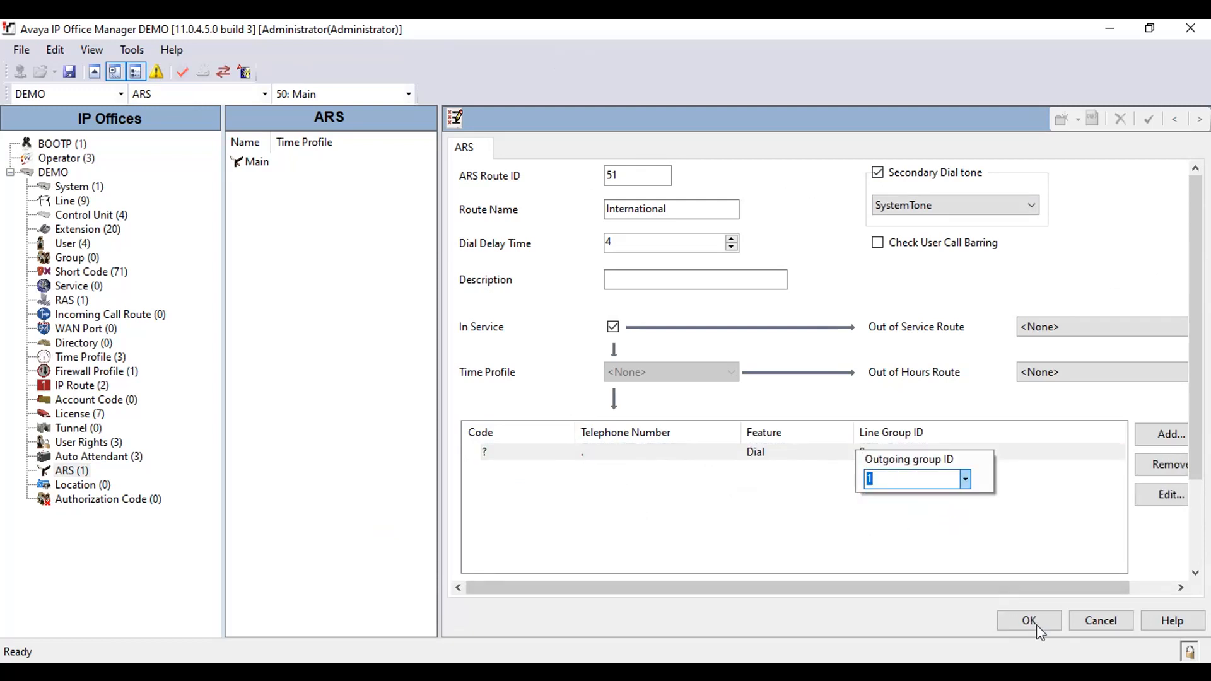
left_click(1028, 621)
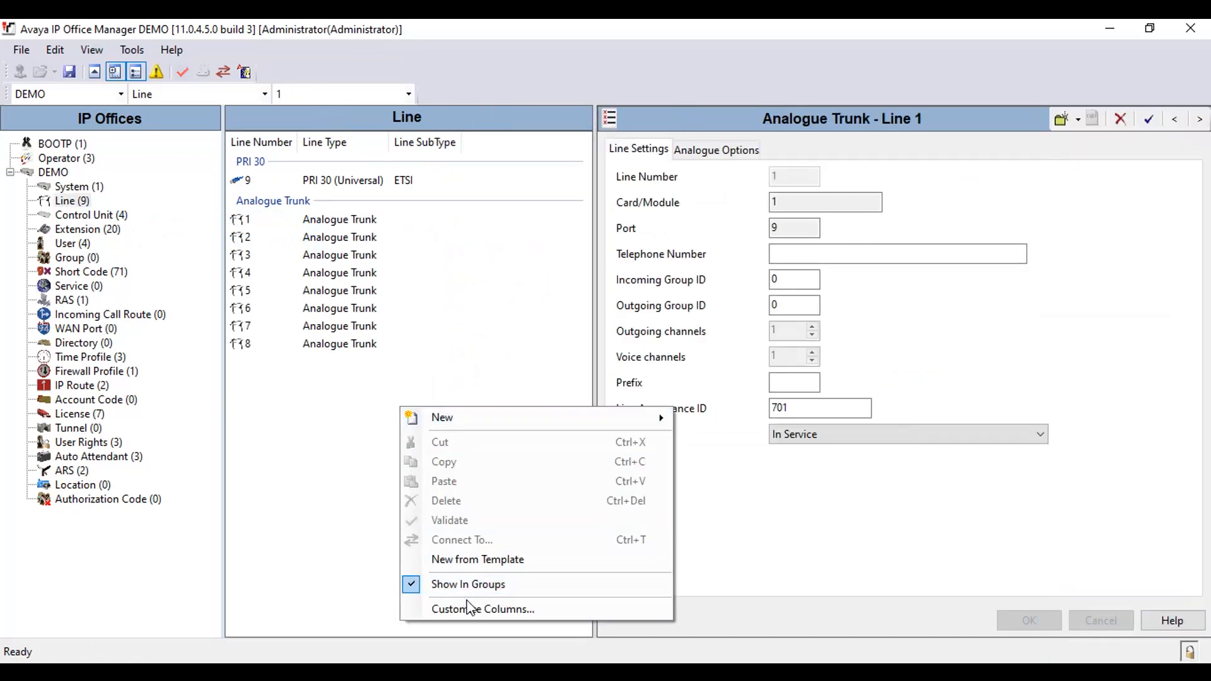
- Add Outgoing and Incoming group ID columns to the line list
left_click(483, 608)
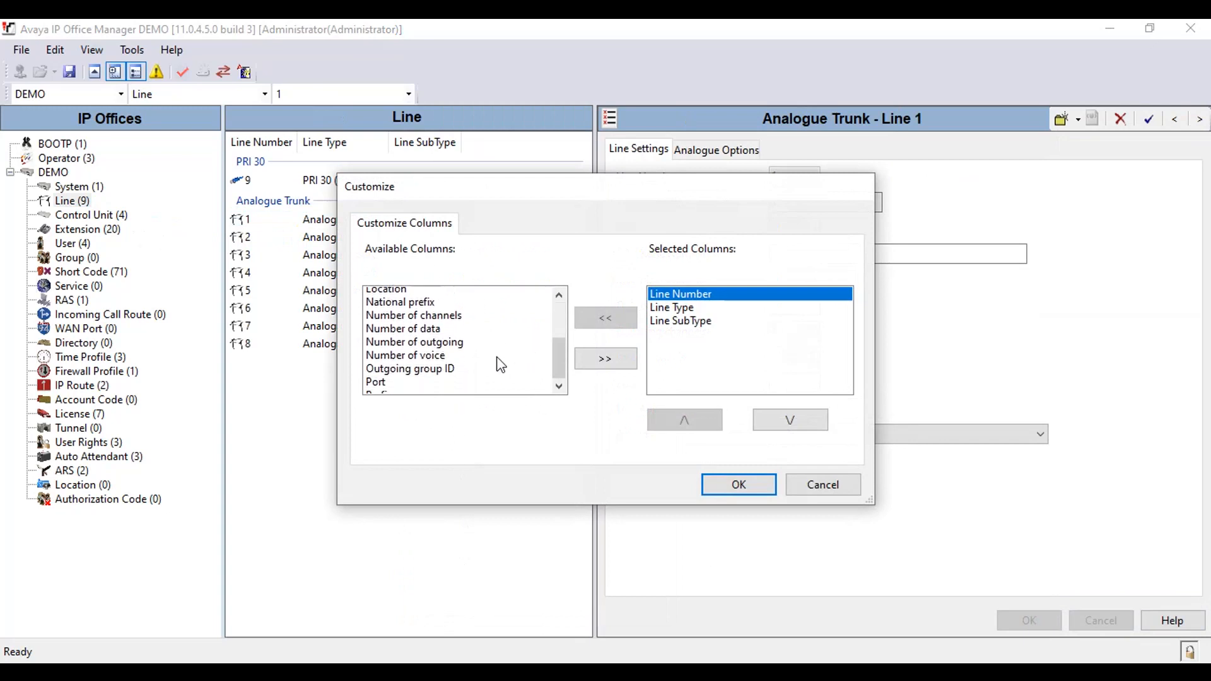
left_click(410, 347)
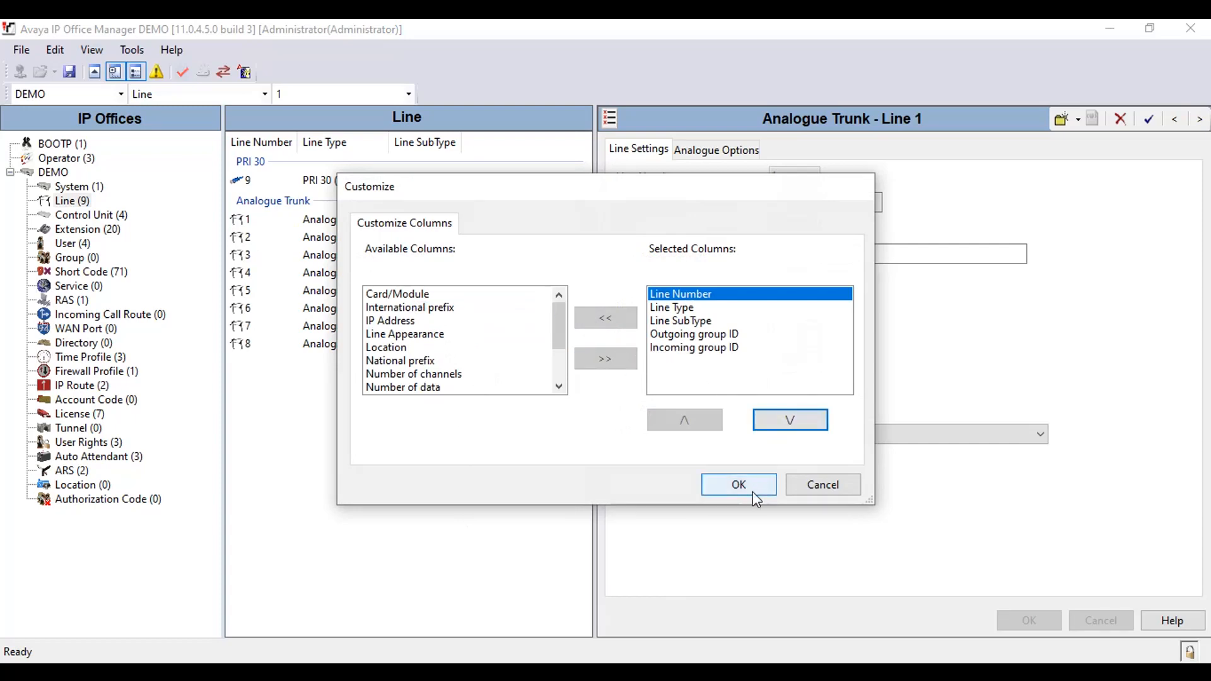
left_click(738, 485)
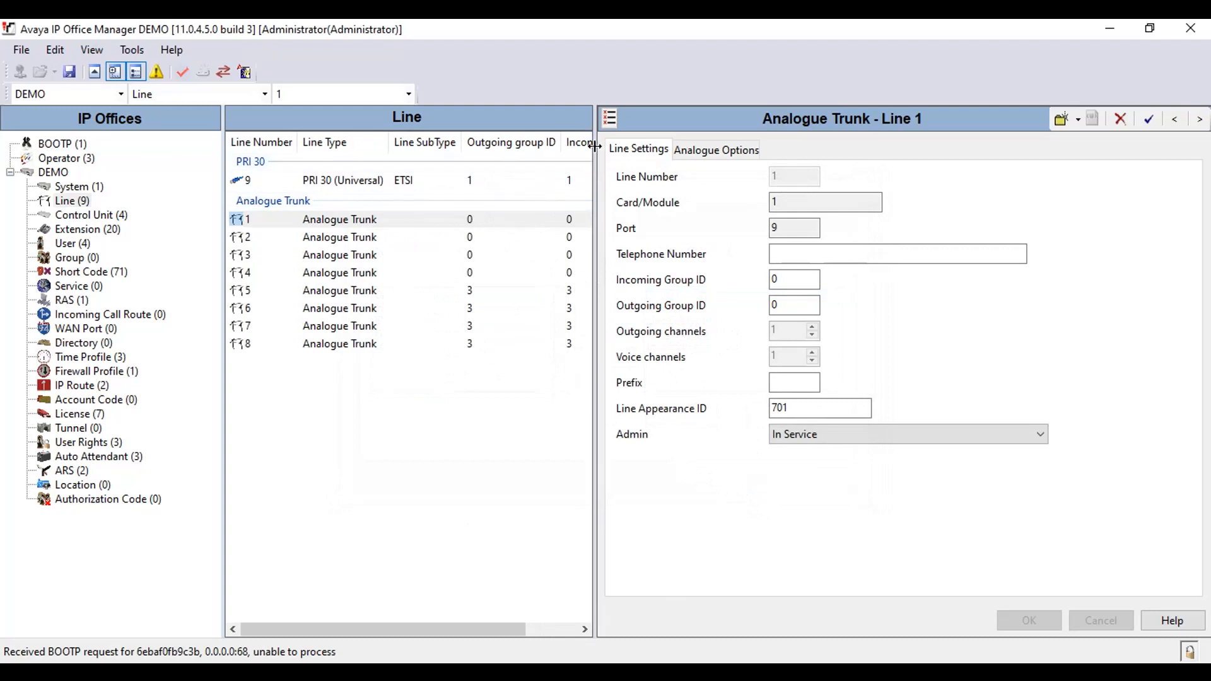
mouse_move(165, 477)
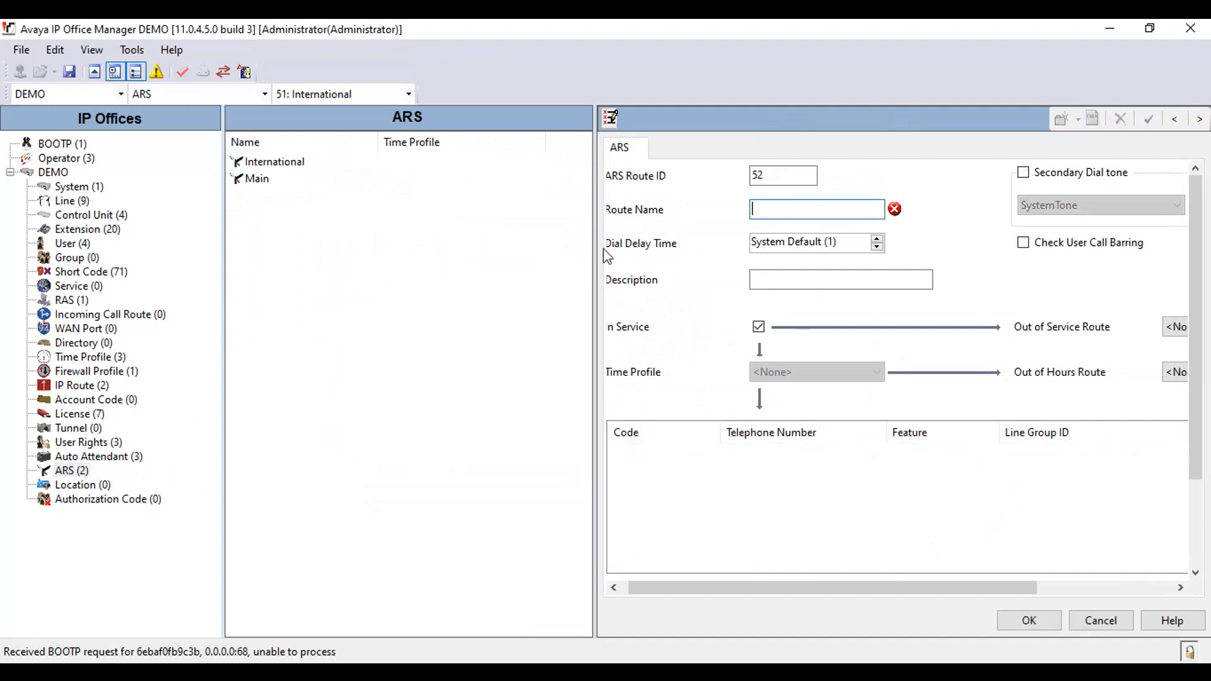
- Name the route Mobile Only with dial delay 4 and secondary dial tone
type("Mobile Only")
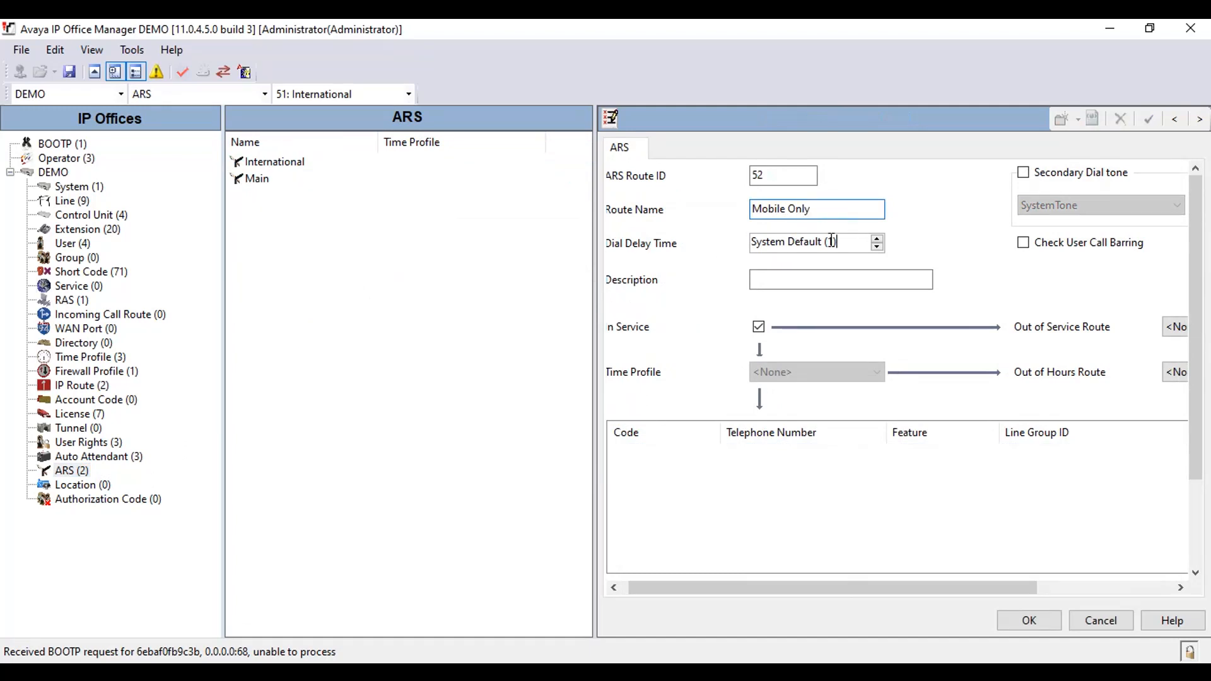
type("4")
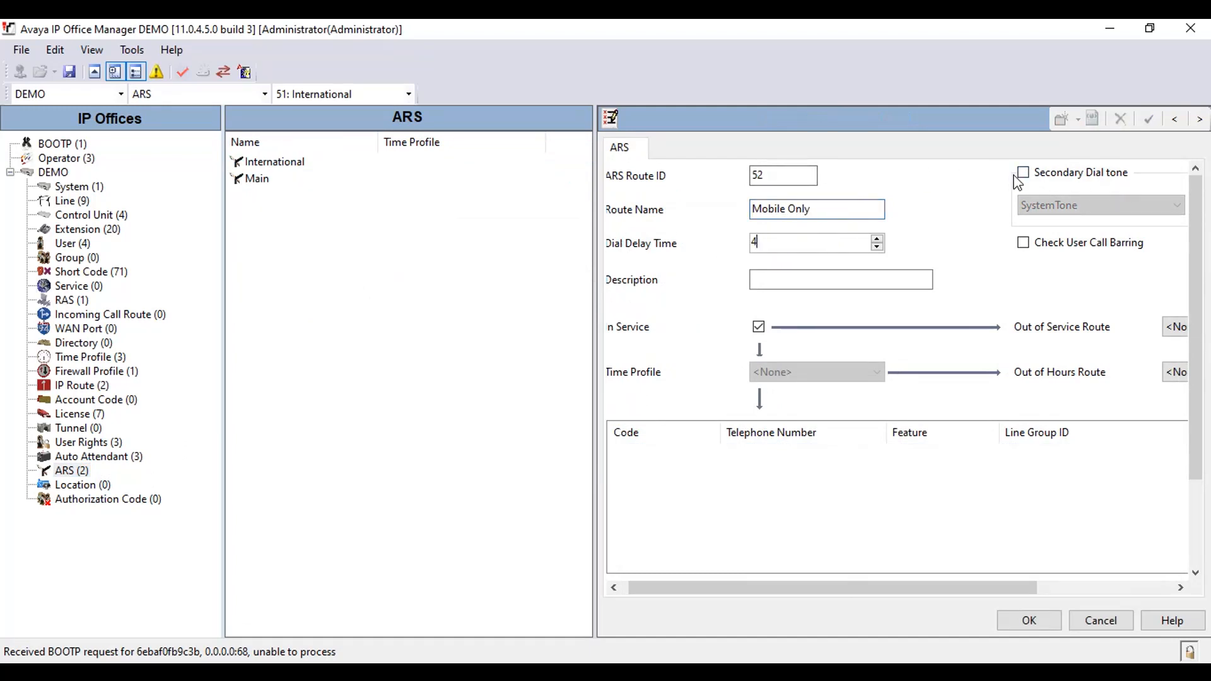
left_click(1024, 172)
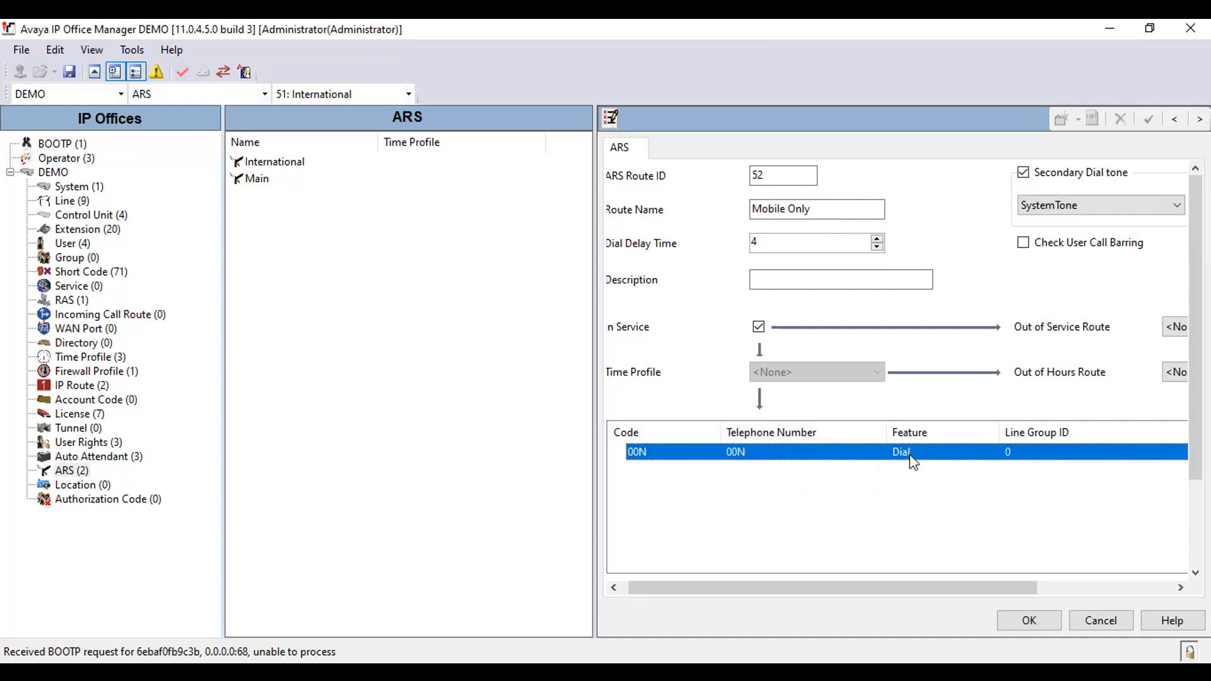
- Bar the 00N code and dial the ? code on line group 1
left_click(1135, 480)
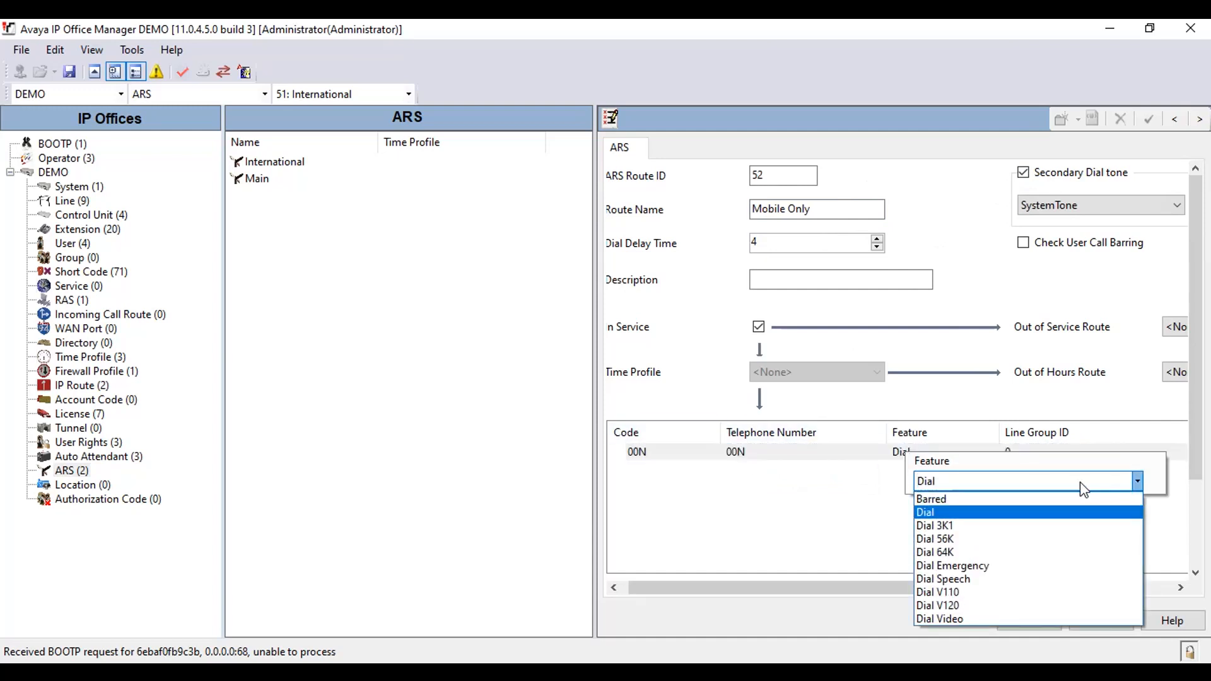
left_click(930, 498)
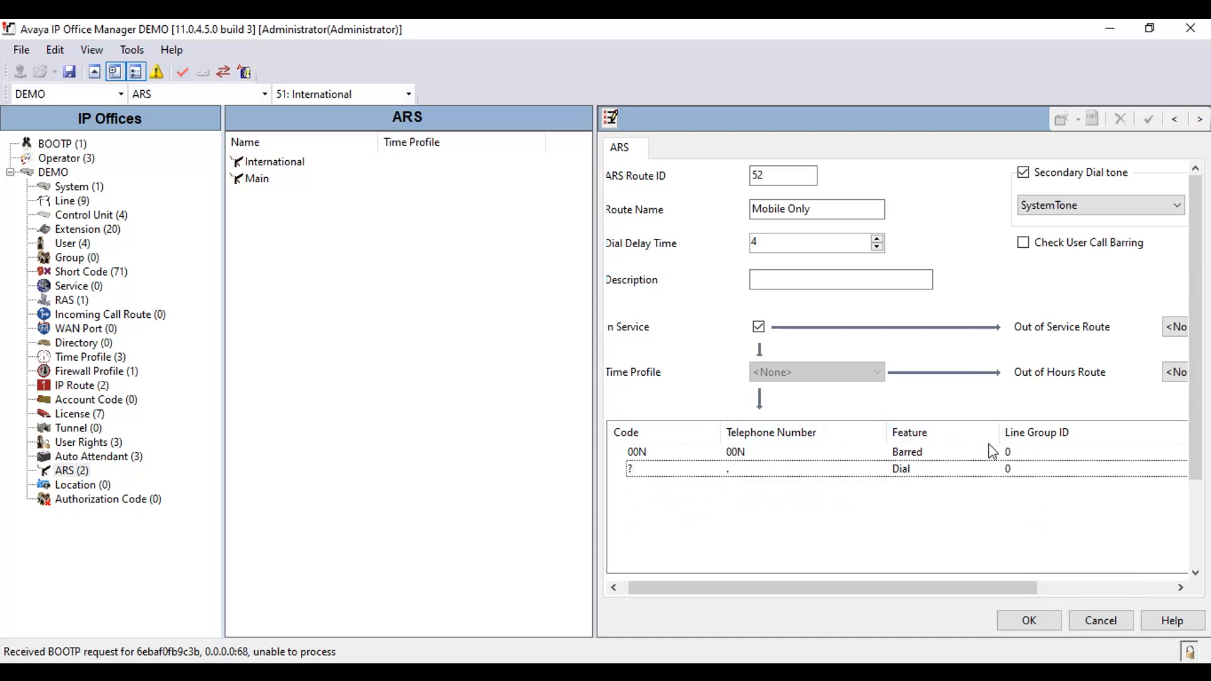
left_click(1008, 469)
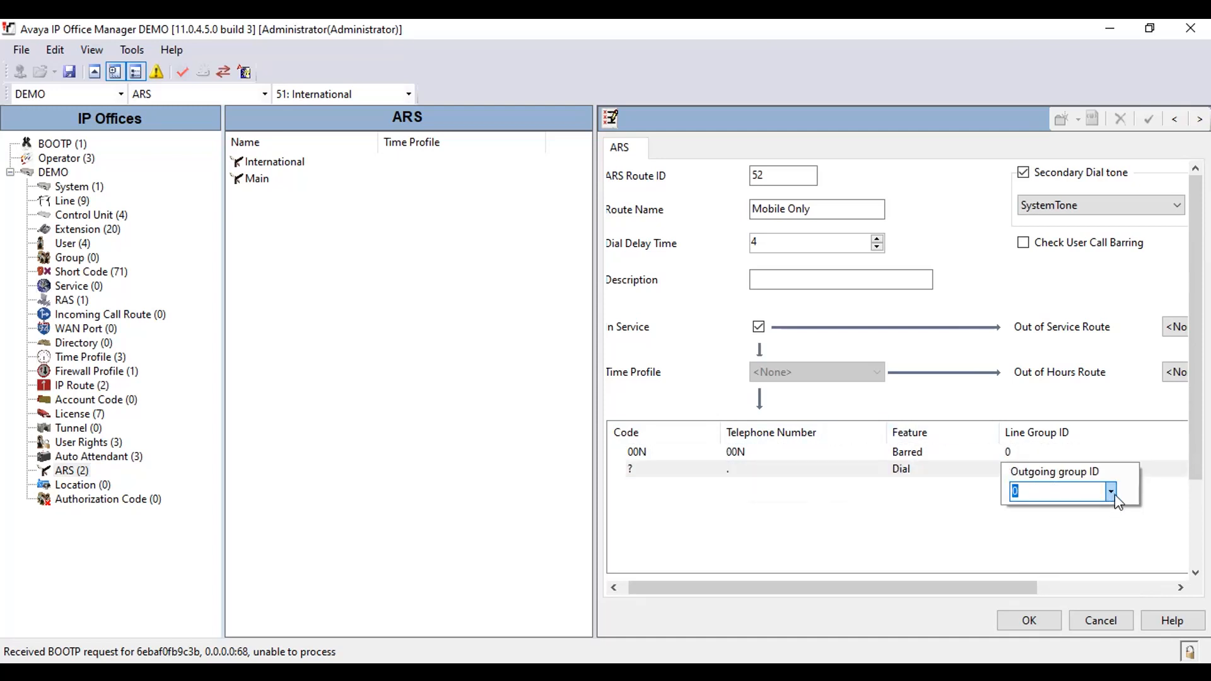
type("1")
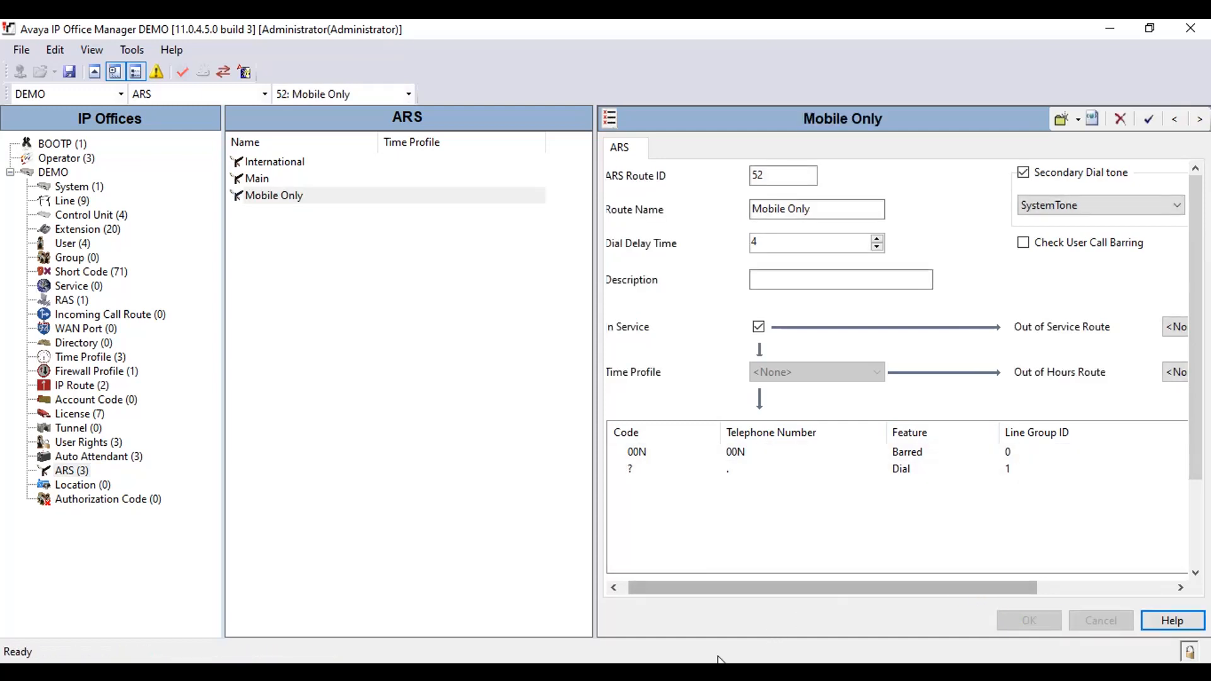
- Route the International rights' 9N short code through the ARS route rather than line group 0
left_click(81, 442)
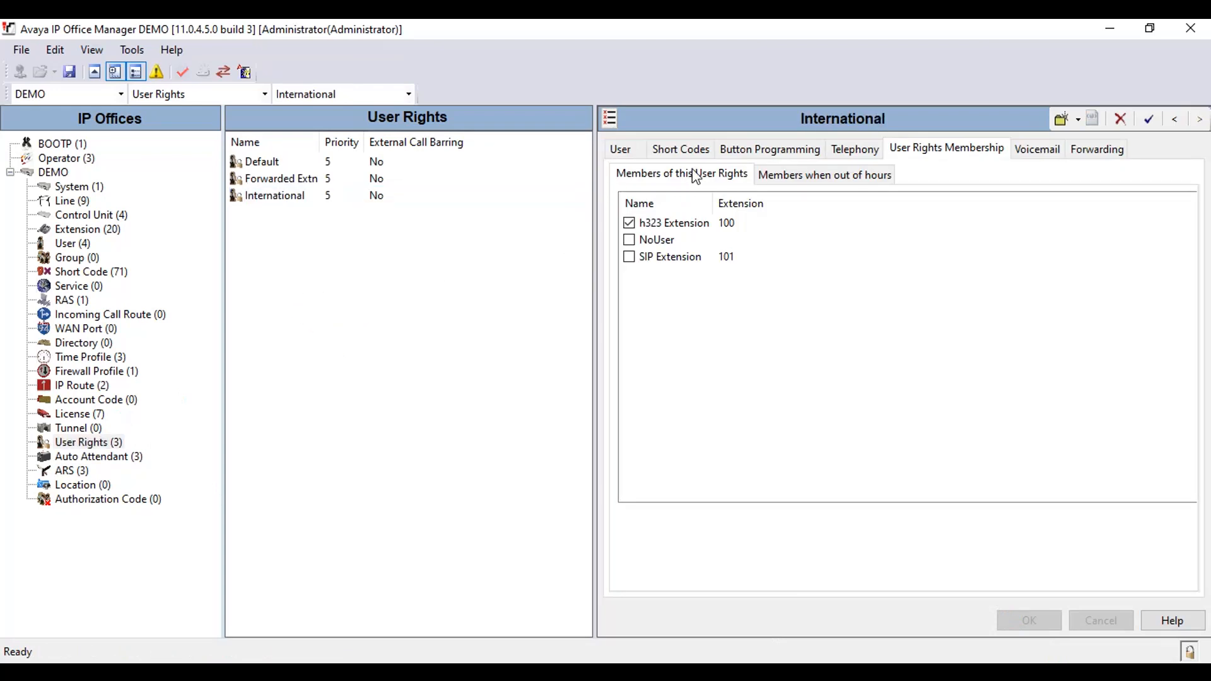
left_click(680, 148)
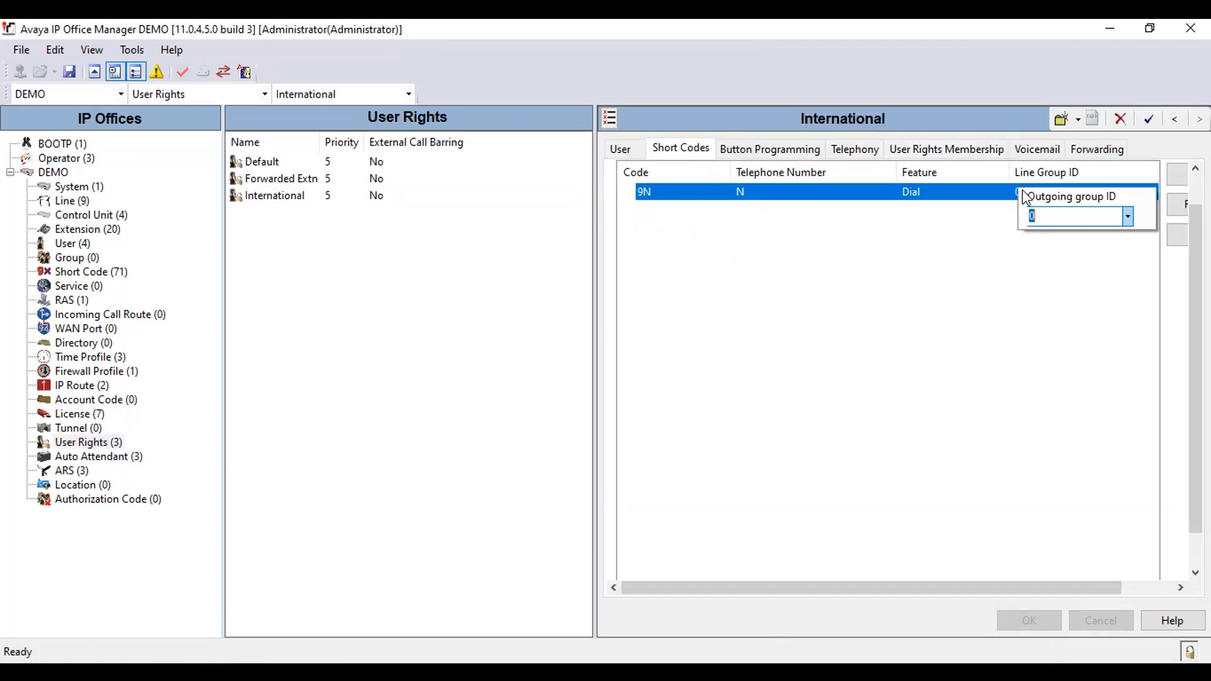
left_click(1126, 216)
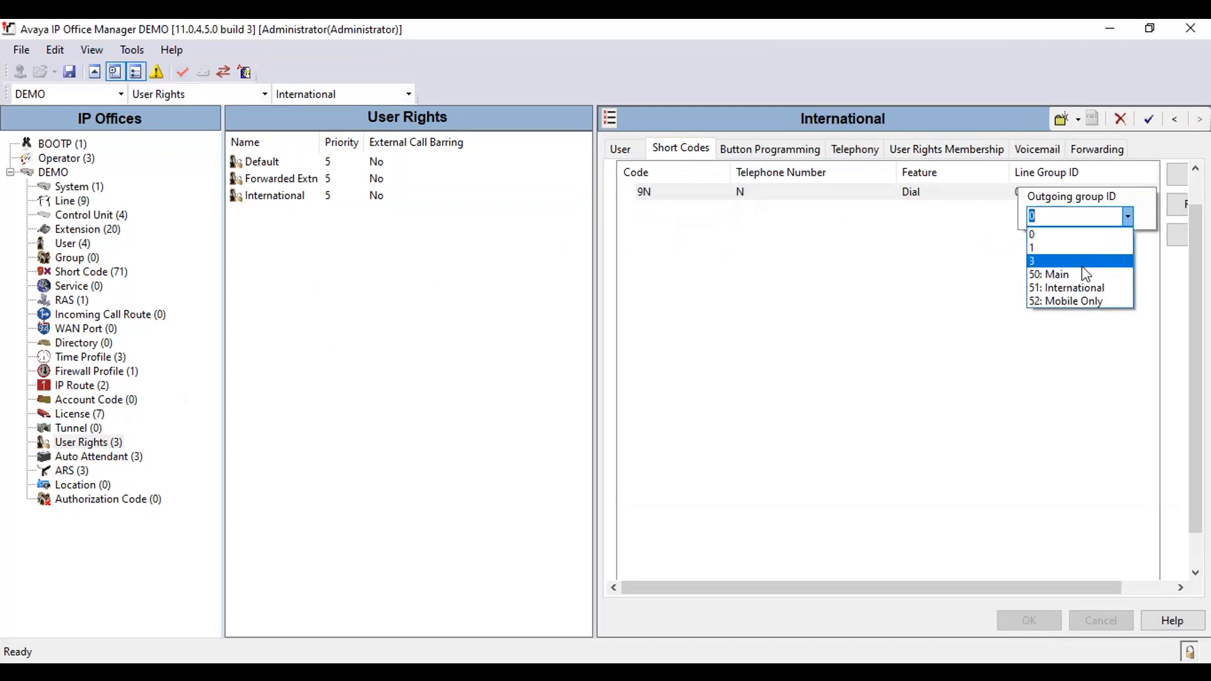
left_click(1067, 287)
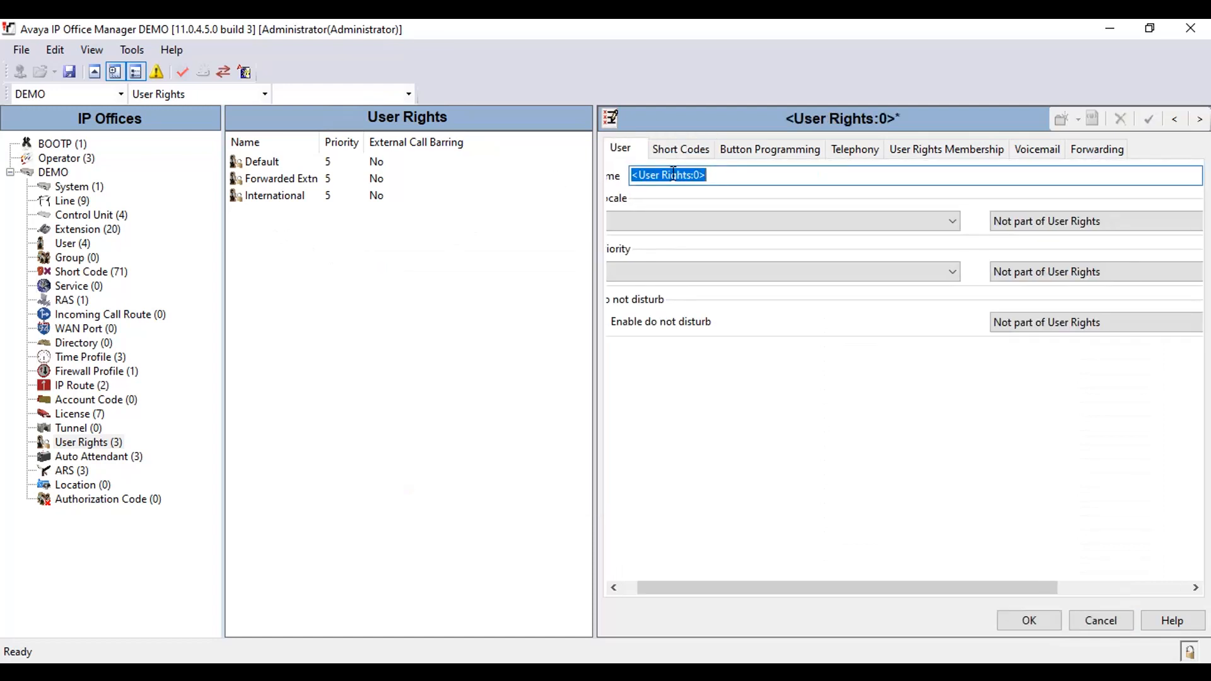
- Name the new user rights Mobile Only and route its 9N short code via ARS route 52
type("Mobile")
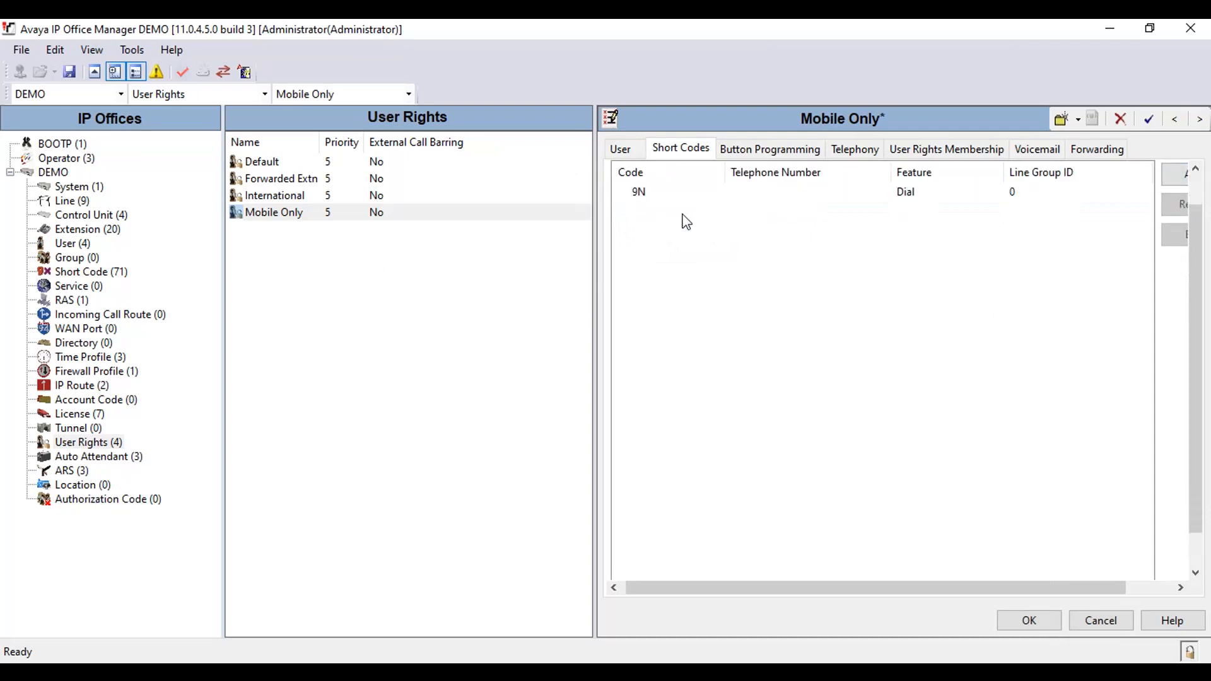
type("N")
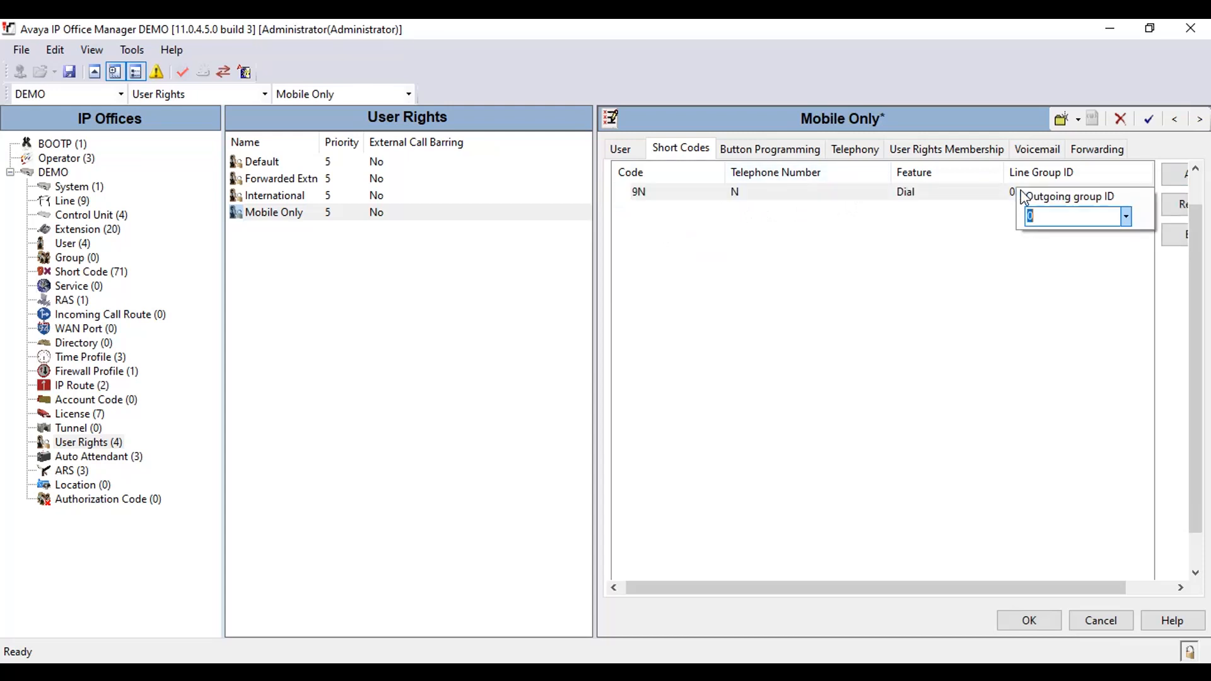
left_click(1124, 216)
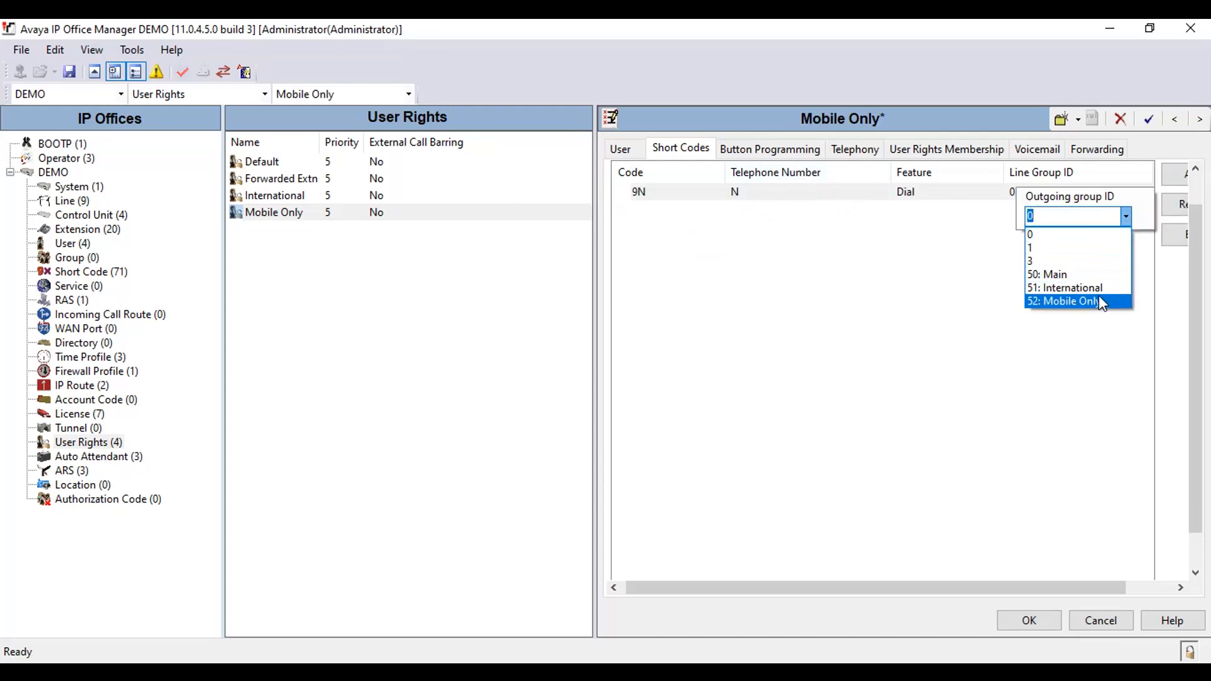
left_click(1065, 301)
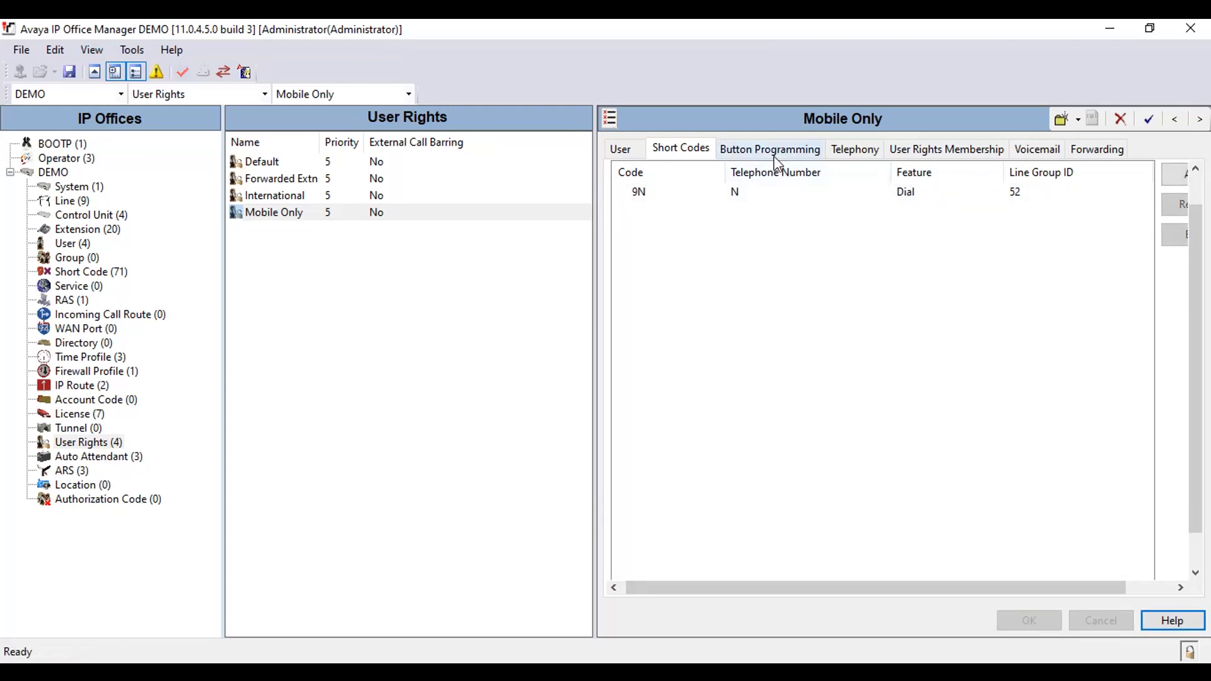
- Make button 3 an appearance button, add SIP Extension 101 as a member and confirm the rights
left_click(769, 148)
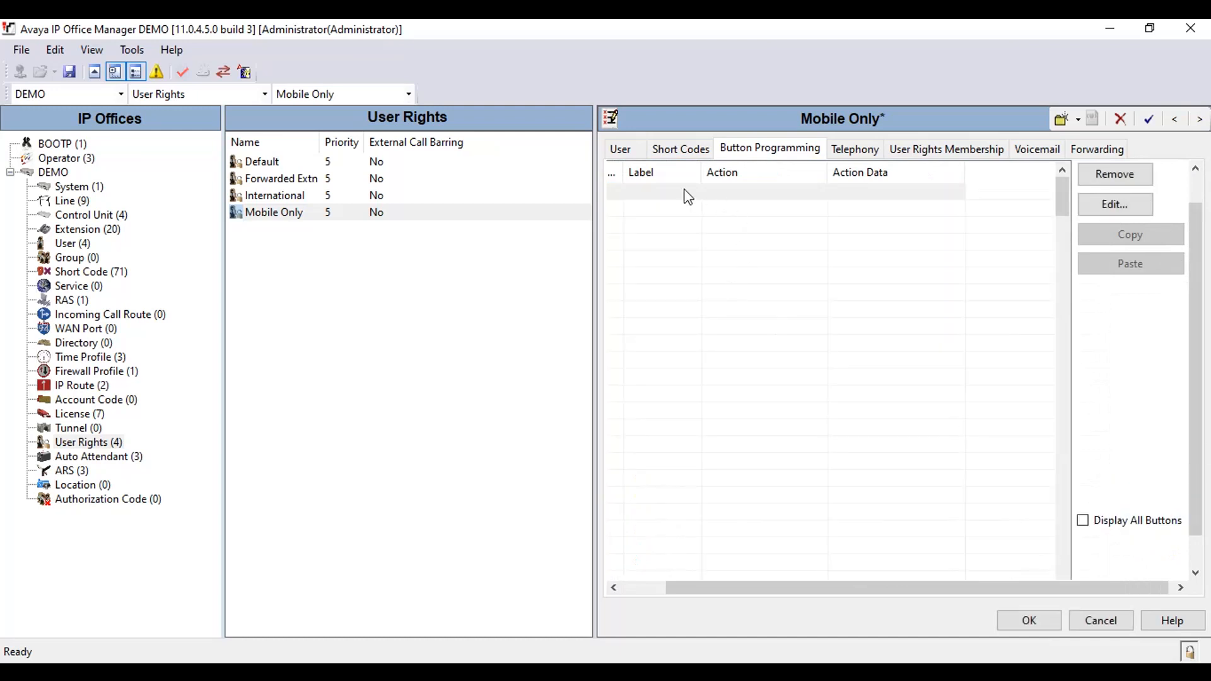
right_click(687, 190)
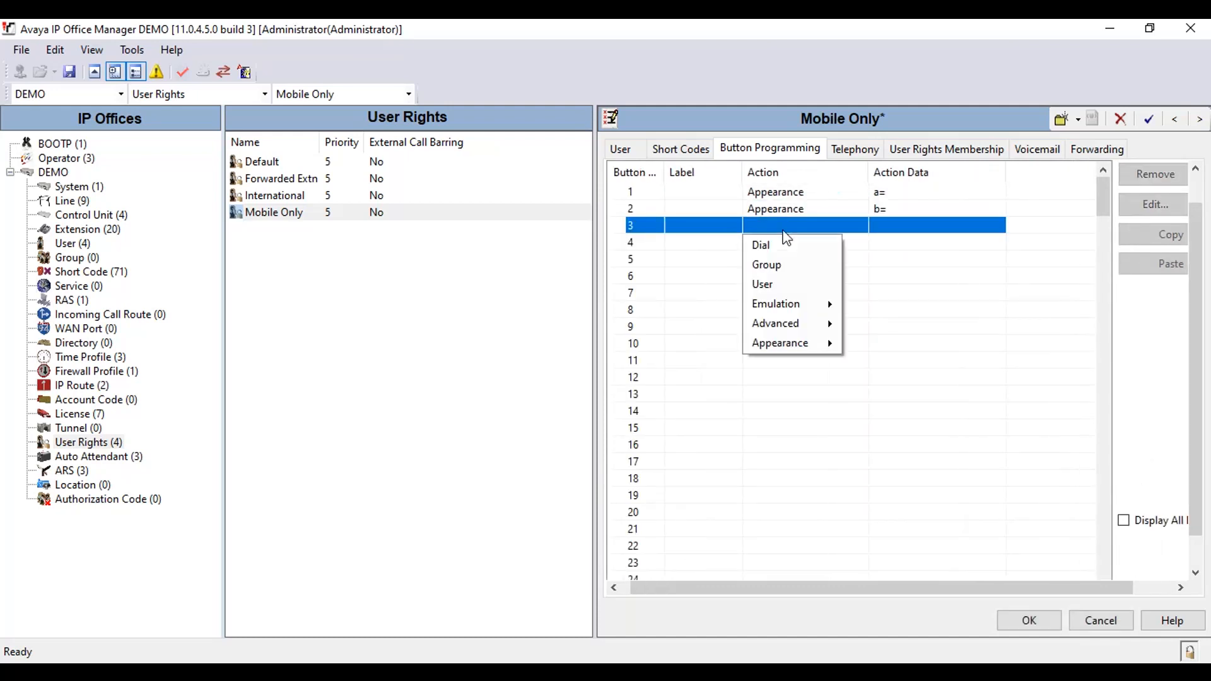
left_click(780, 343)
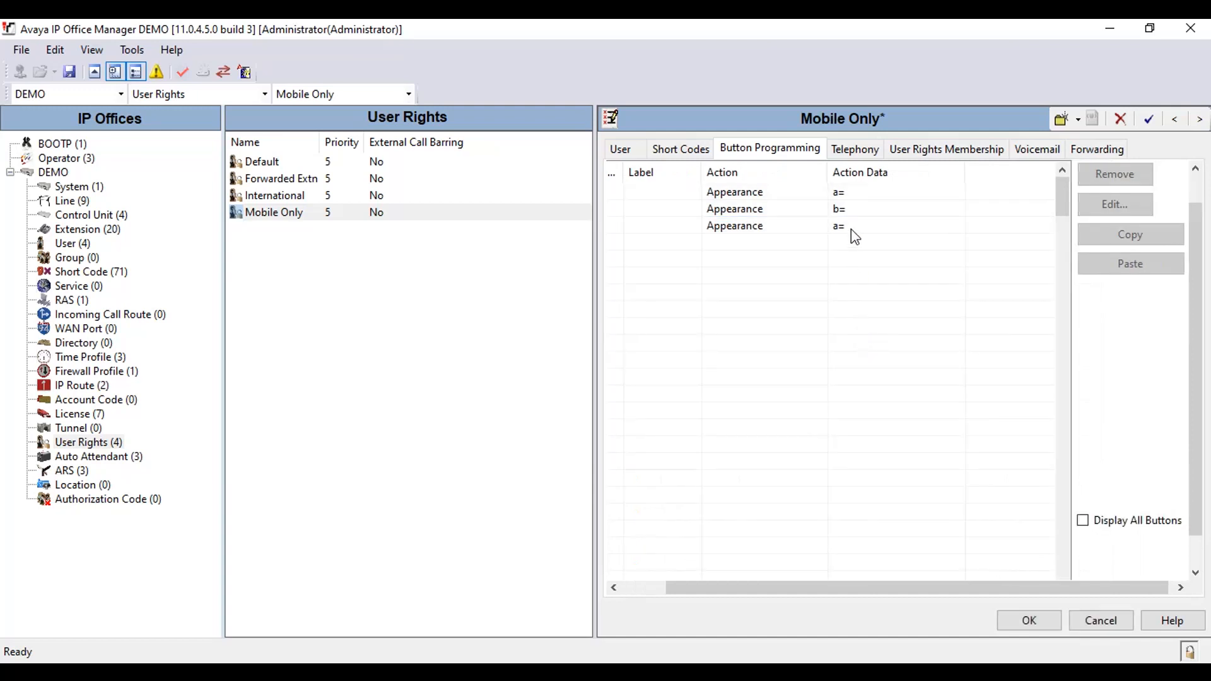
left_click(944, 149)
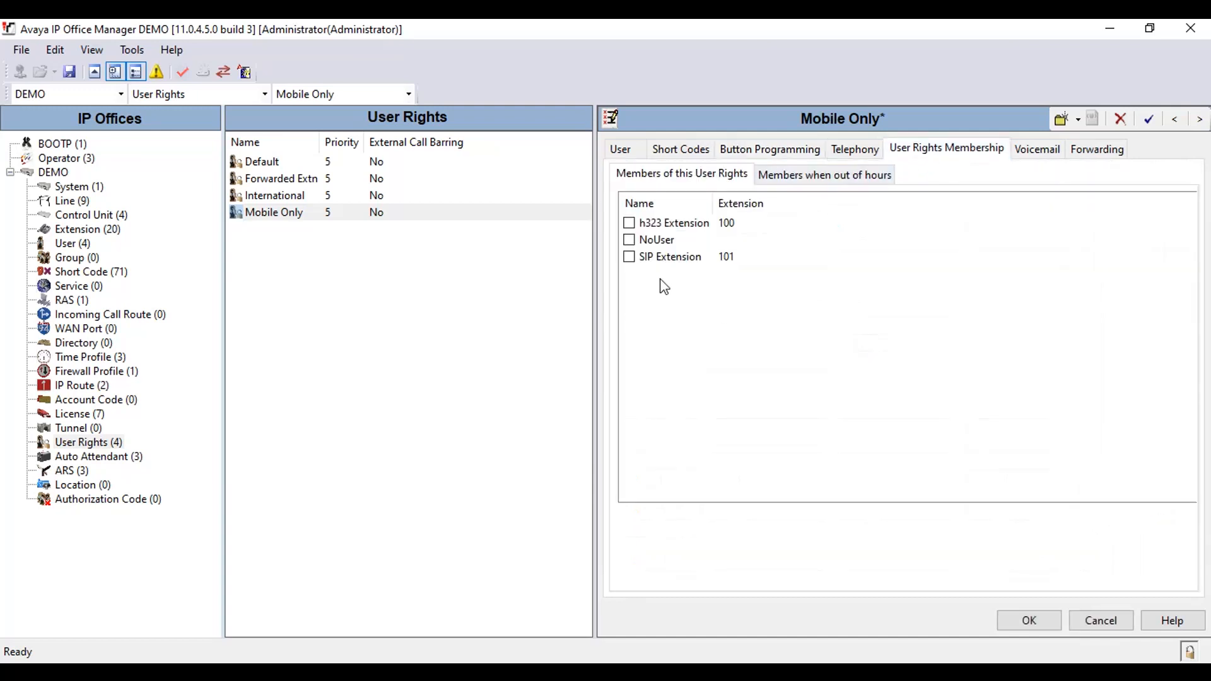
left_click(628, 256)
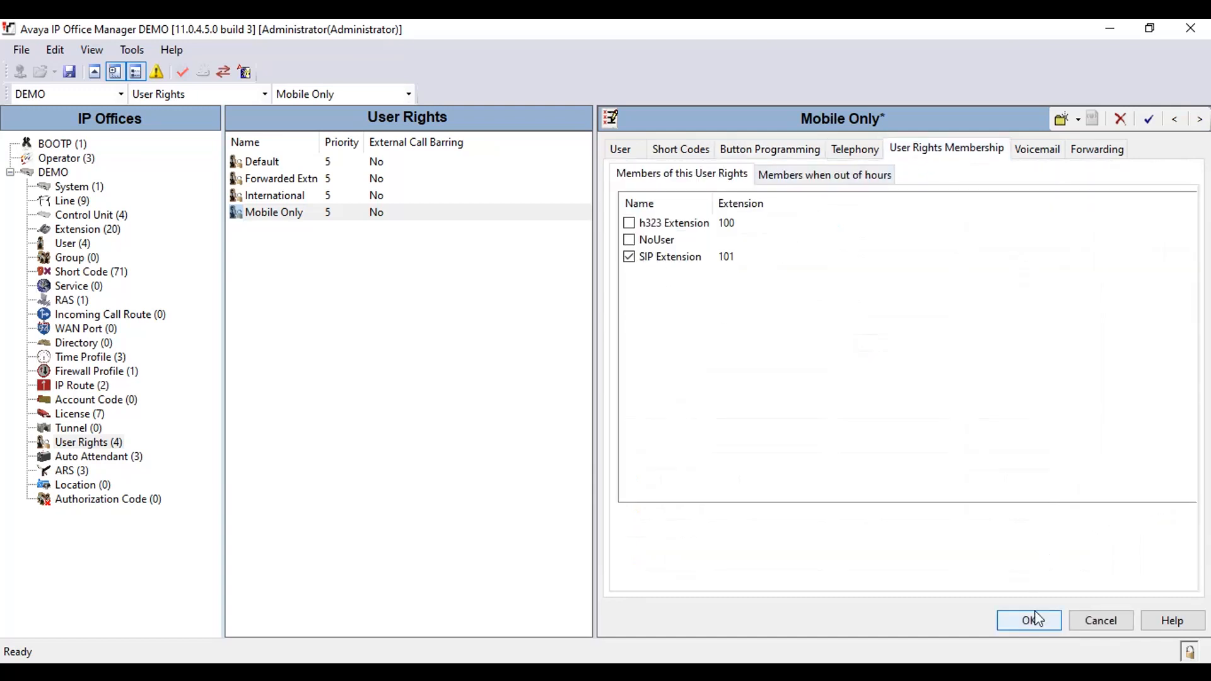
left_click(1029, 620)
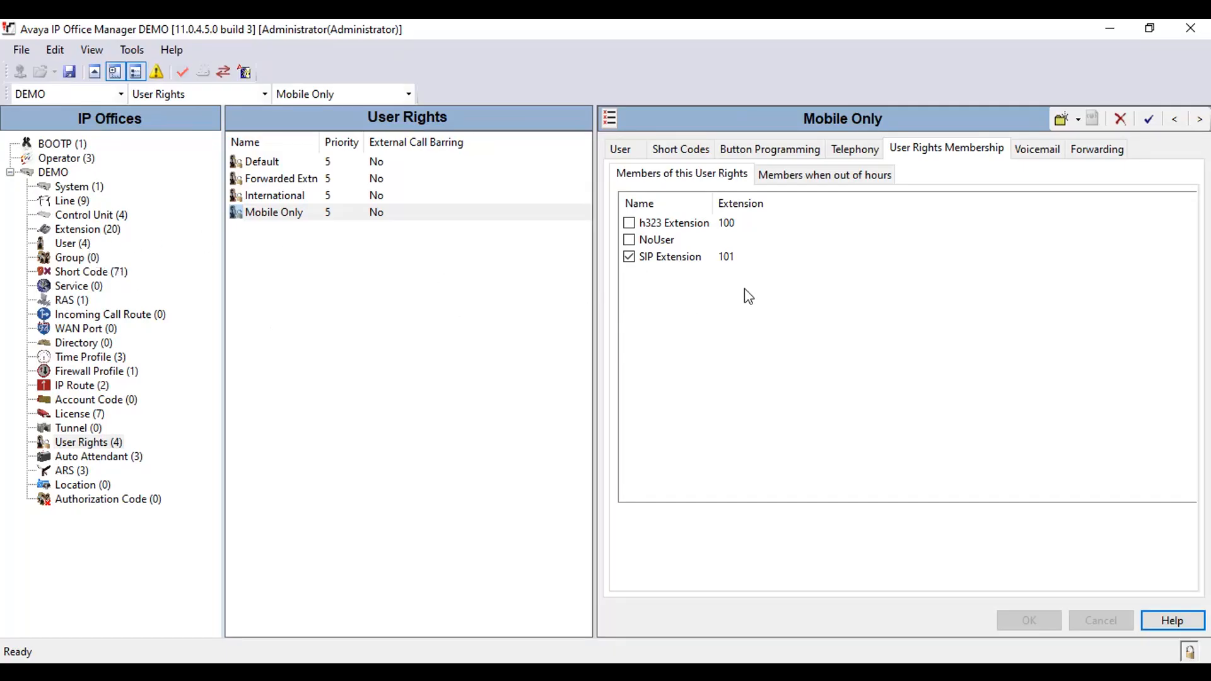
- Review the Mobile Only rights, then show user SIP Extension 101 with Mobile Only as its working hours rights
left_click(619, 149)
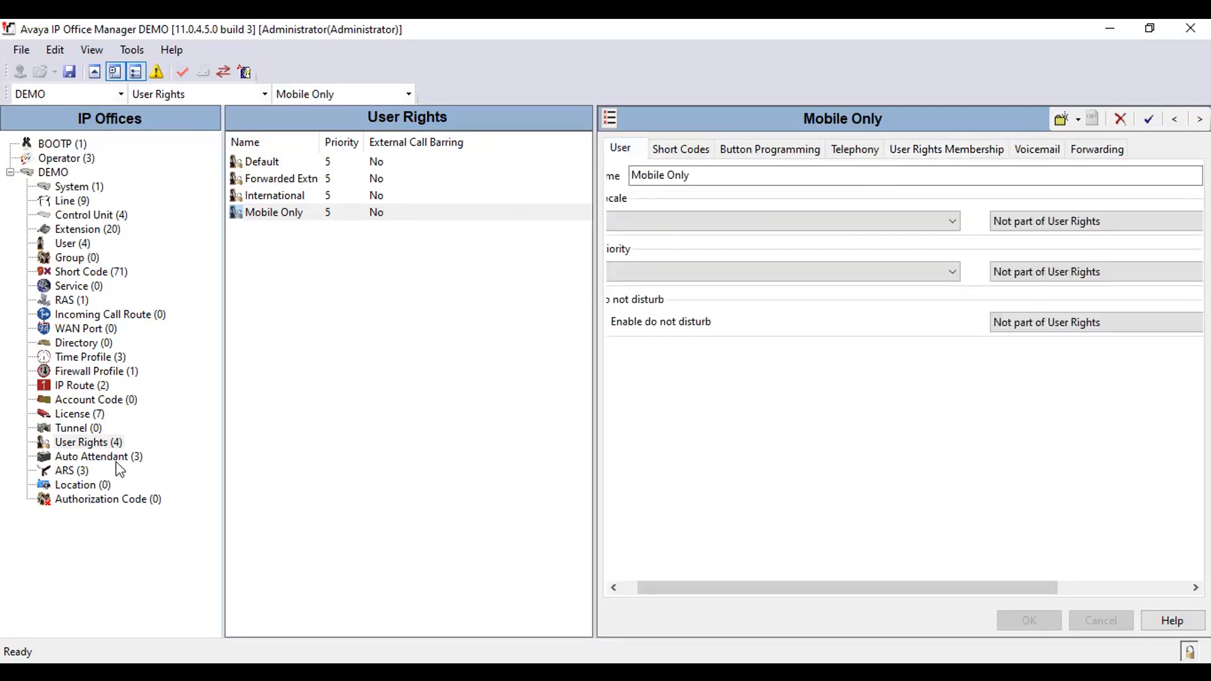
left_click(89, 442)
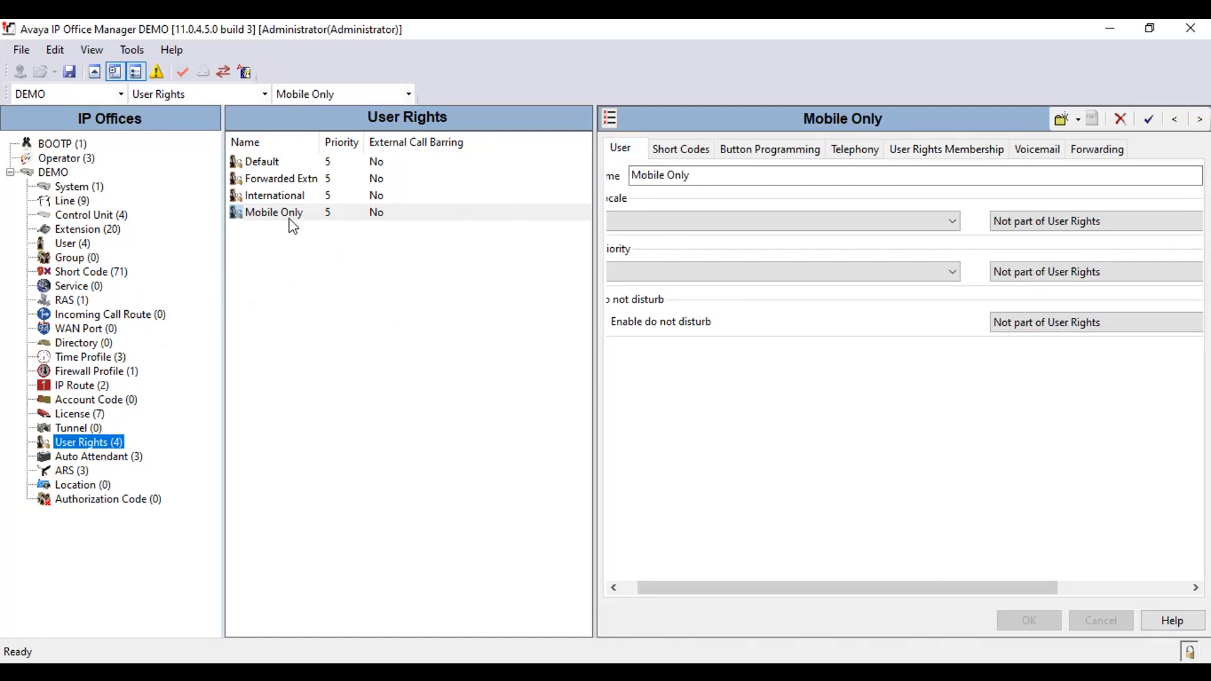
left_click(944, 149)
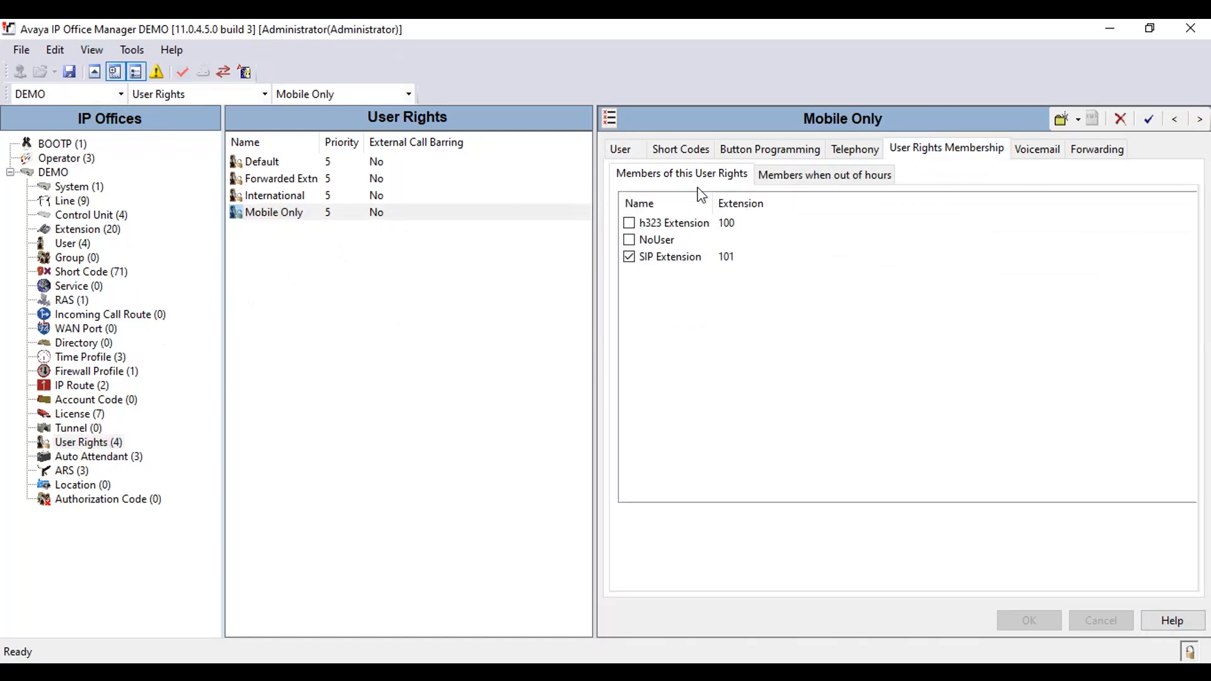
left_click(66, 243)
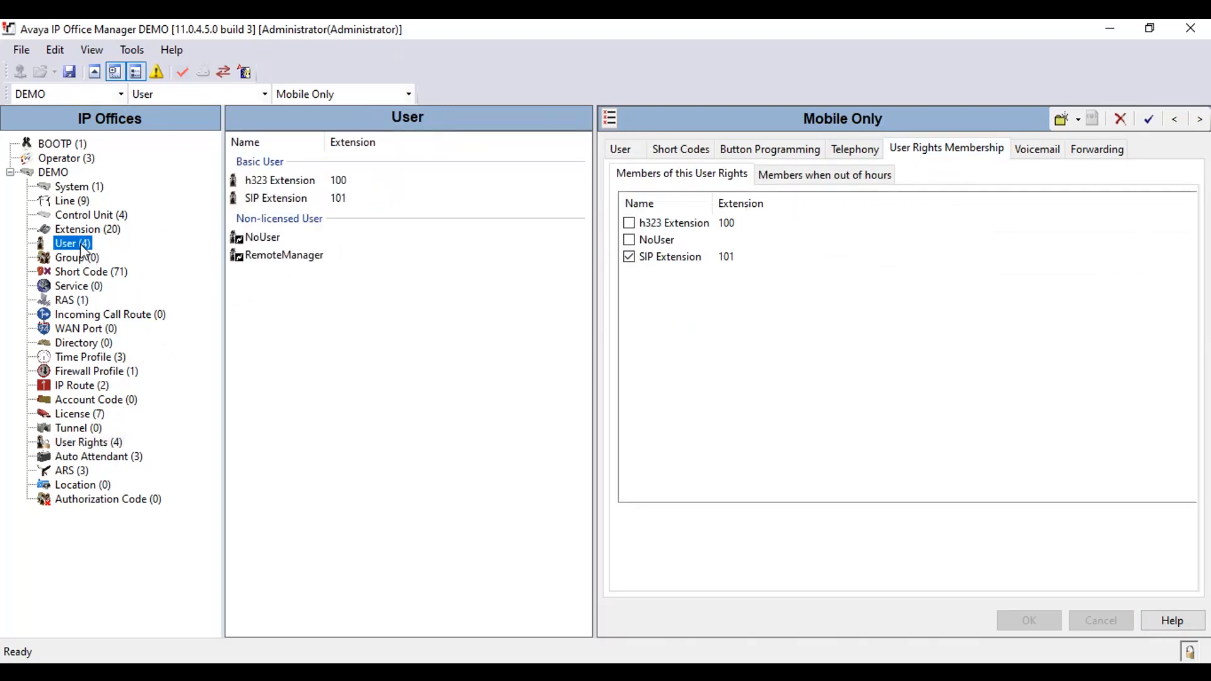
left_click(276, 198)
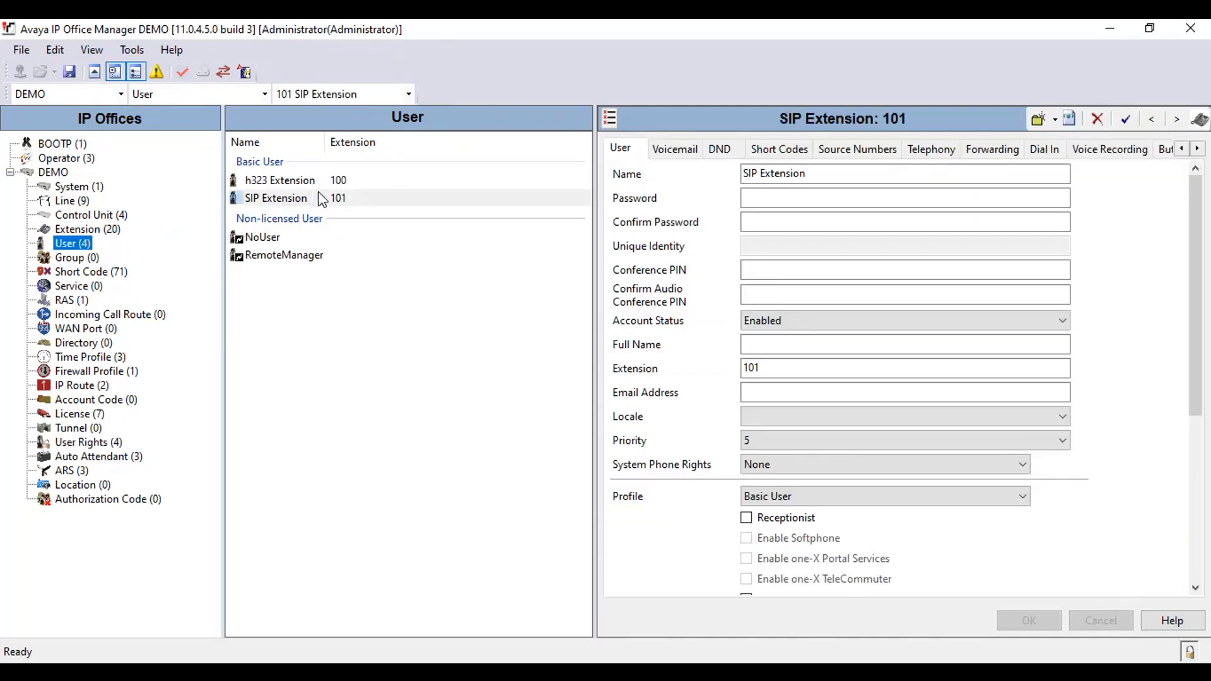
left_click(277, 198)
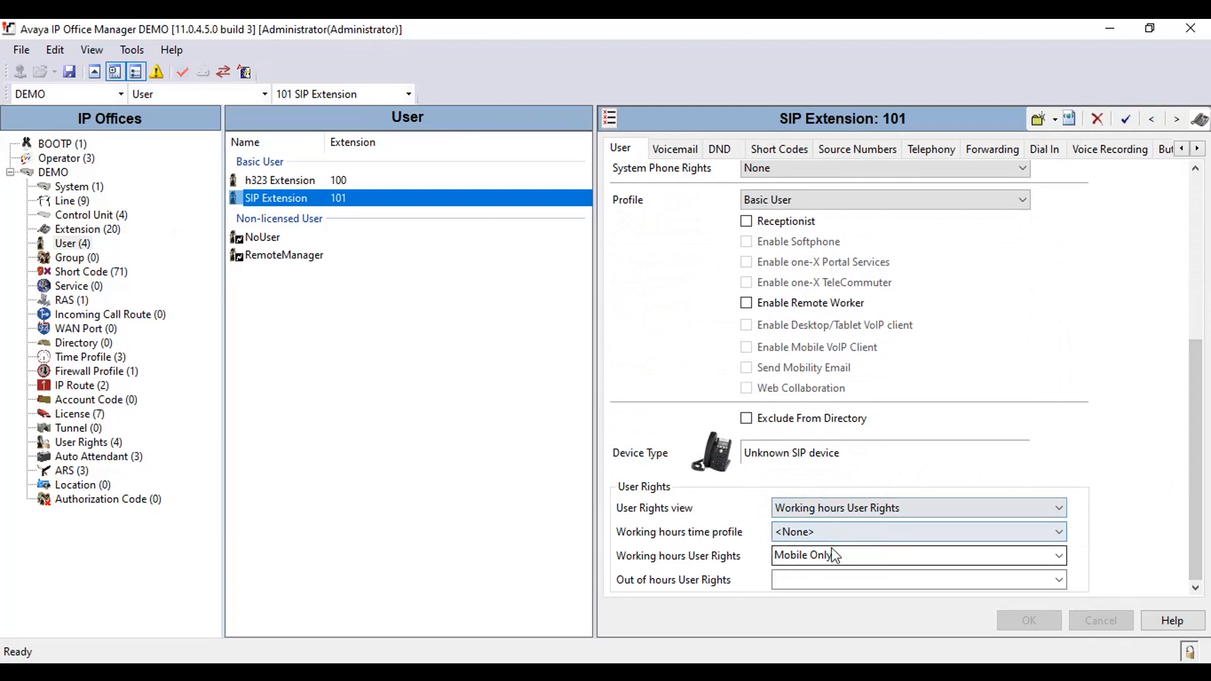
mouse_move(782, 537)
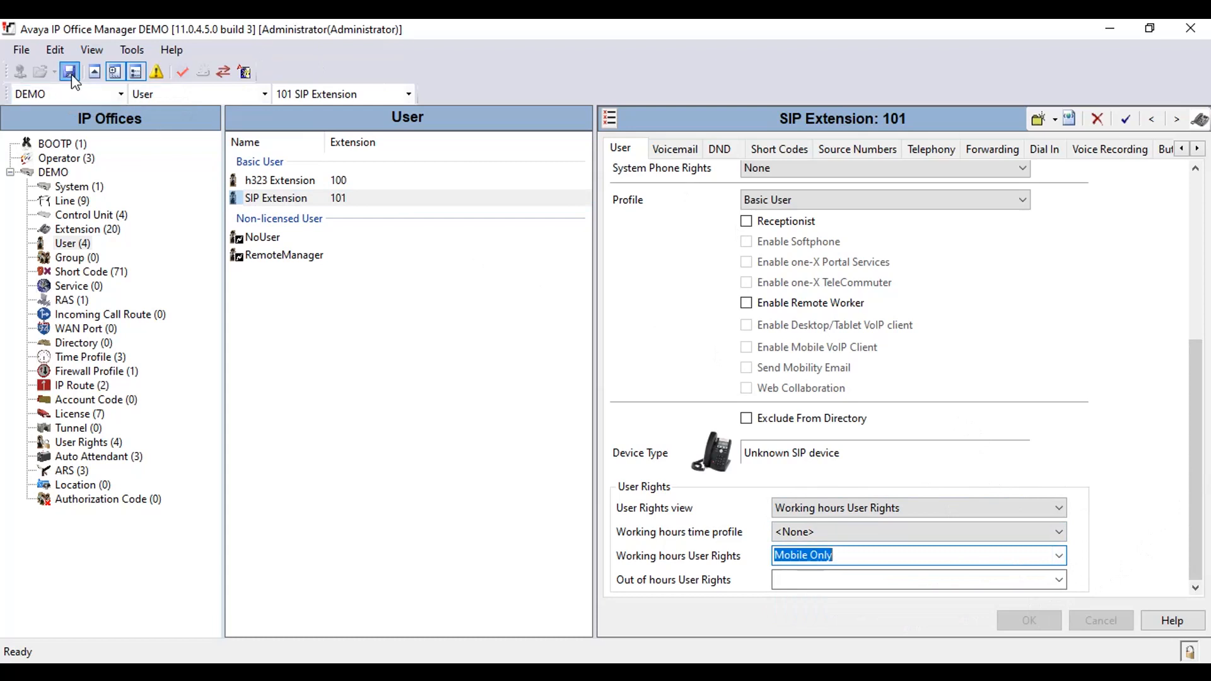
- Save the configuration to the DEMO system as a merge, confirming the service user login
left_click(68, 70)
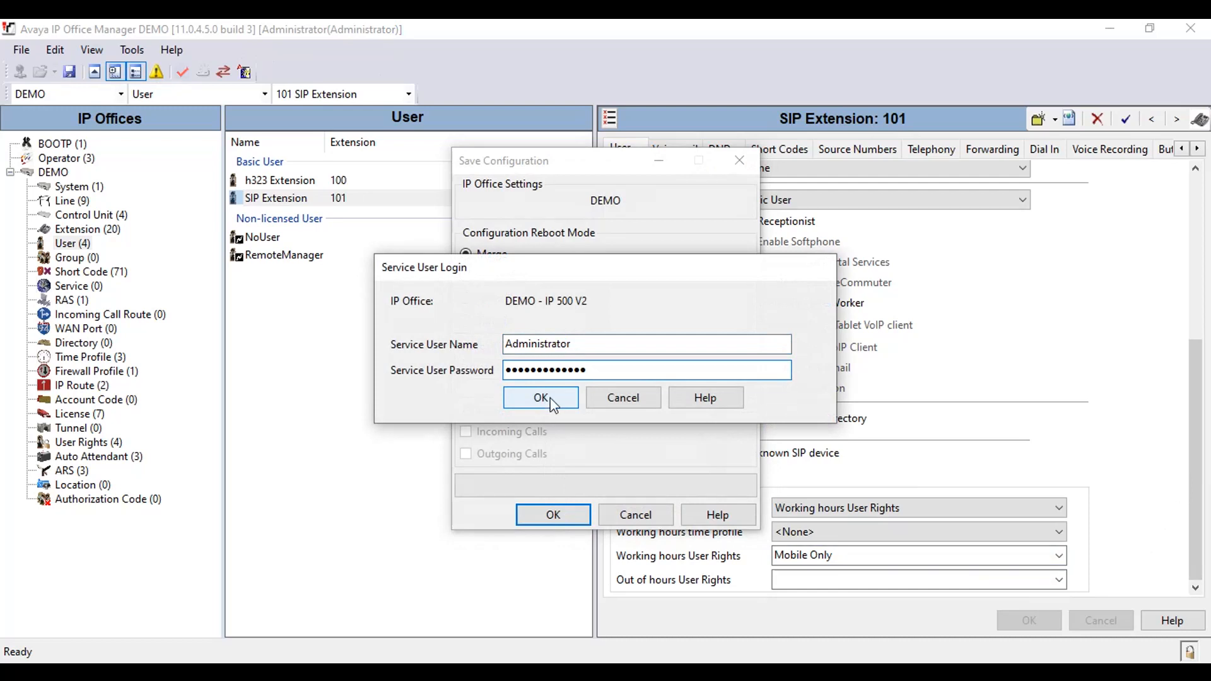
left_click(541, 397)
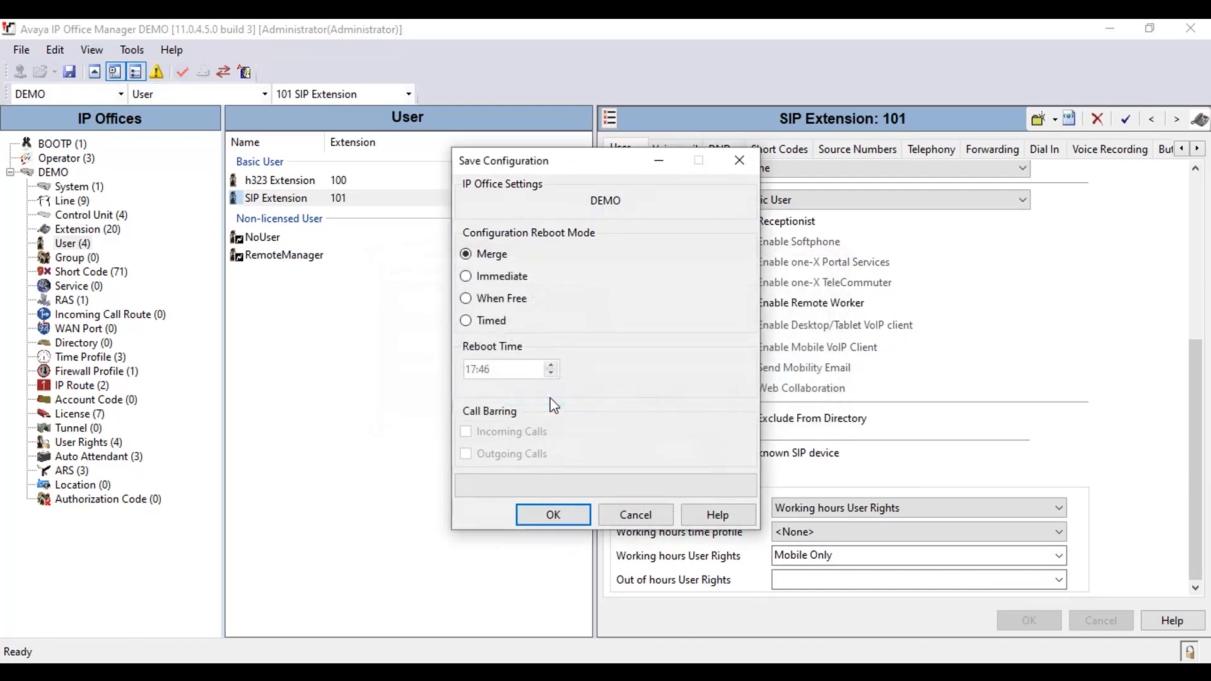
left_click(553, 514)
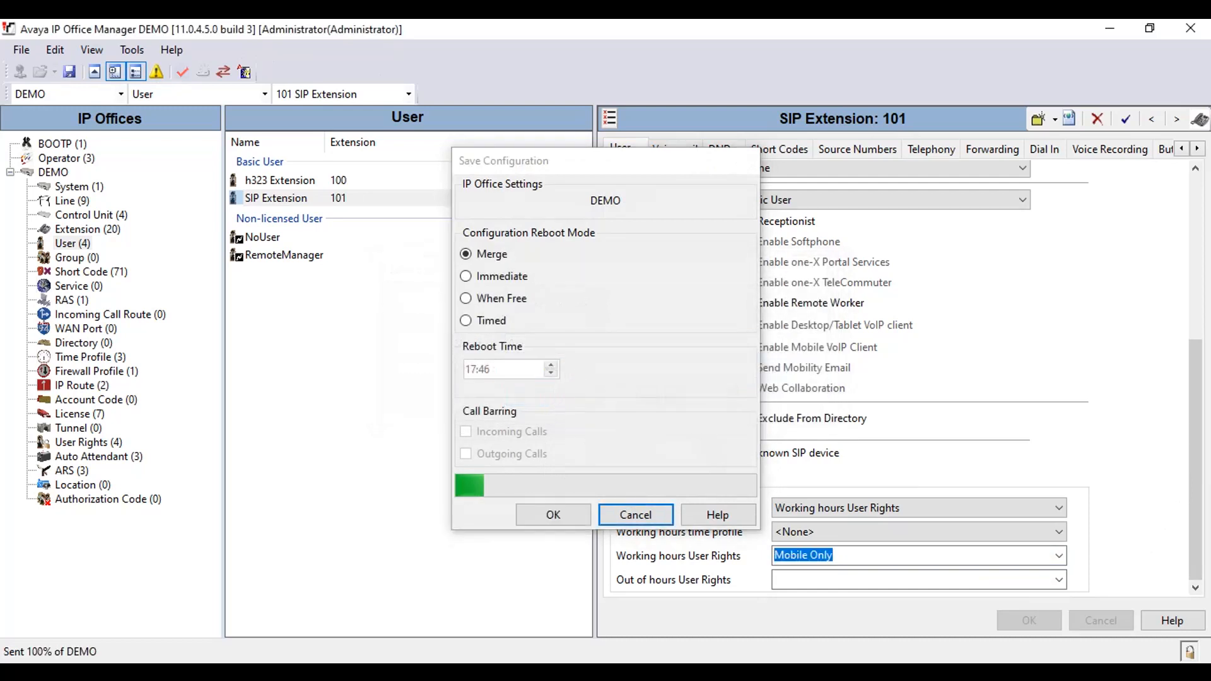